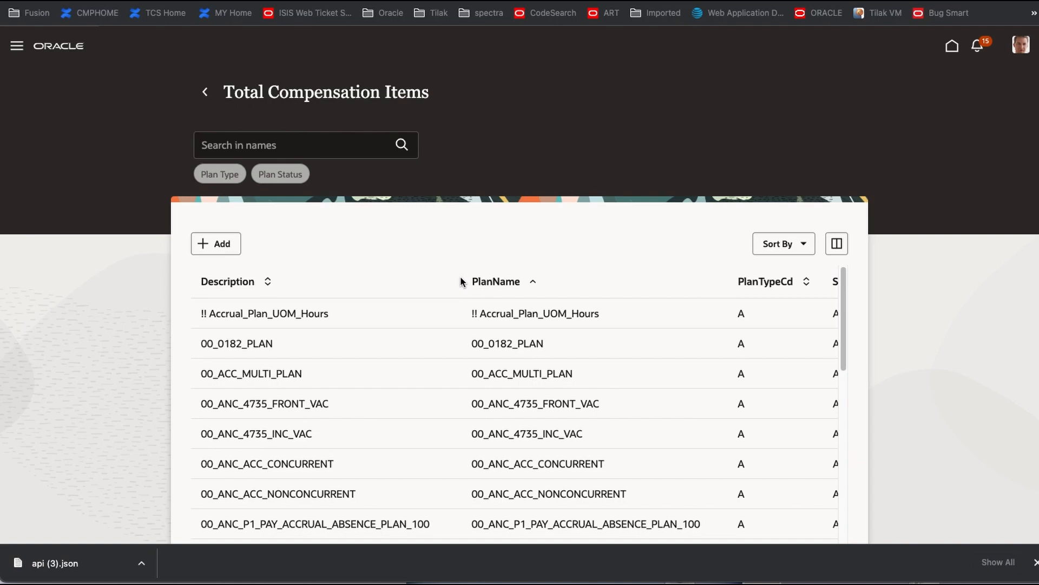
mouse_move(447, 266)
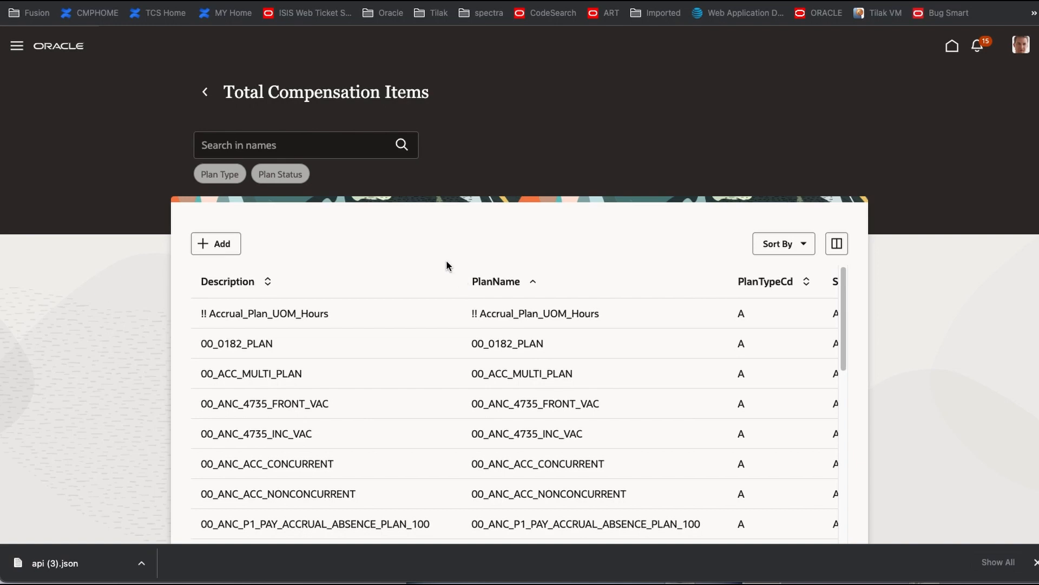
mouse_move(201, 291)
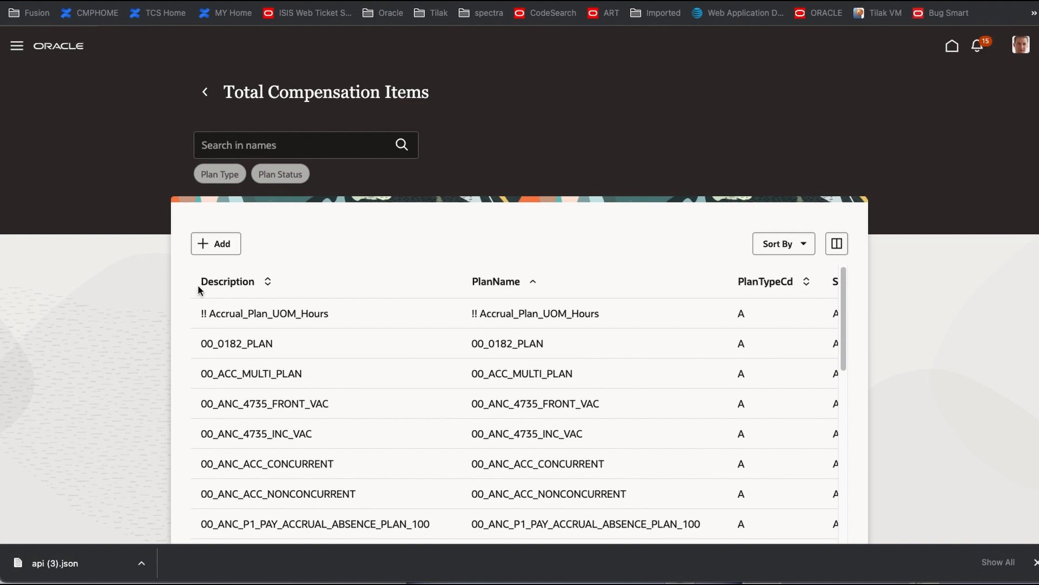
mouse_move(605, 309)
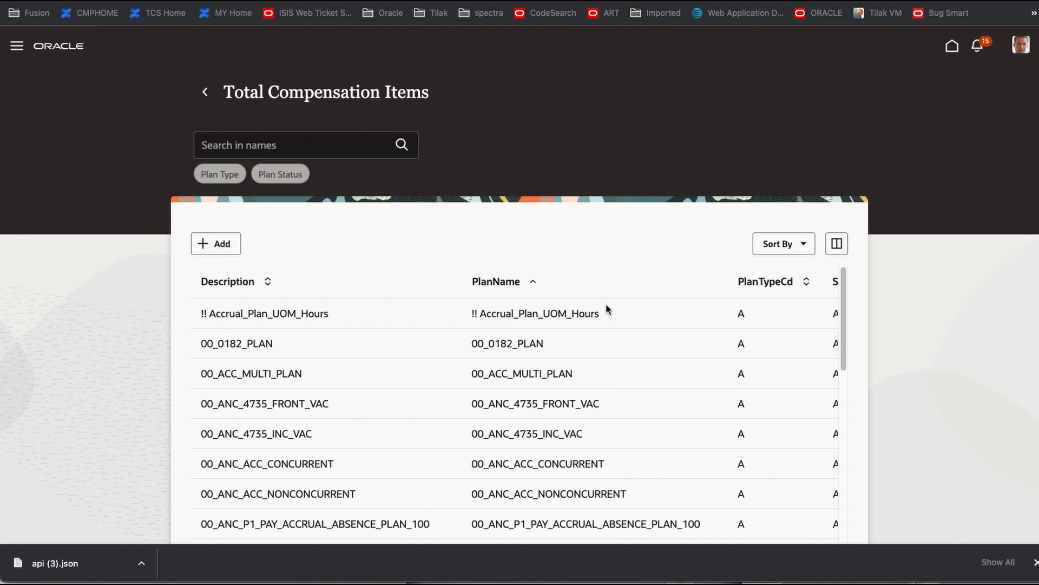
mouse_move(810, 289)
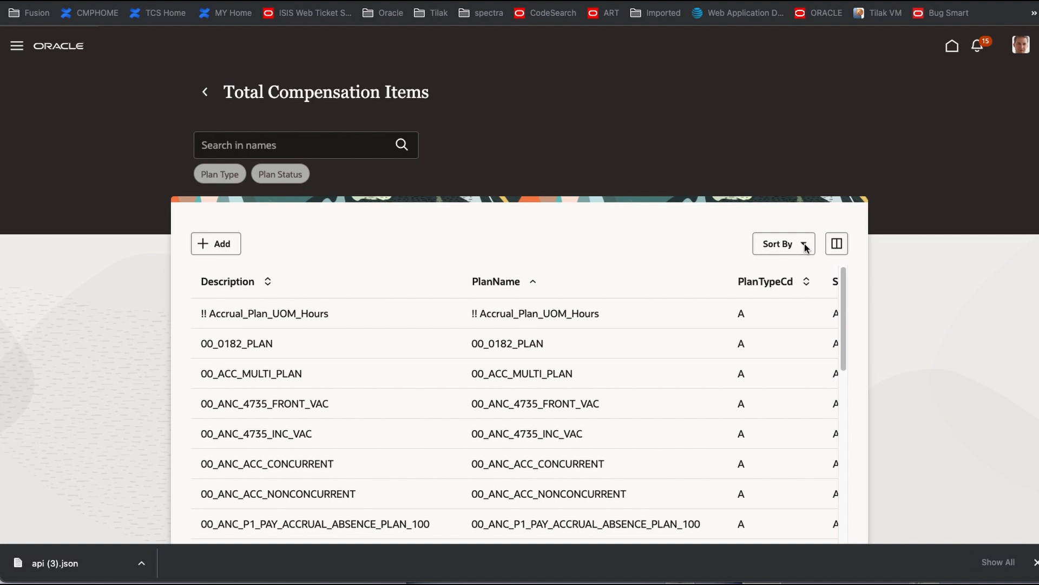
Sort the Total Compensation Items table by Description A-Z, then by PlanName descending.
left_click(783, 243)
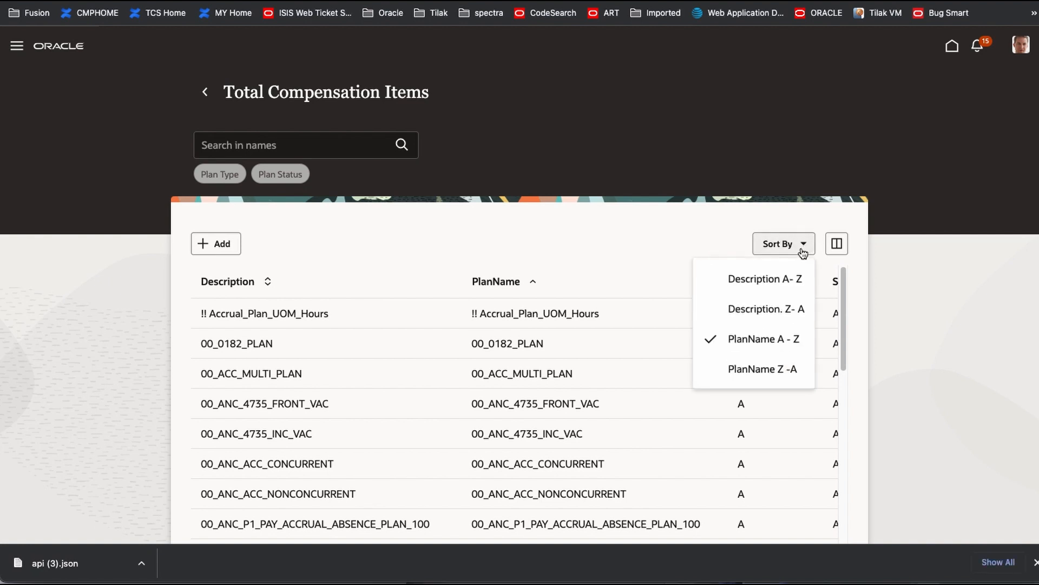
mouse_move(717, 252)
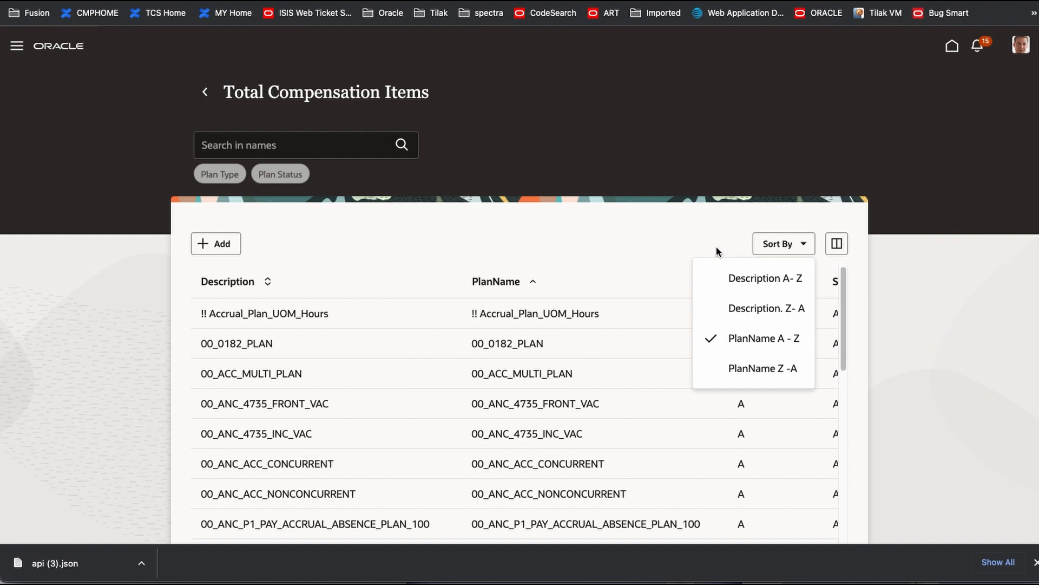
mouse_move(760, 290)
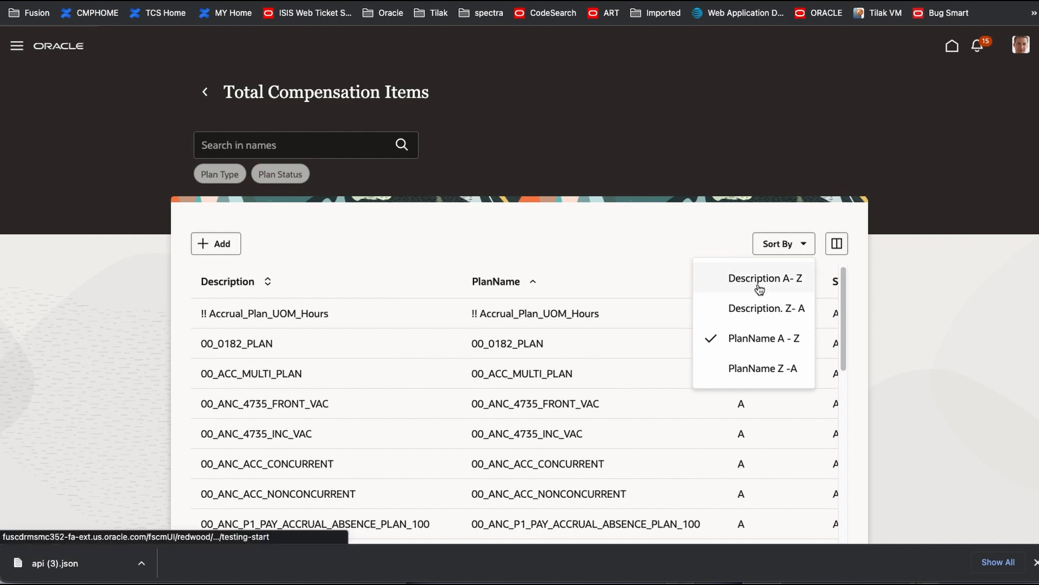
mouse_move(668, 230)
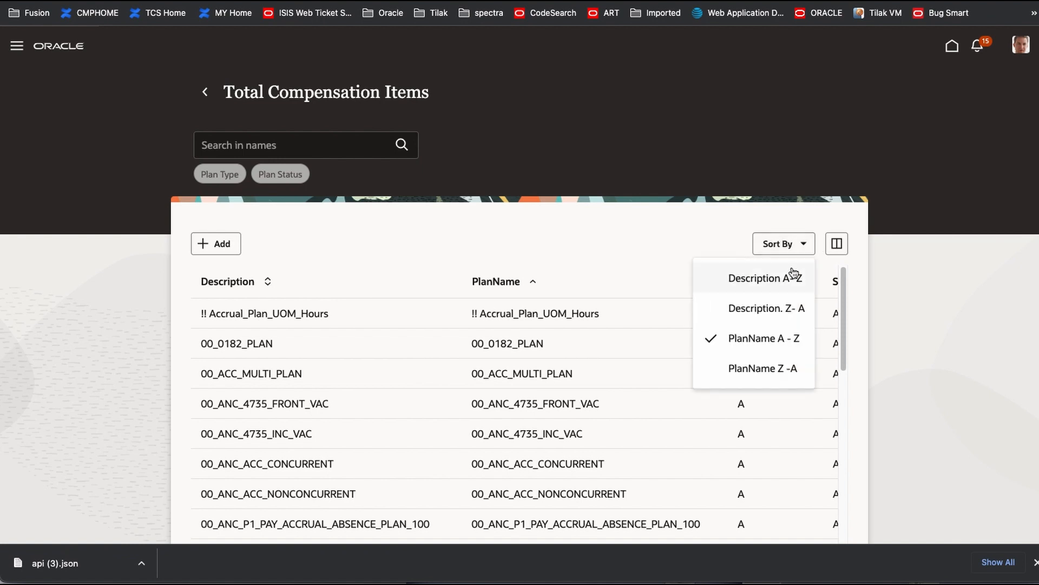
left_click(761, 278)
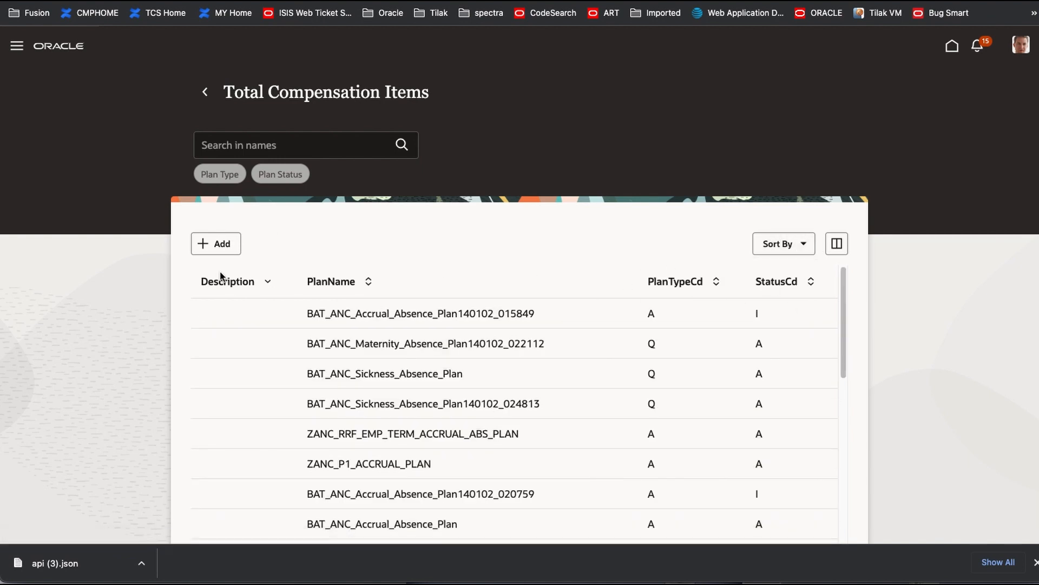
left_click(782, 243)
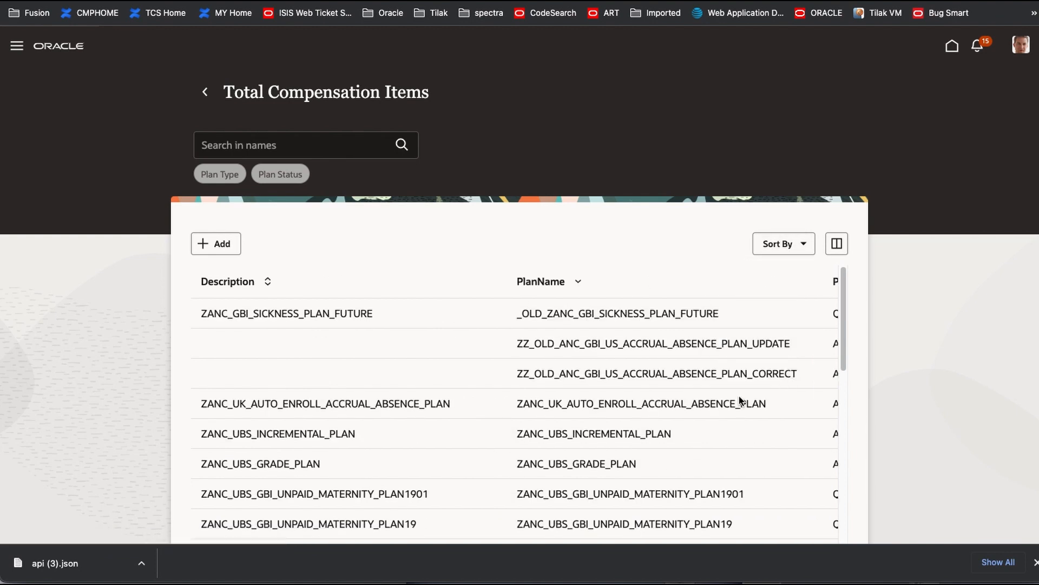
mouse_move(637, 259)
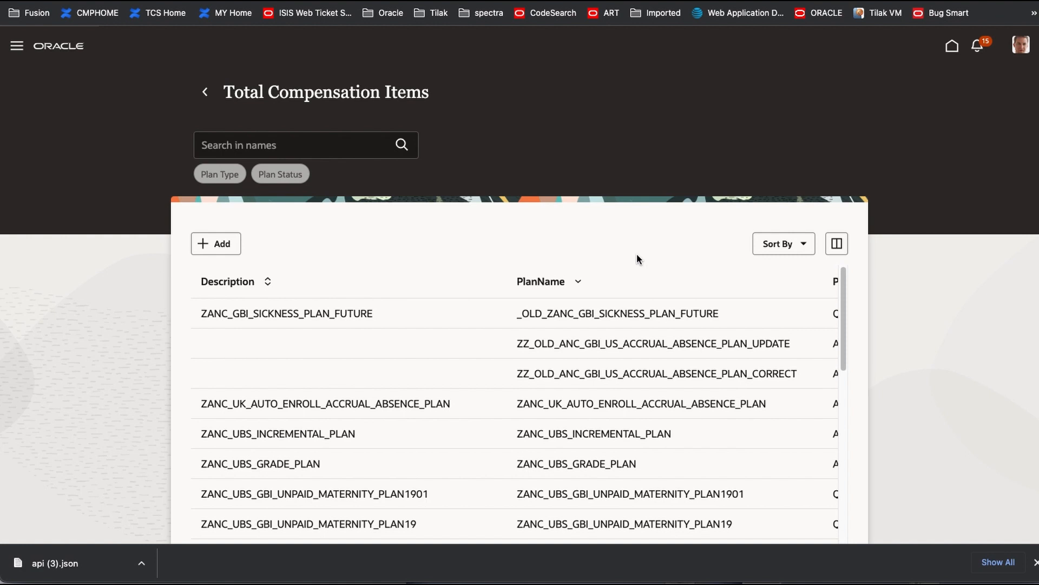
mouse_move(610, 285)
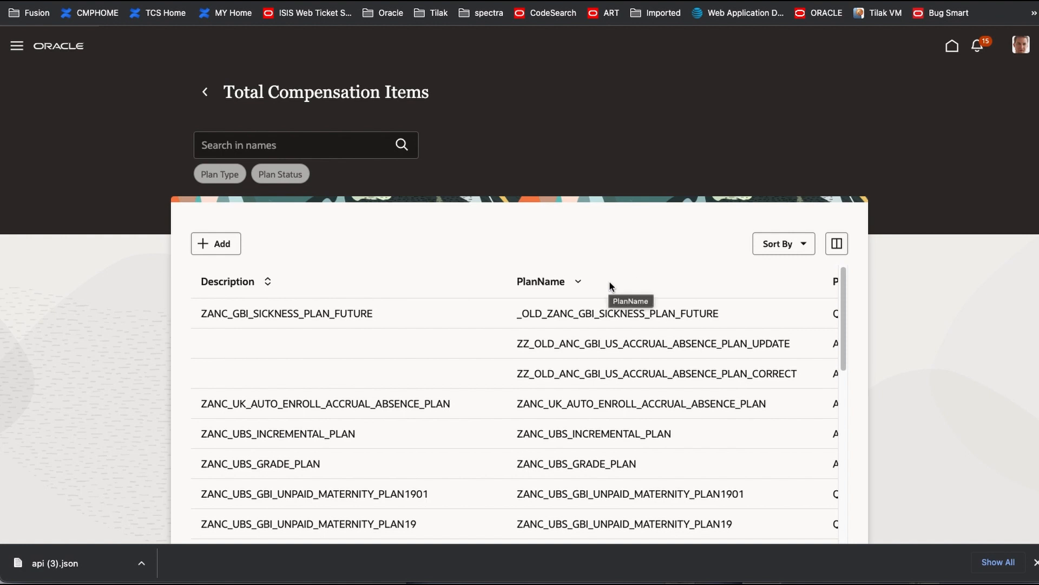
mouse_move(476, 259)
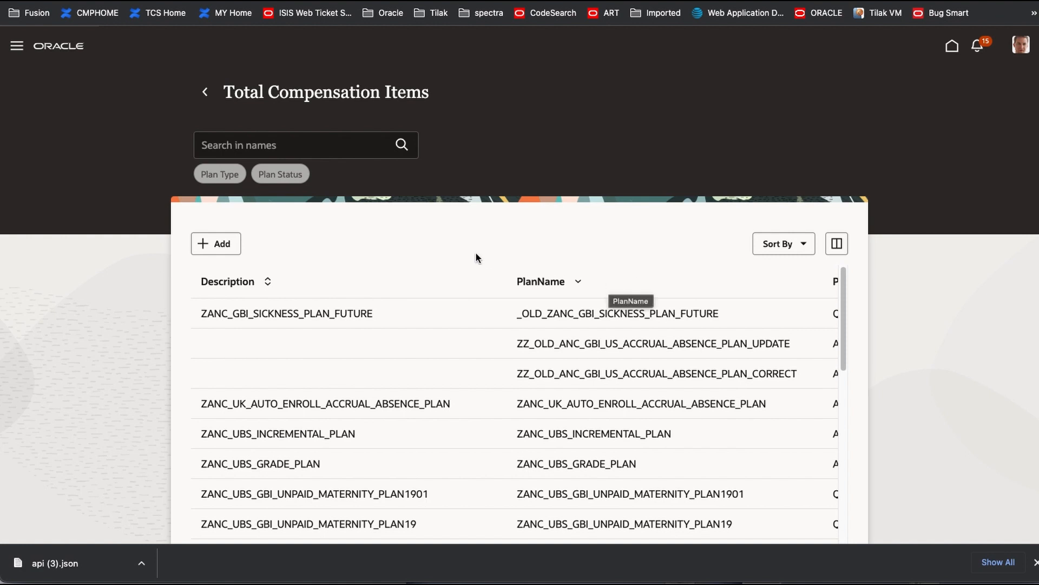
mouse_move(610, 372)
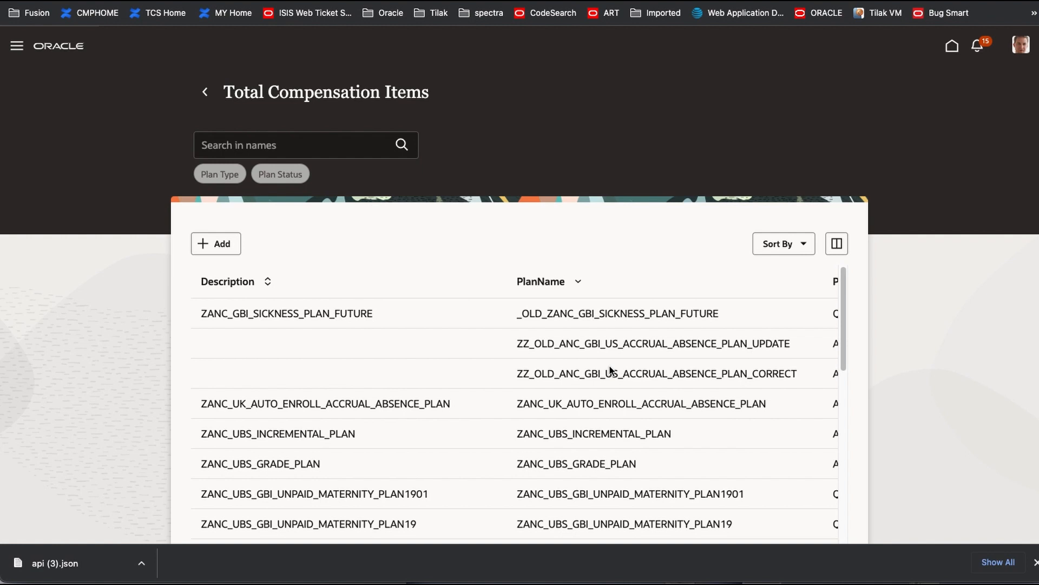
left_click(782, 243)
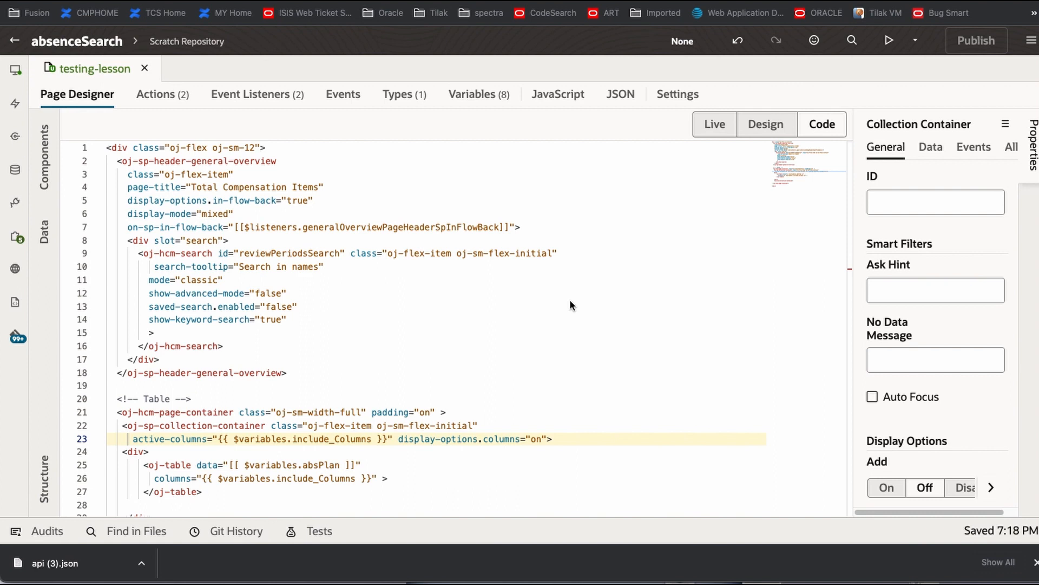
mouse_move(555, 294)
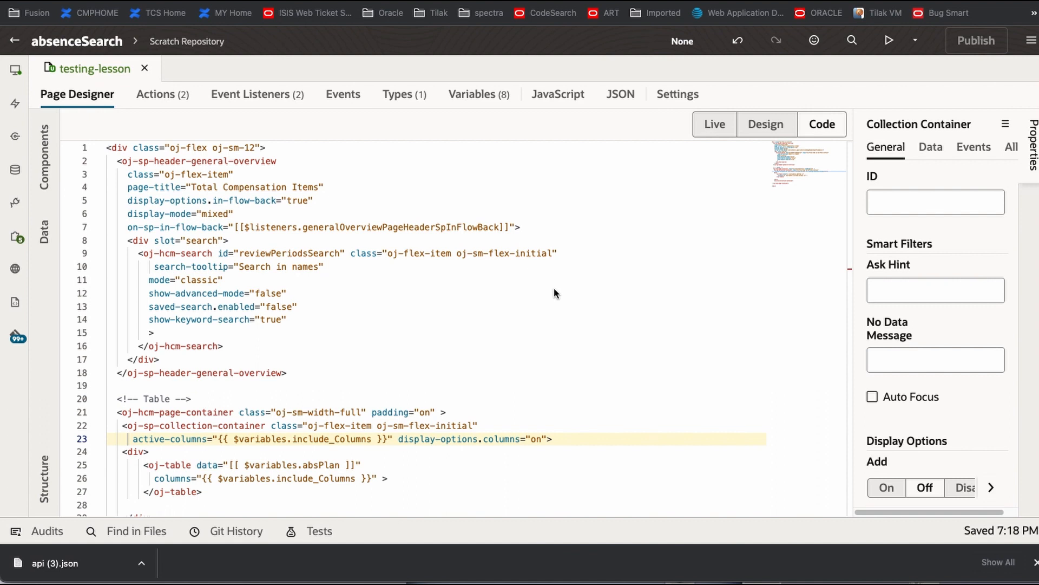
mouse_move(835, 94)
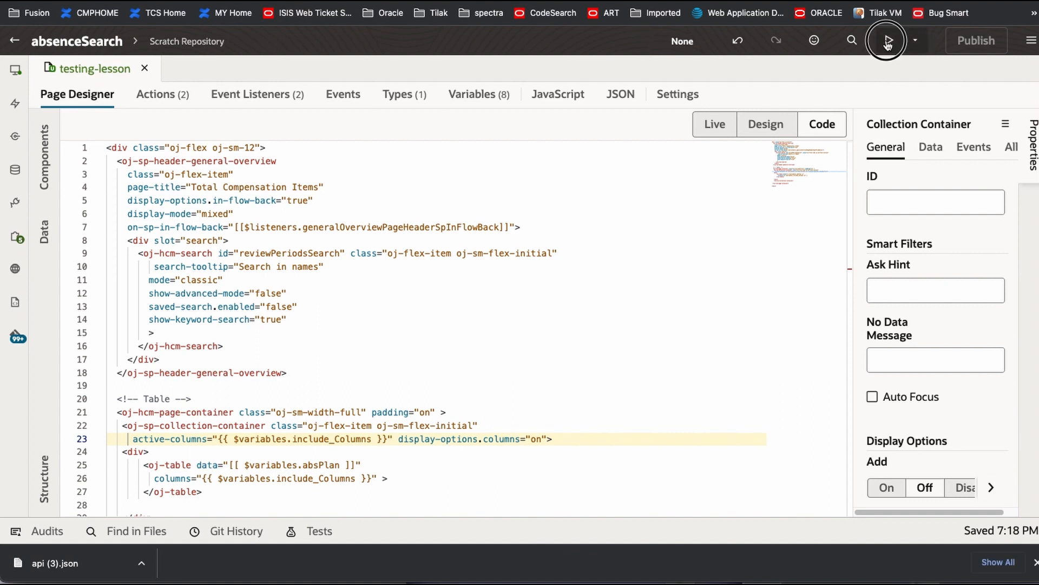
Preview the Total Compensation Items page, then return to the designer's variables list.
left_click(886, 41)
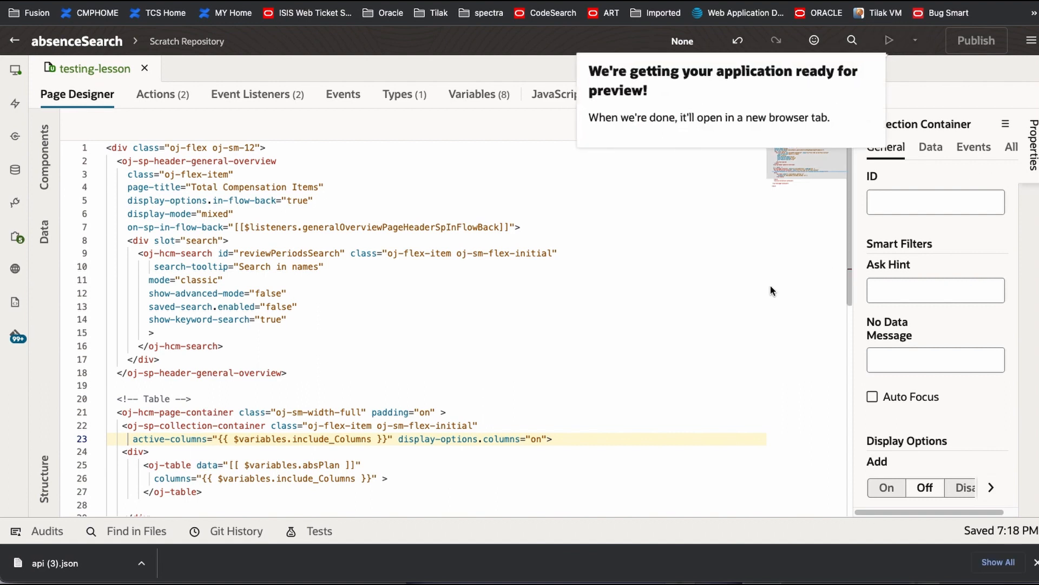
left_click(889, 41)
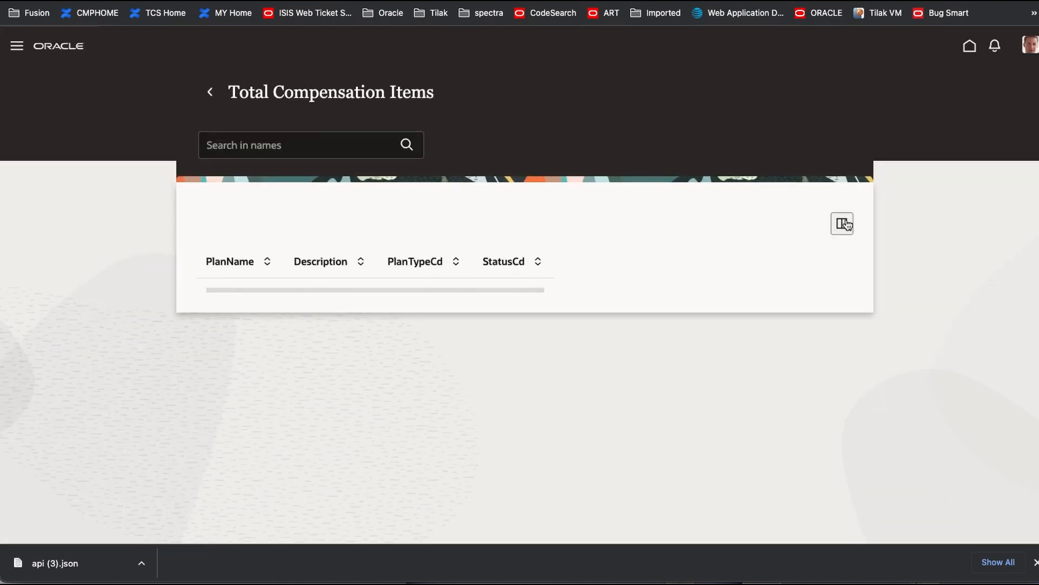
left_click(842, 224)
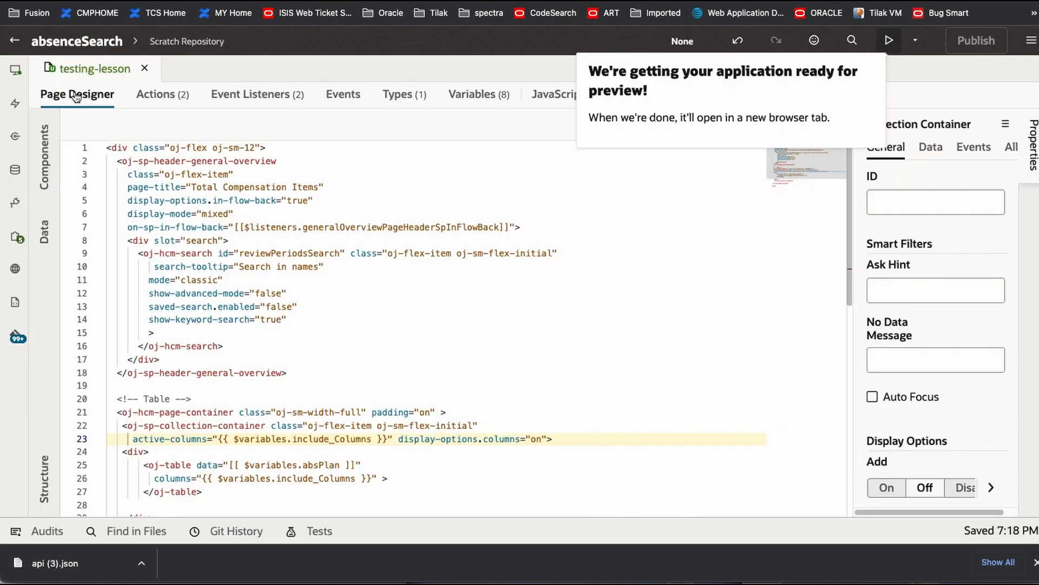
left_click(478, 93)
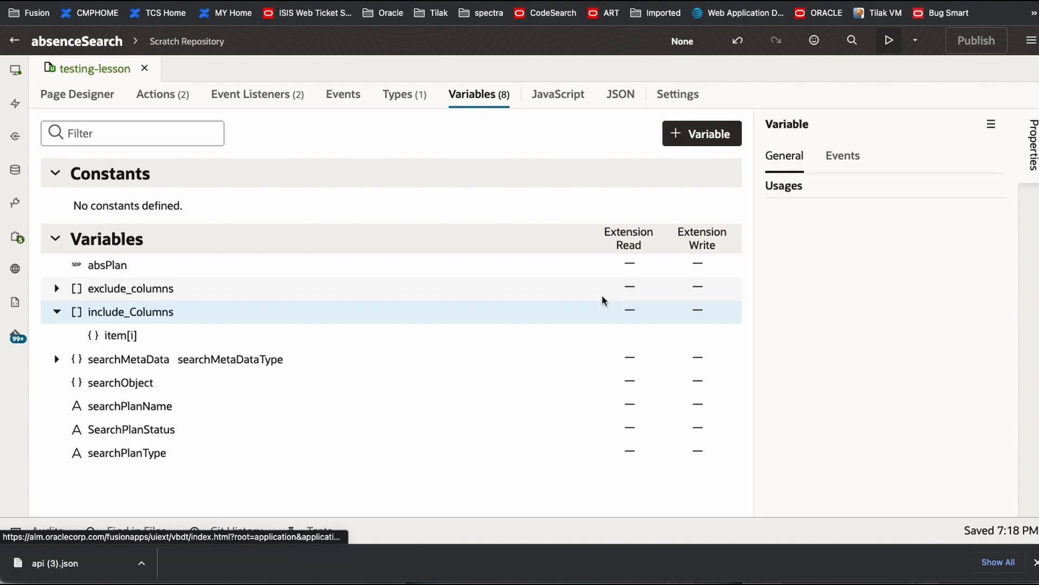
Create a page variable named tblSortingObject.
left_click(130, 312)
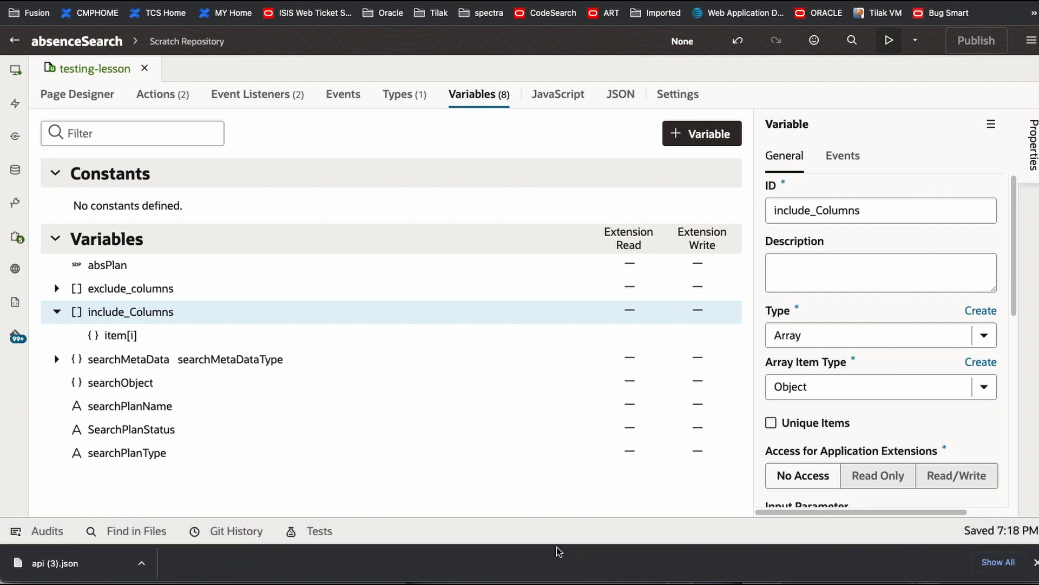
left_click(702, 133)
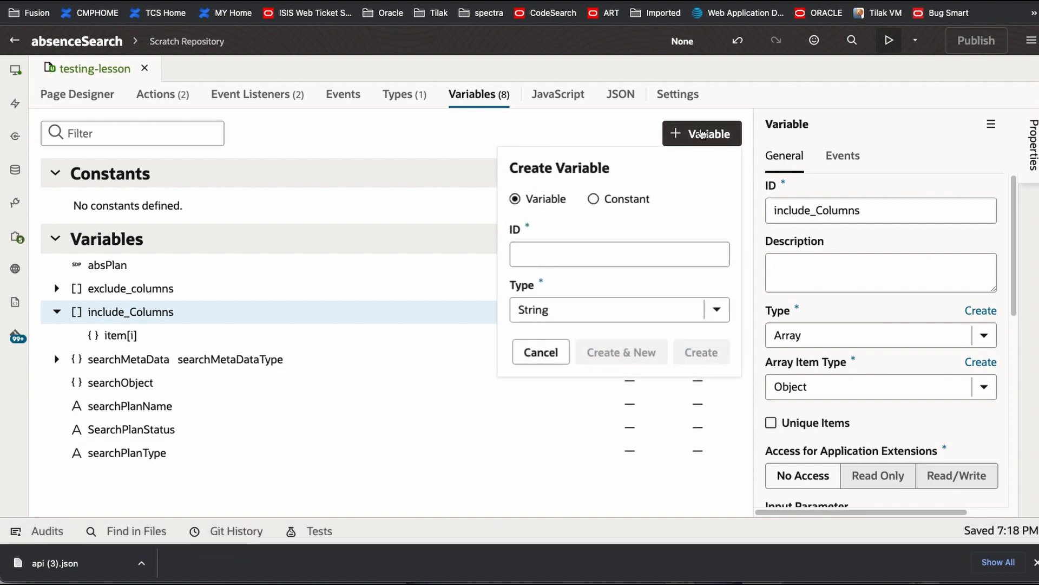
left_click(618, 254)
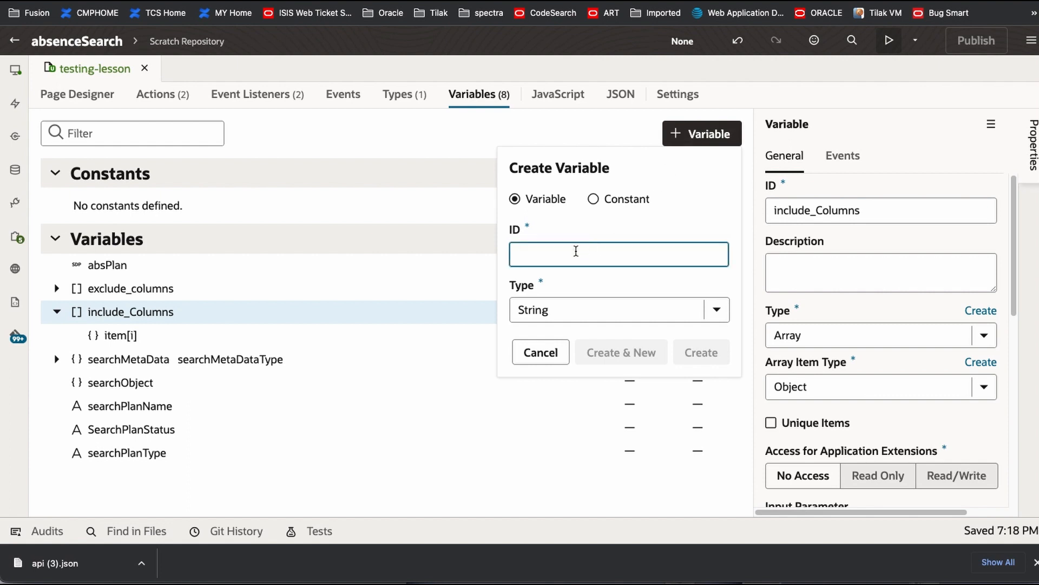
type("tbe")
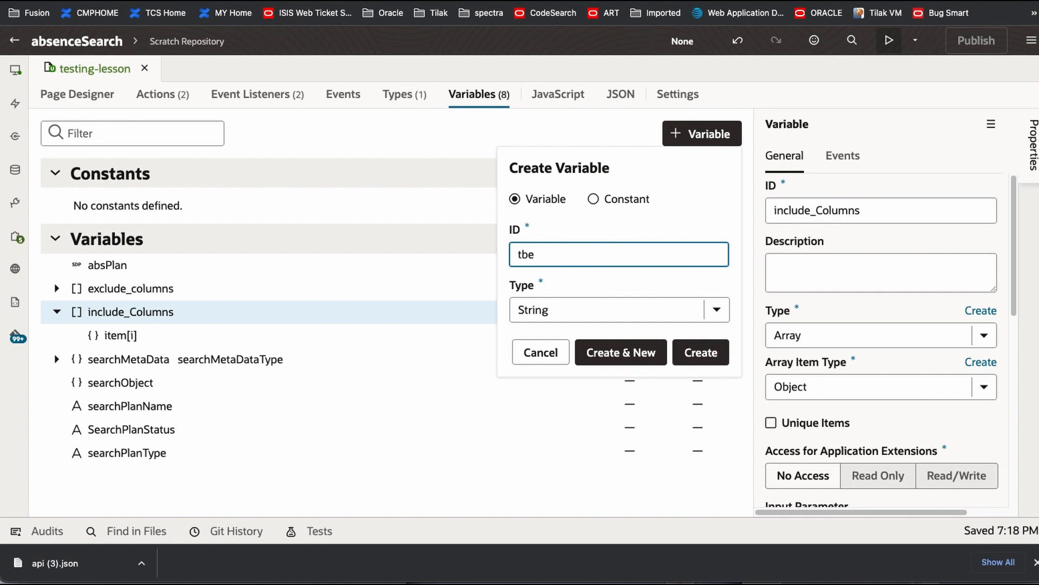
type("tleSor")
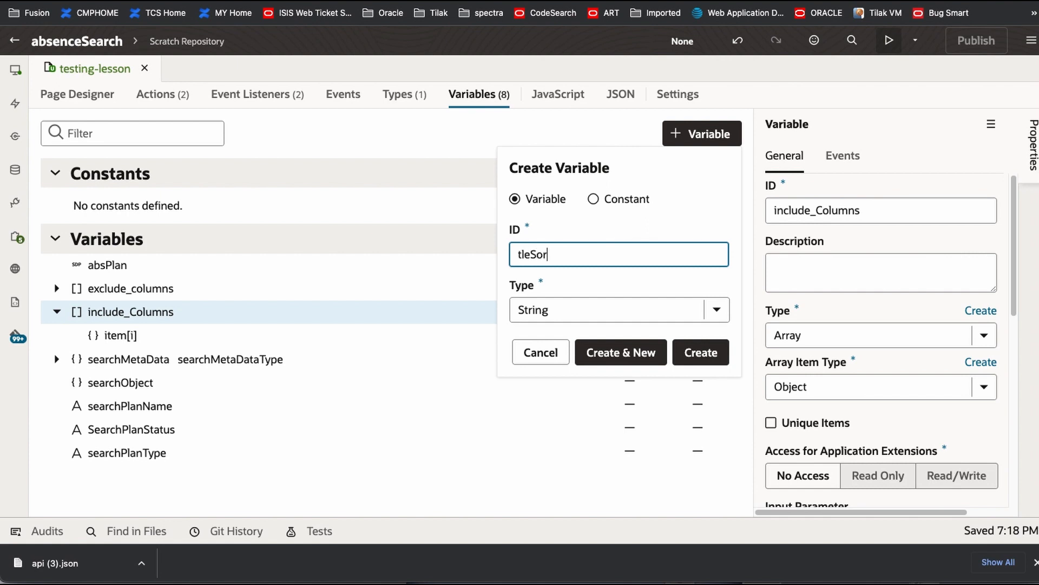
type("tingOb")
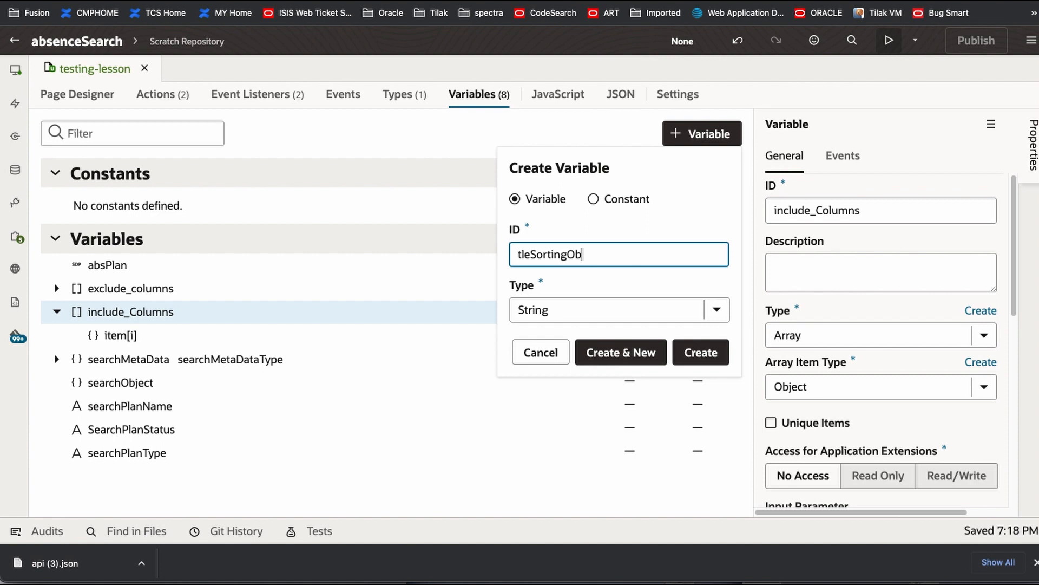
type("ject")
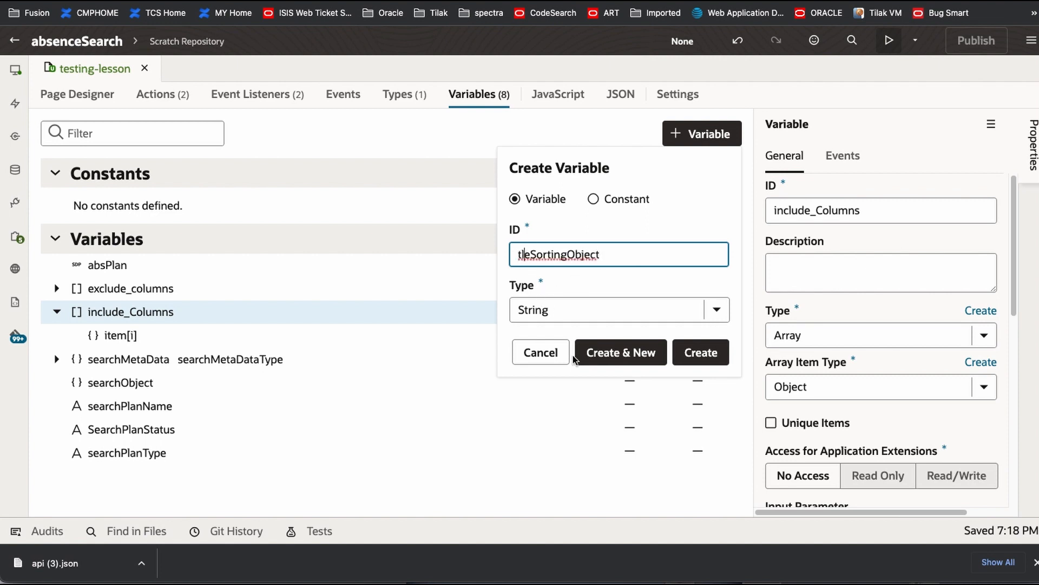
key("Backspace")
type("Object")
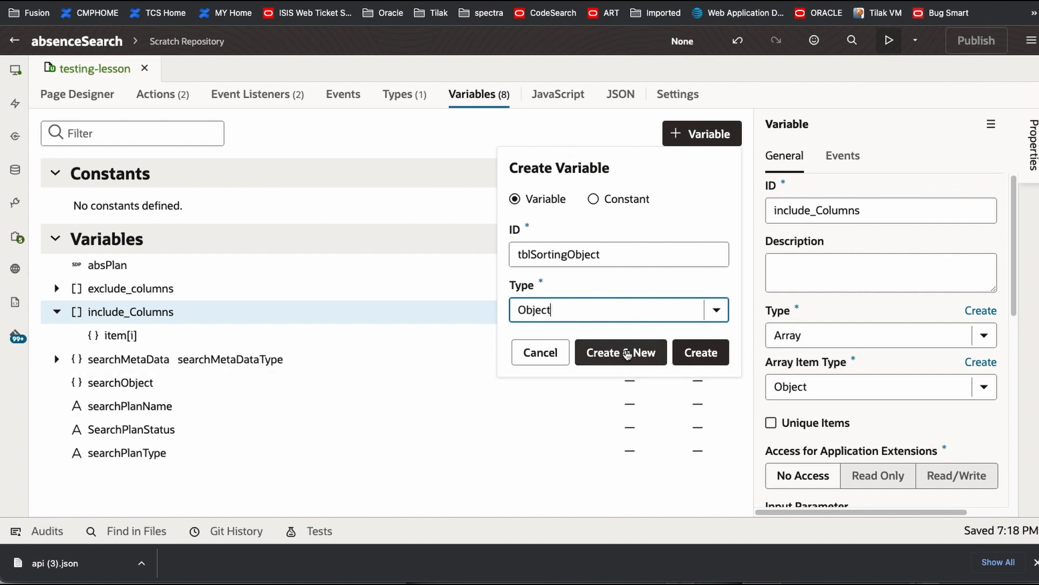
left_click(620, 351)
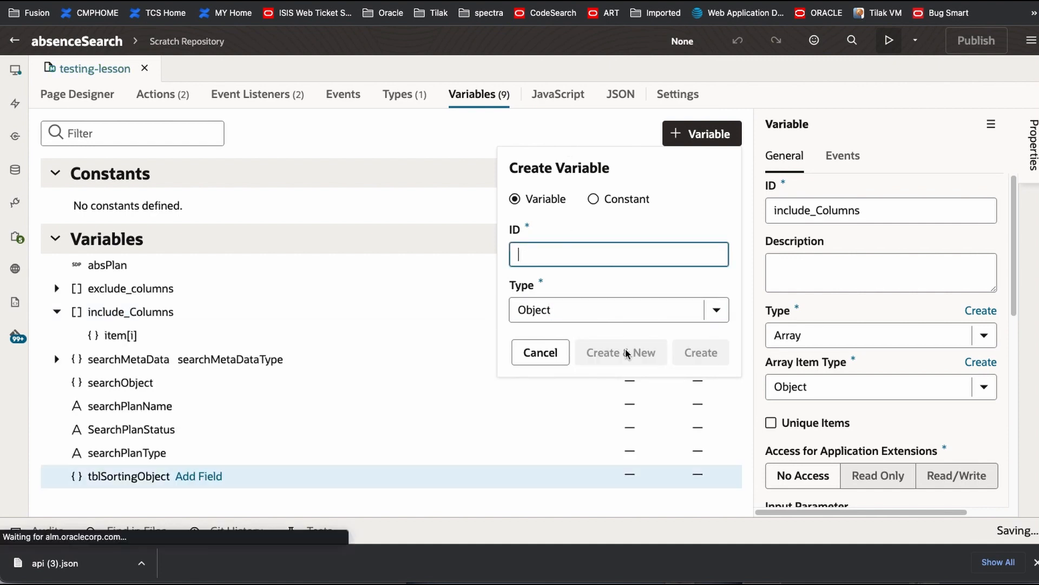
Create a String page variable named tblSortingVar.
type("t")
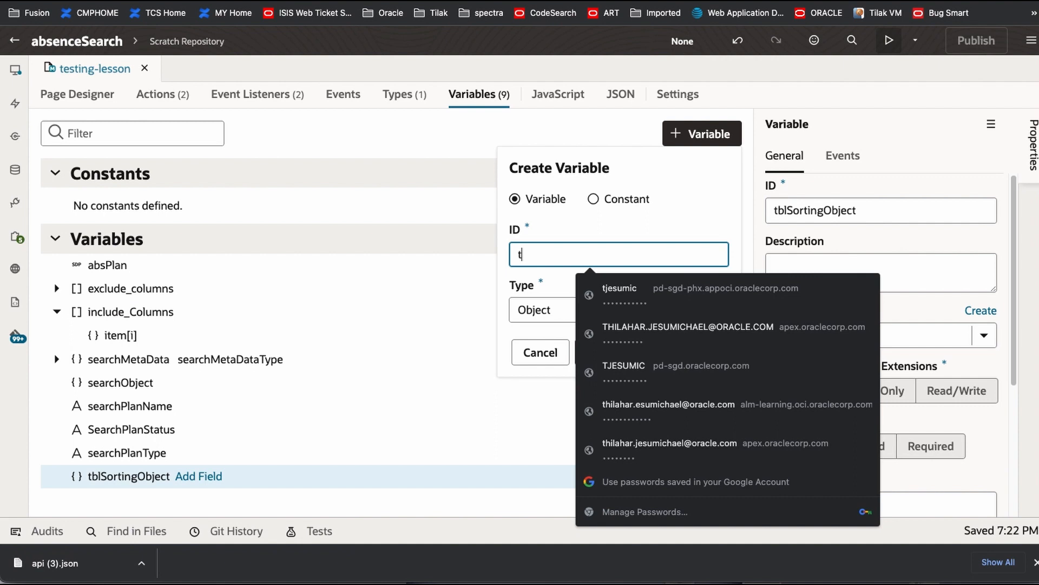
type("blSorti")
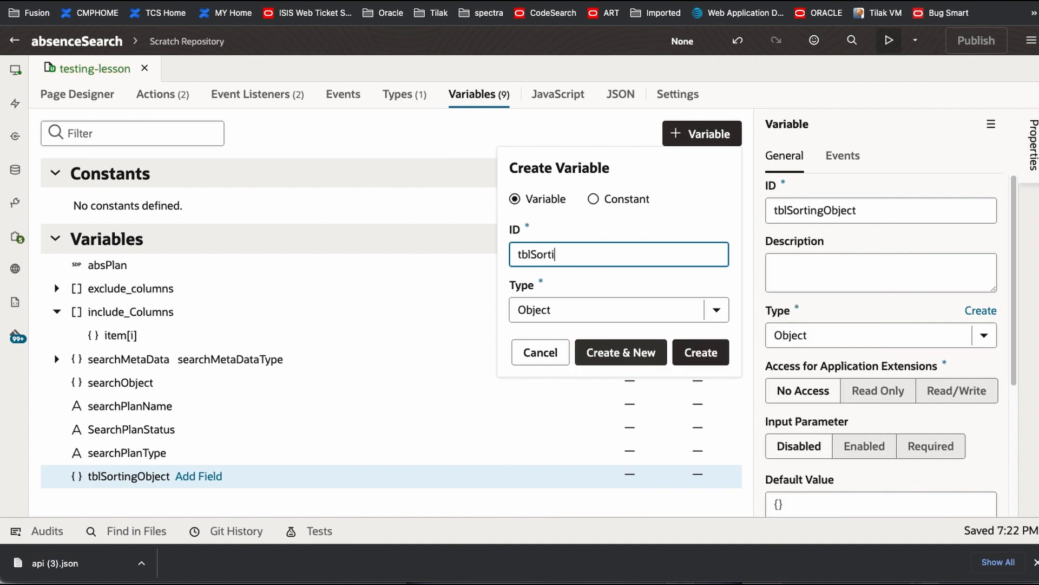
type("ng")
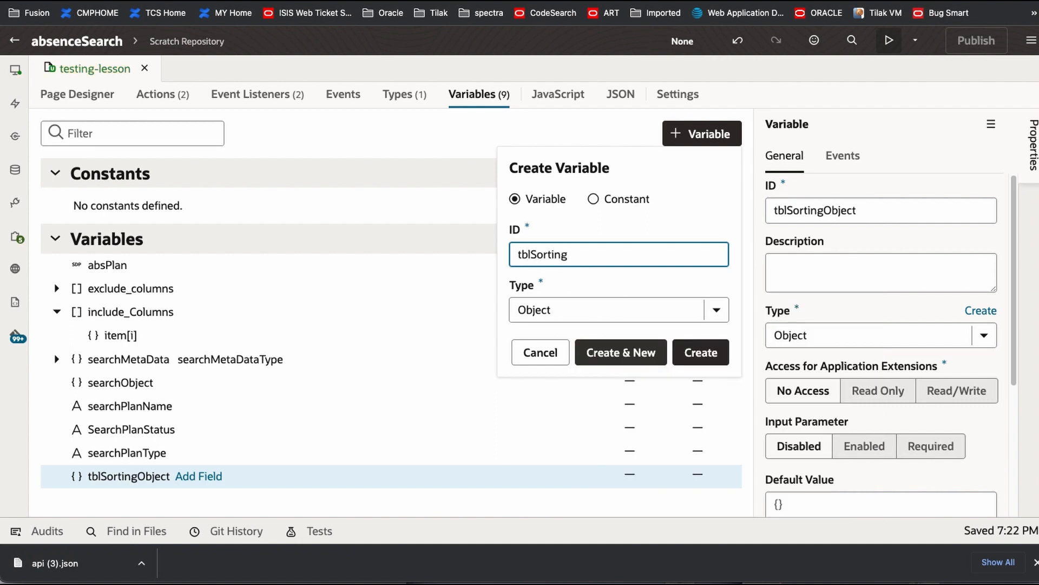
type("Var")
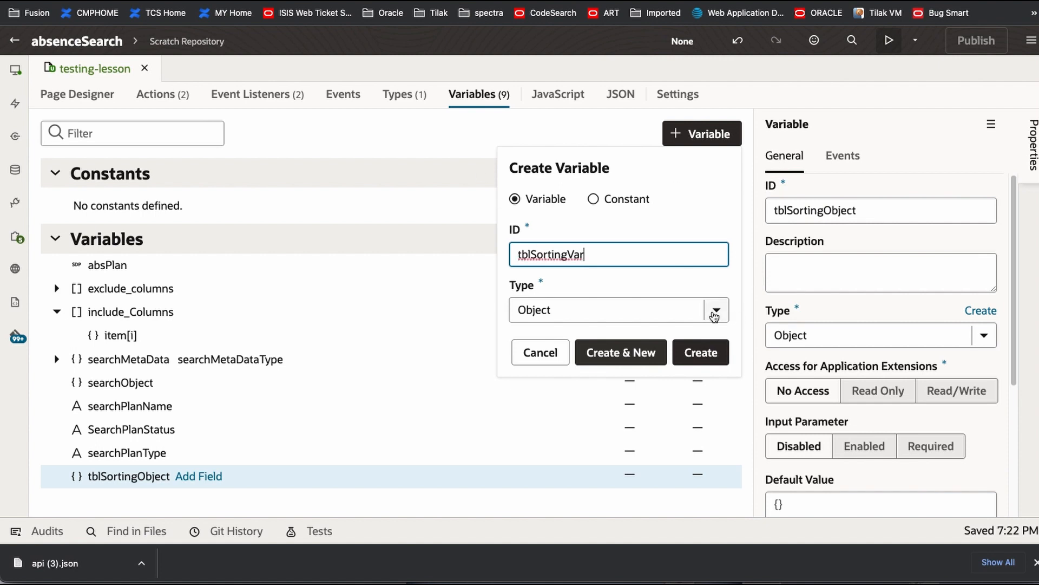
left_click(715, 310)
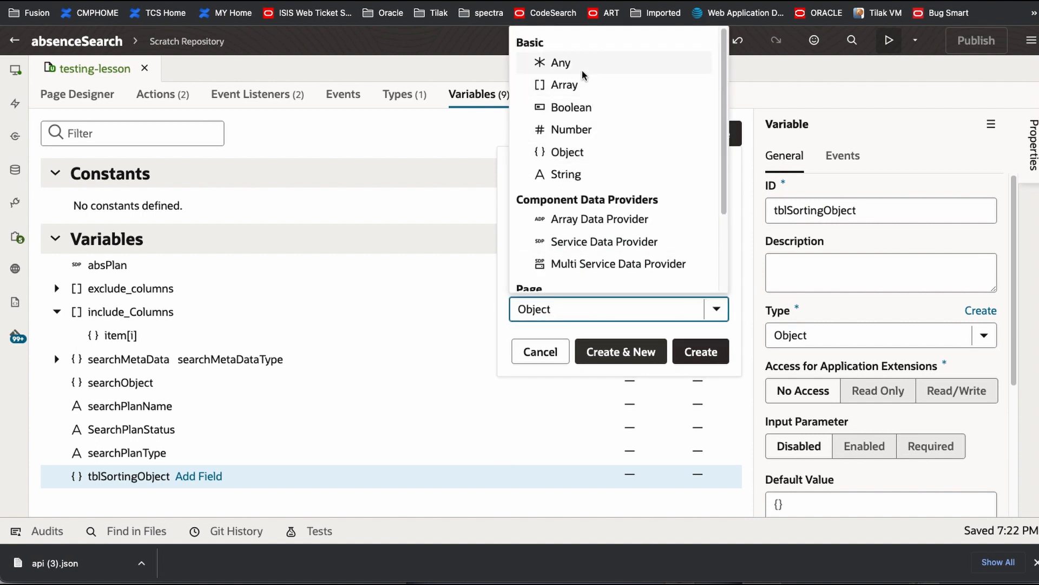
left_click(565, 174)
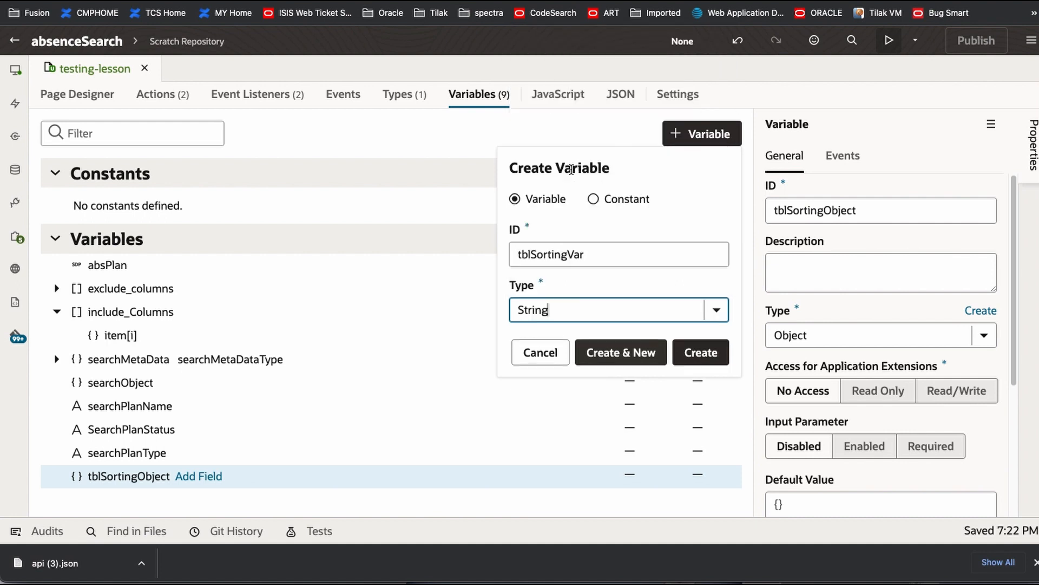
mouse_move(536, 253)
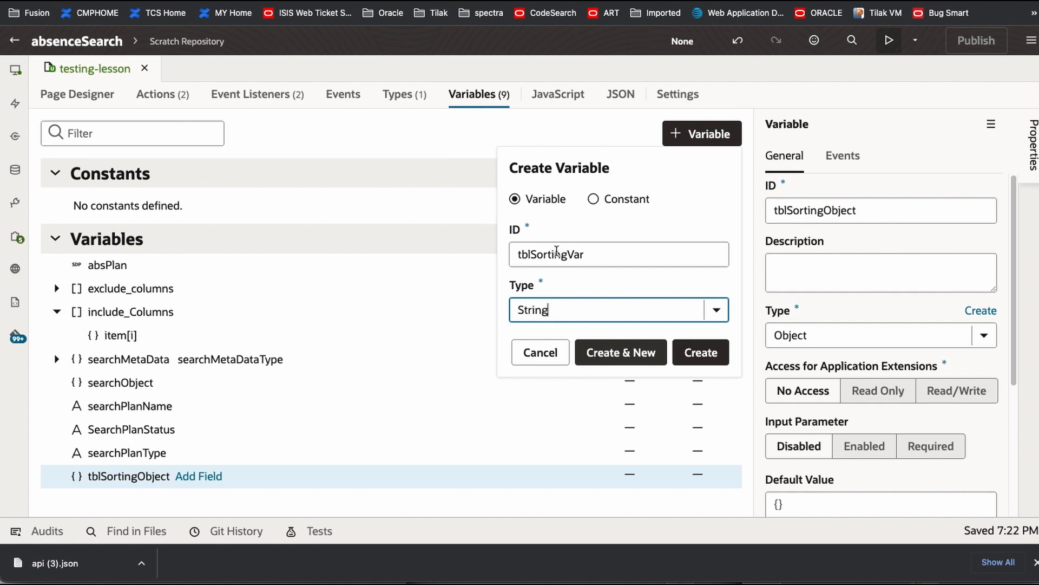
left_click(700, 352)
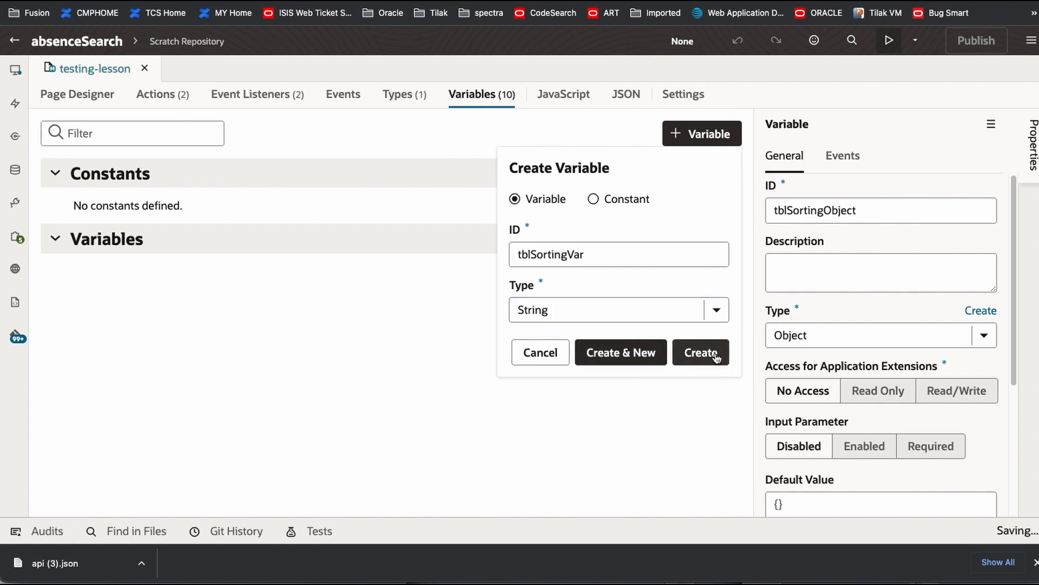
left_click(700, 352)
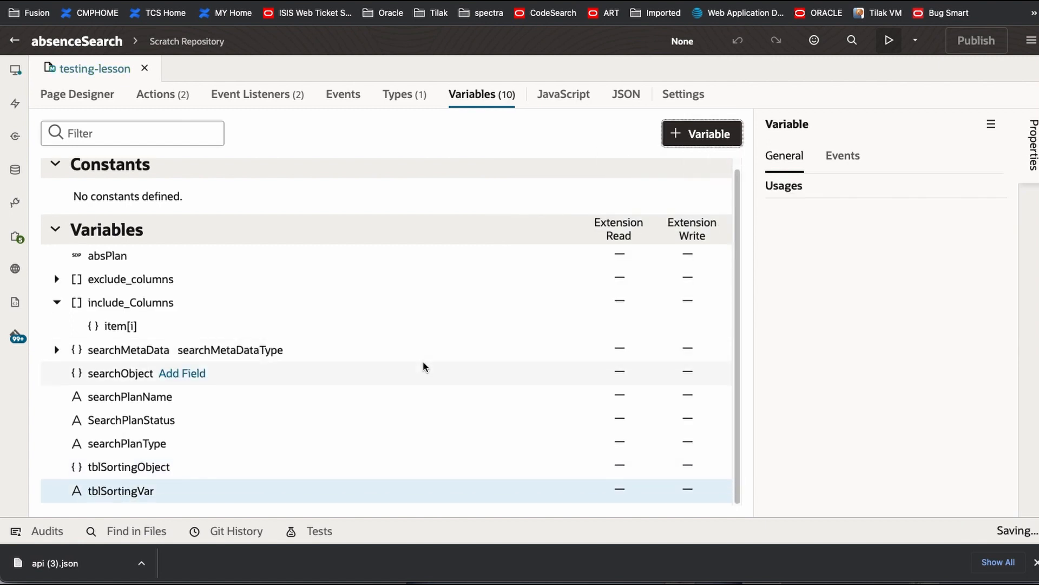
Add attribute and direction fields to tblSortingObject, then view absPlan data provider settings.
left_click(120, 490)
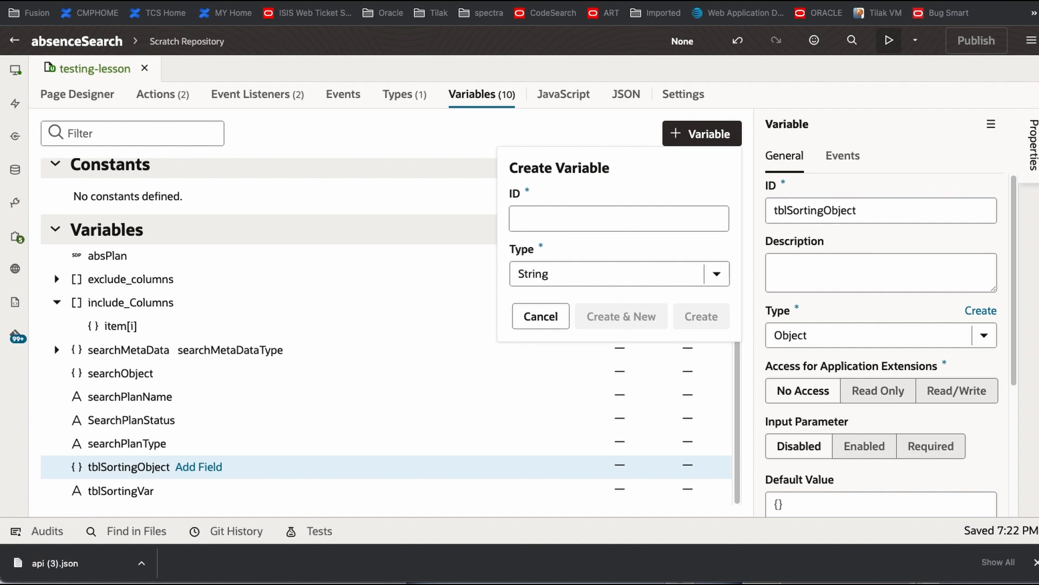
mouse_move(558, 237)
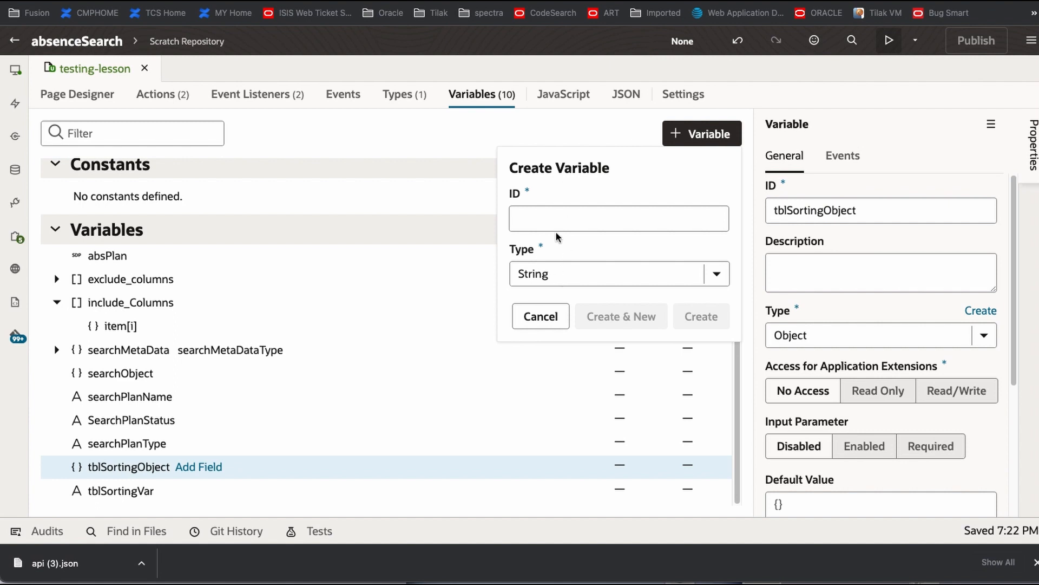
type("attribute")
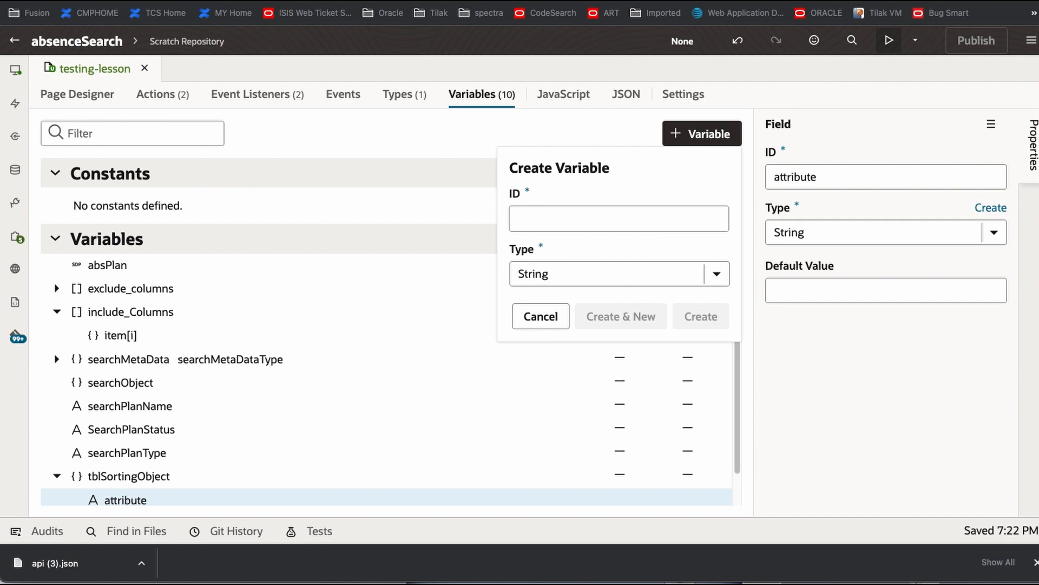
mouse_move(635, 249)
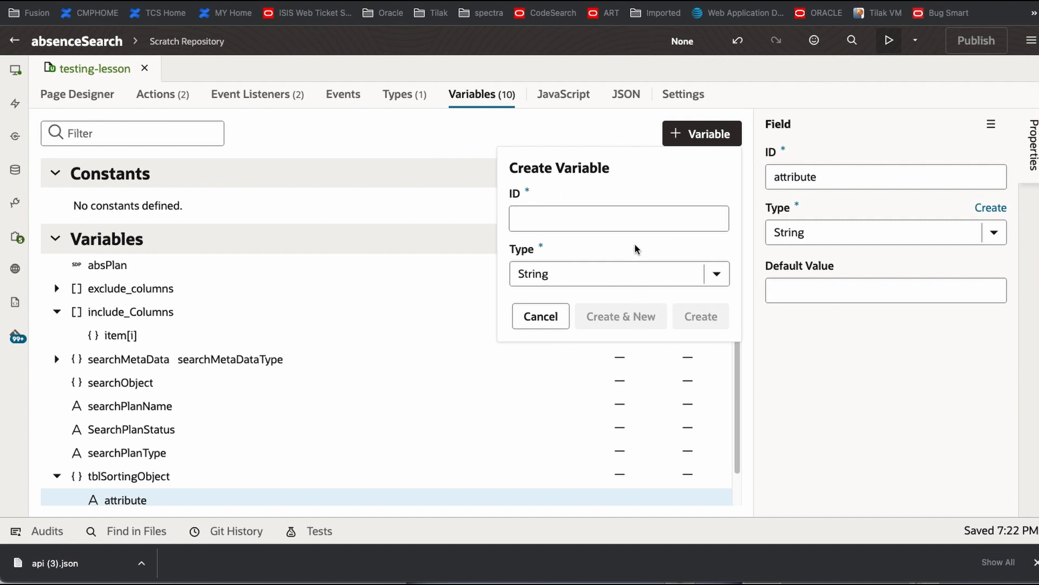
type("direction")
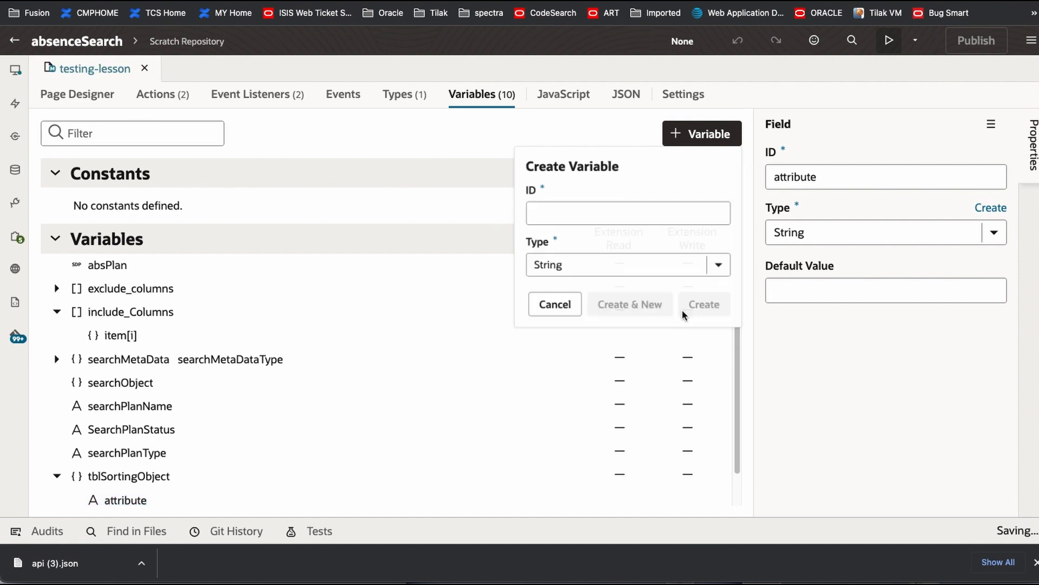
left_click(554, 304)
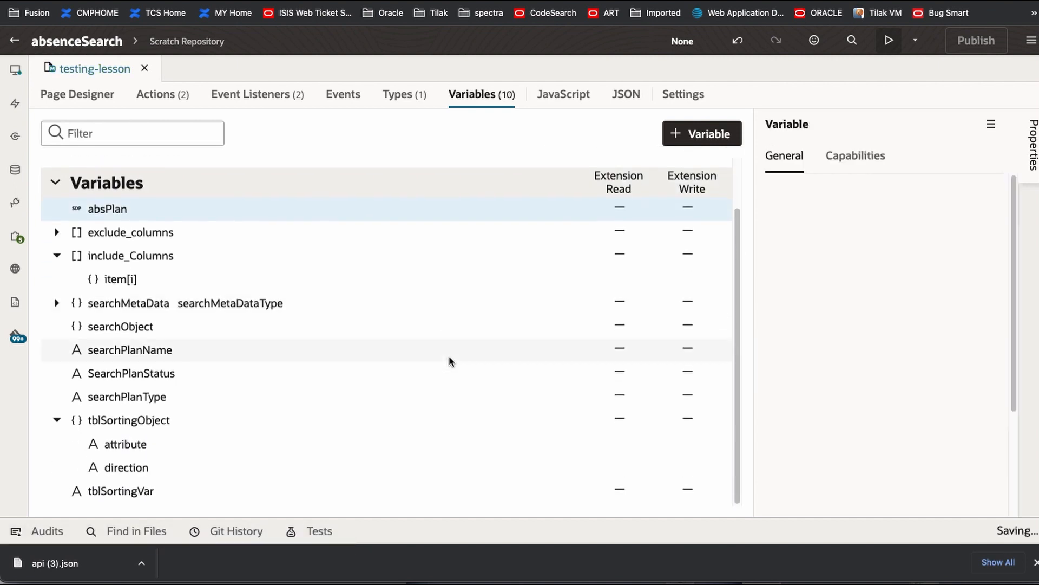
left_click(107, 209)
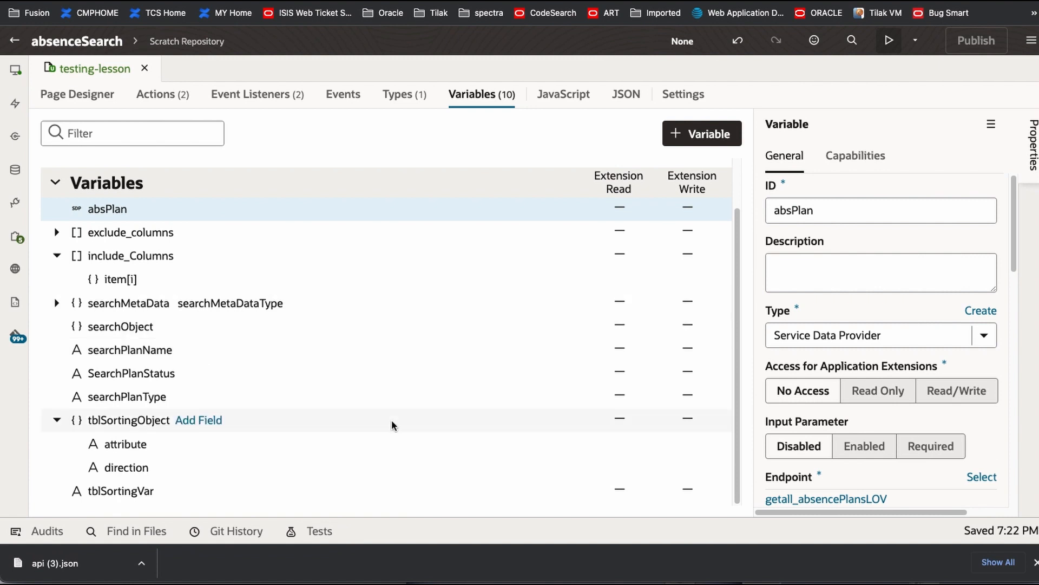
scroll("up", 3)
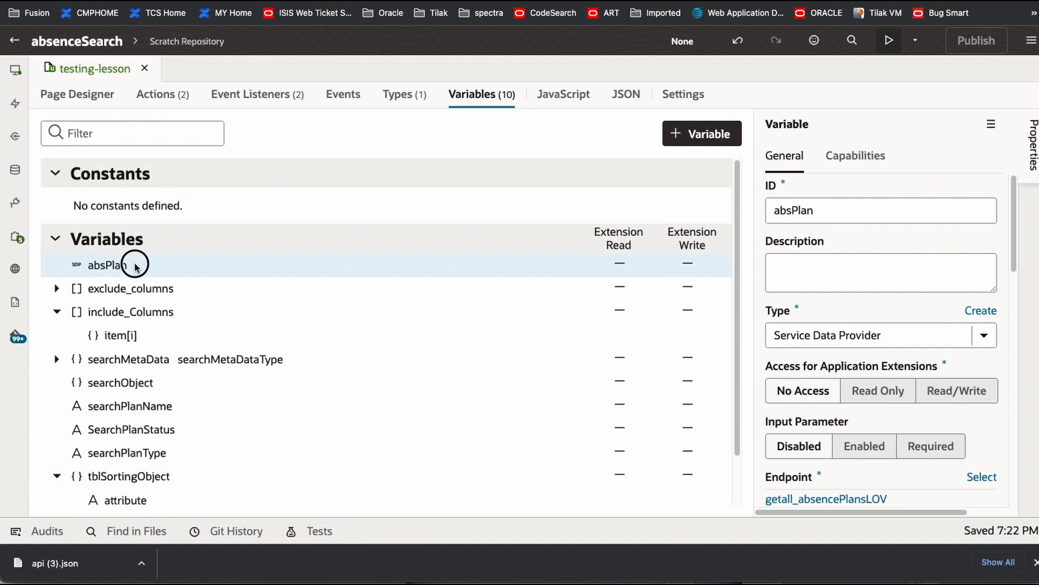
mouse_move(982, 333)
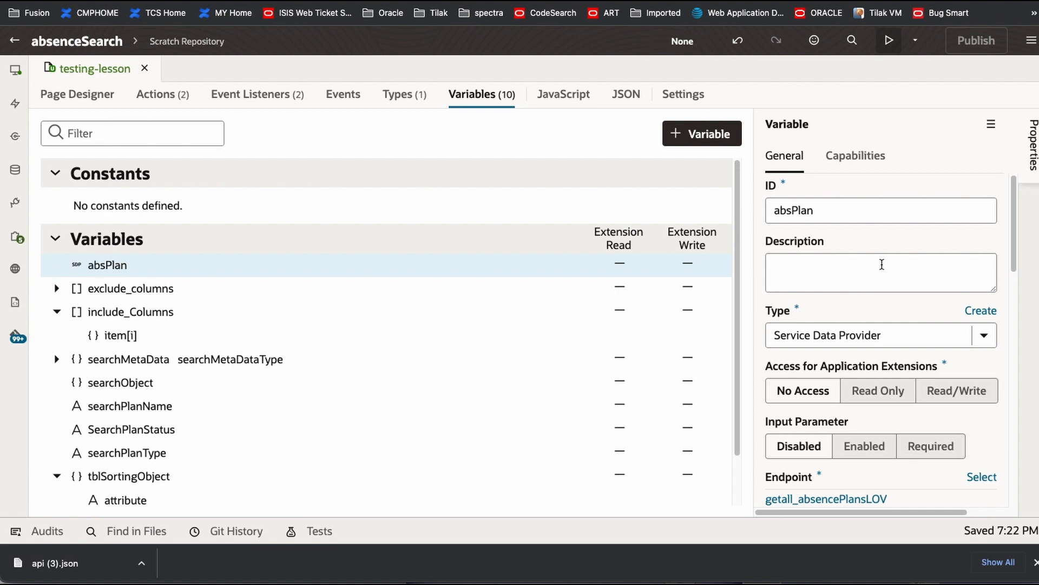
scroll("down", 3)
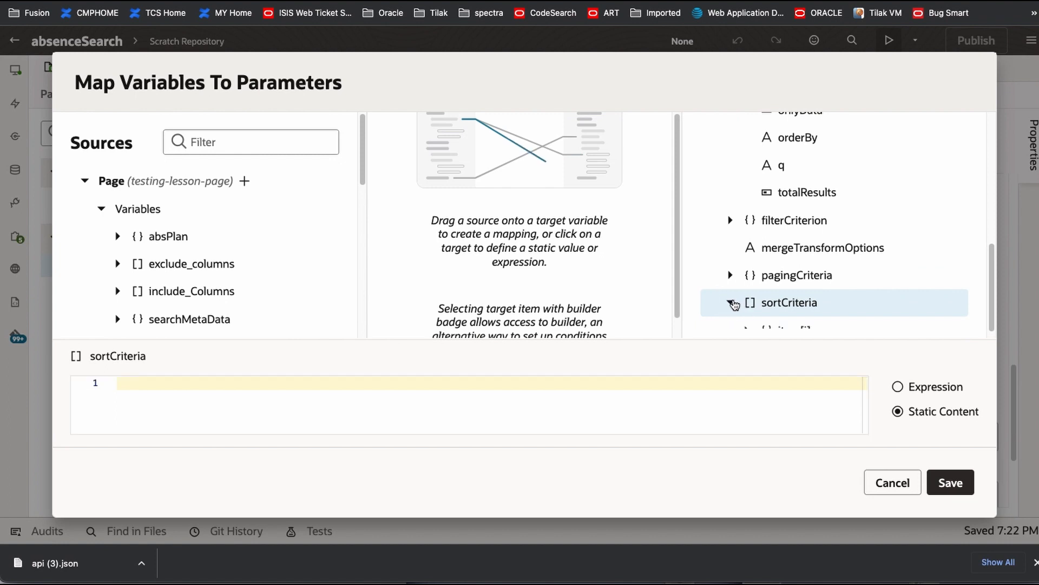
Drag tblSortingObject onto absPlan's sortCriteria item[i] and save the mapping.
left_click(730, 302)
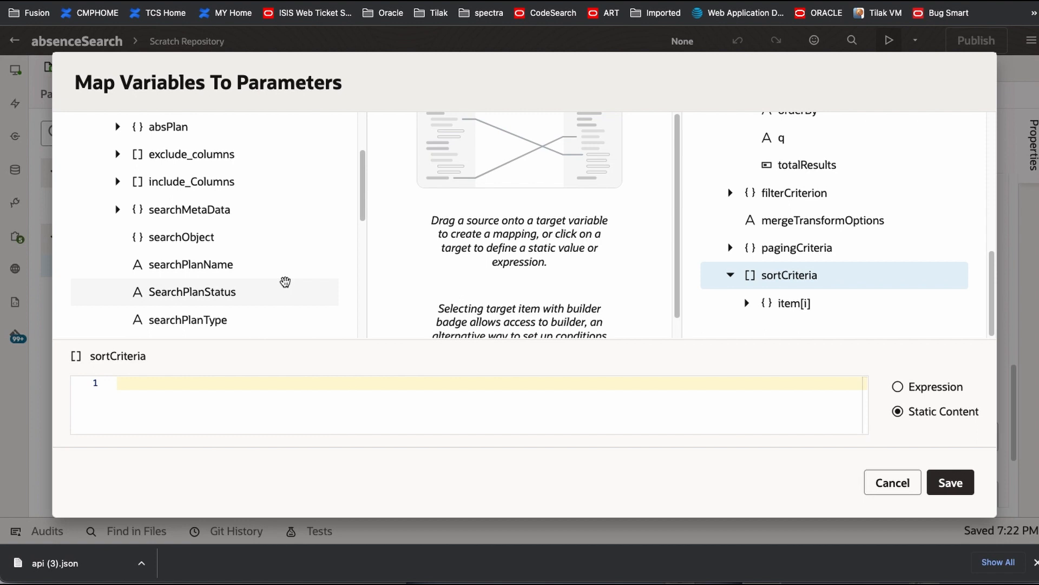
scroll("up", 3)
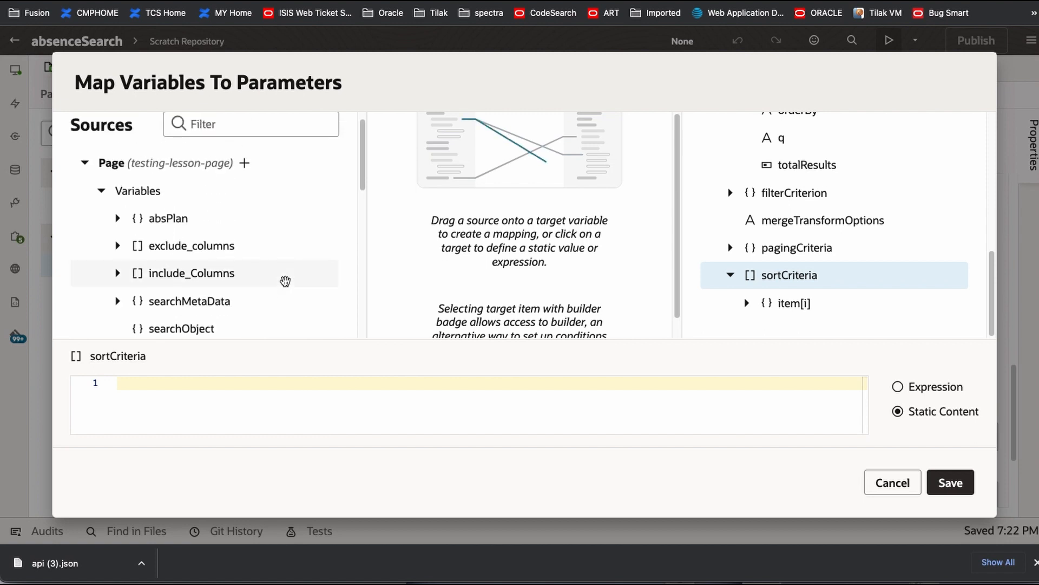
scroll("down", 3)
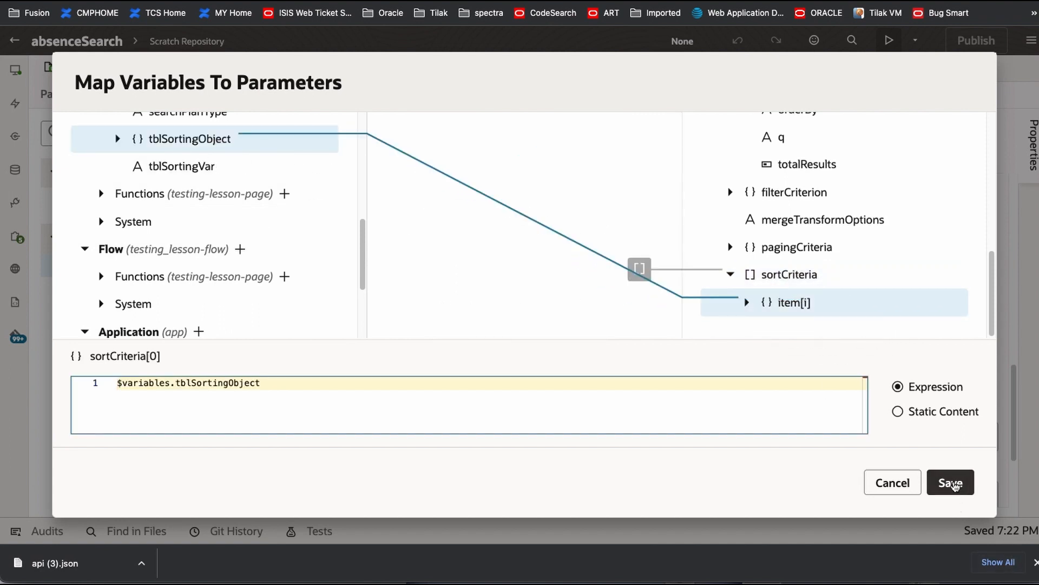
left_click(950, 482)
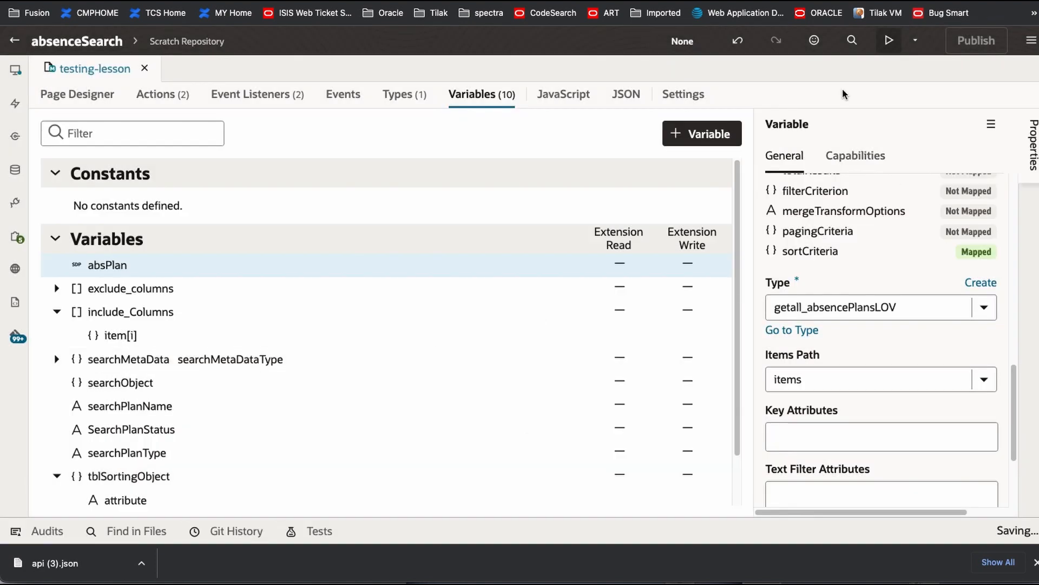
Launch the application preview from the header Preview button.
left_click(888, 41)
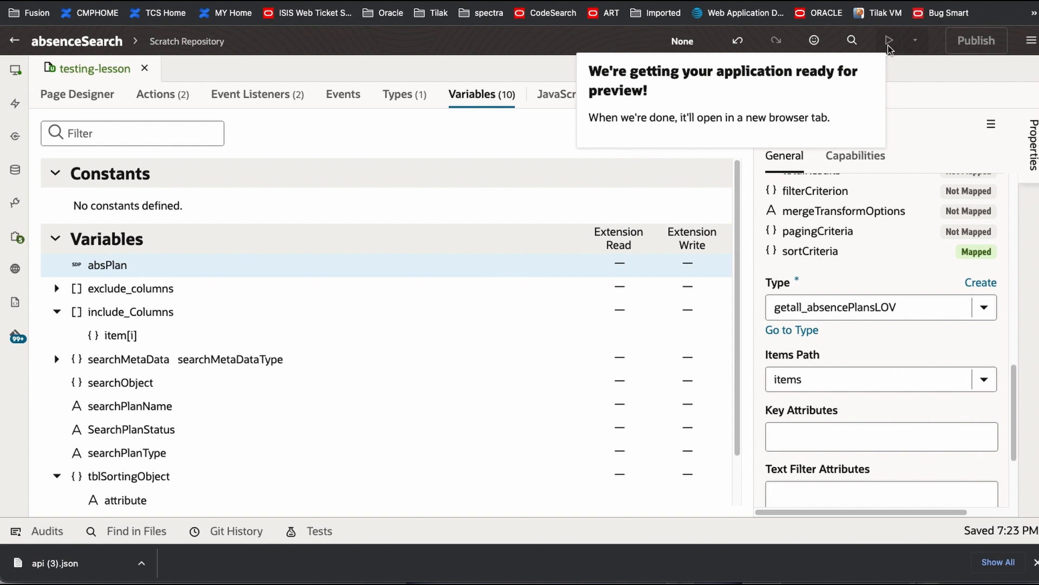
left_click(888, 40)
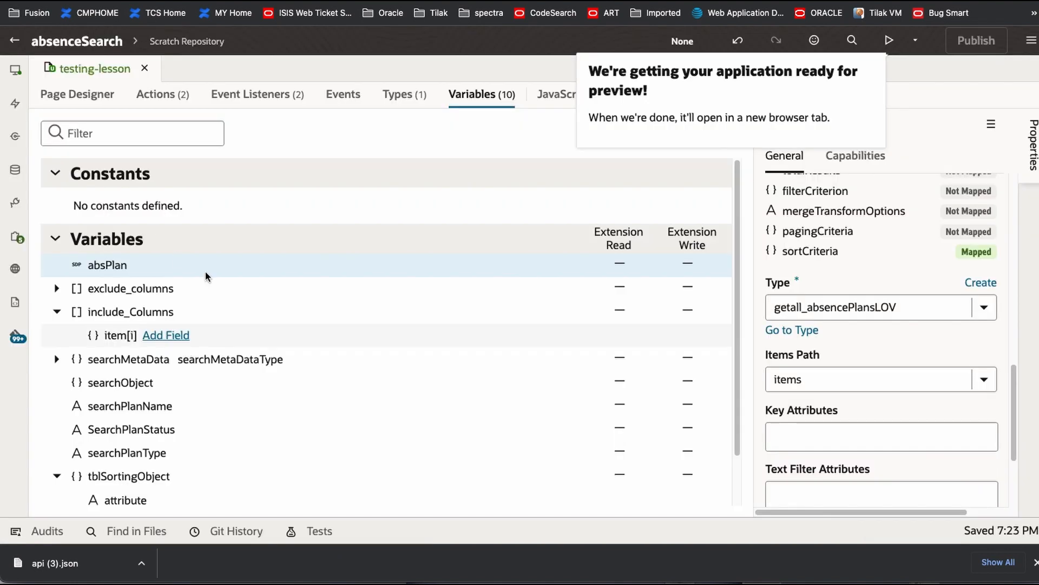
scroll("down", 3)
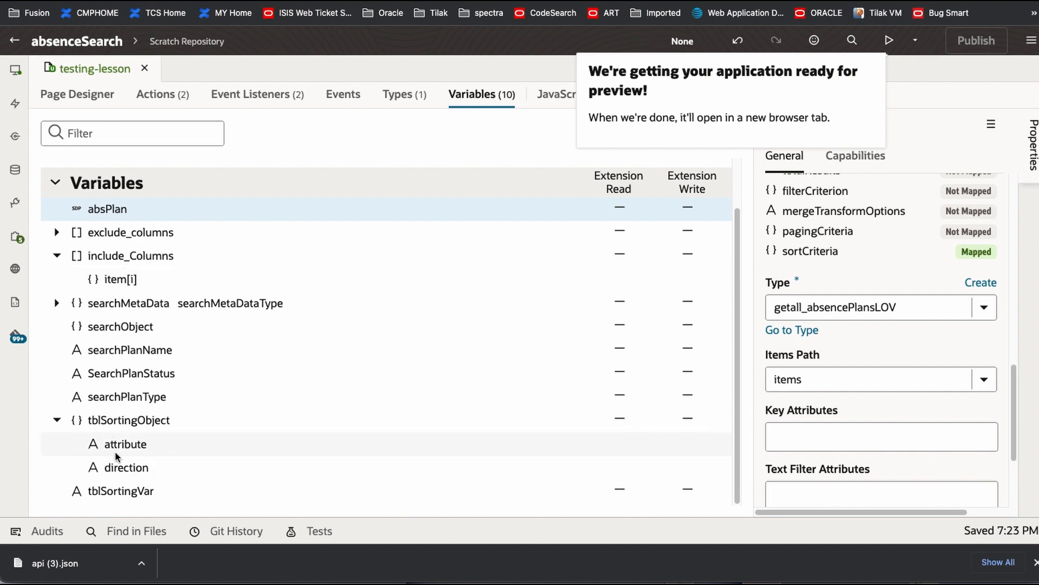
Set tblSortingObject's attribute field default value to PlanName.
left_click(124, 443)
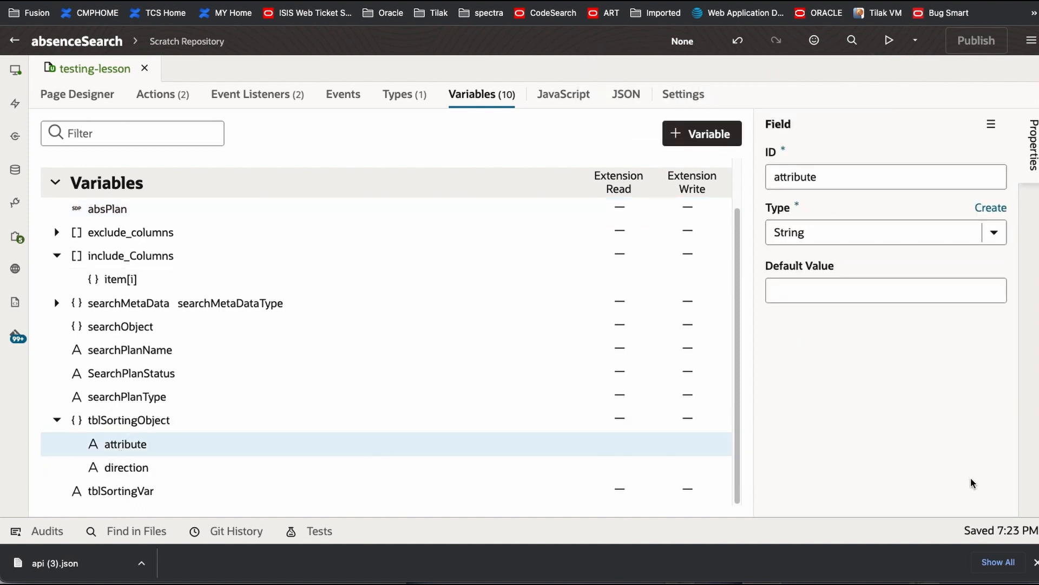
left_click(885, 291)
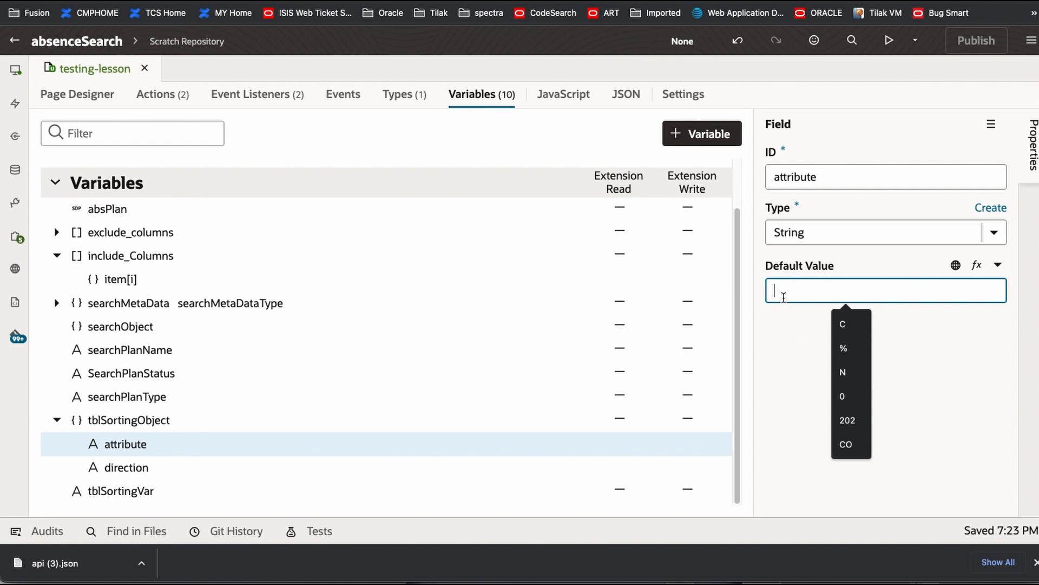
type("Plan")
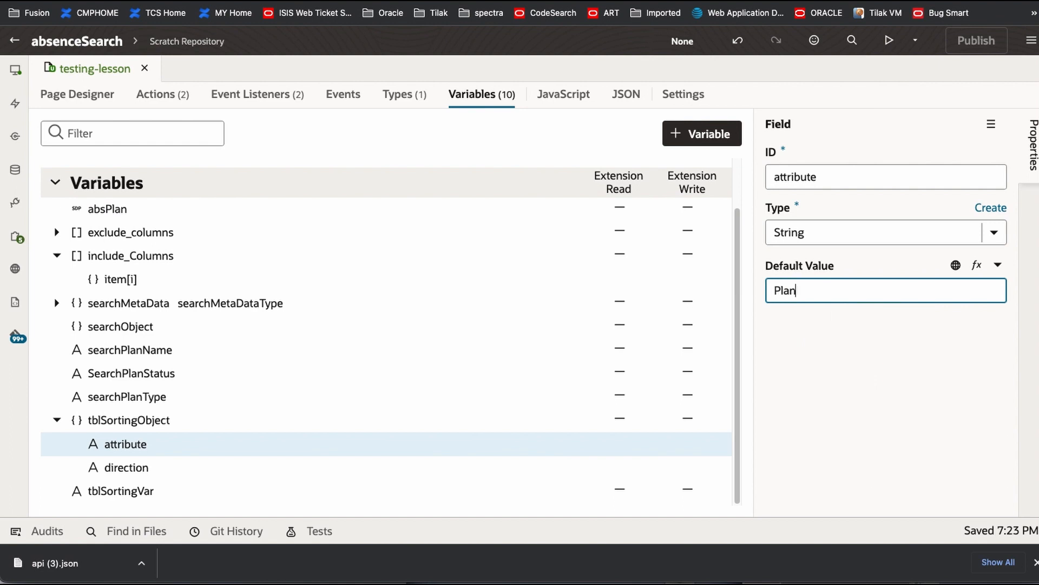
type("Name")
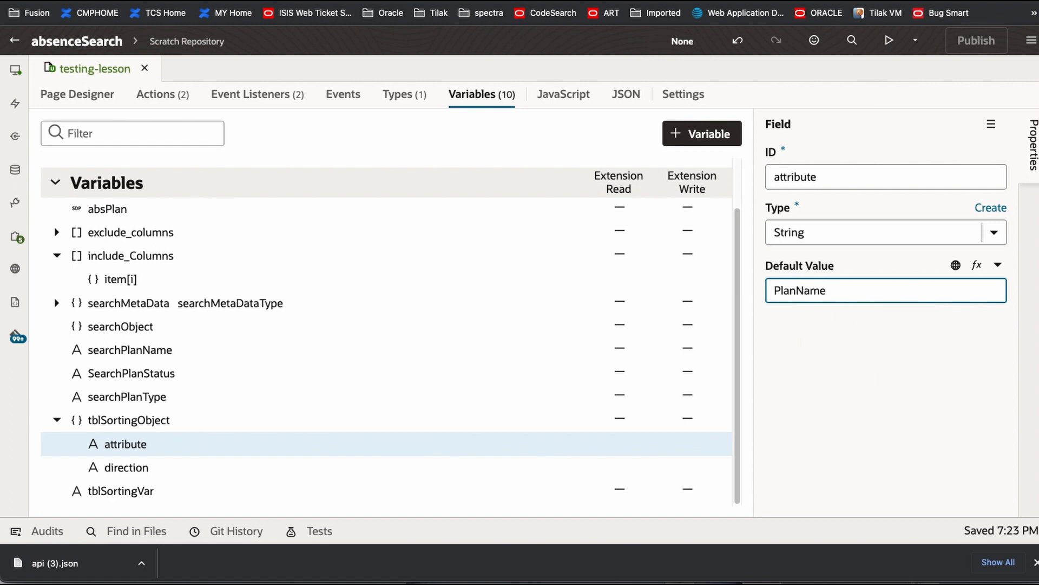
Default the direction field to ascending and run the page preview.
left_click(125, 467)
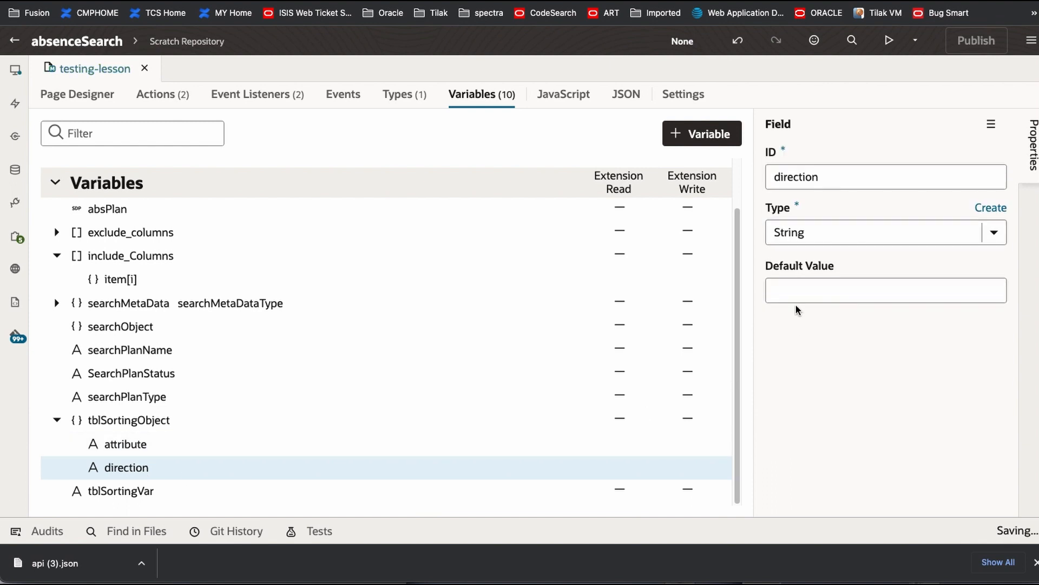
type("ascending")
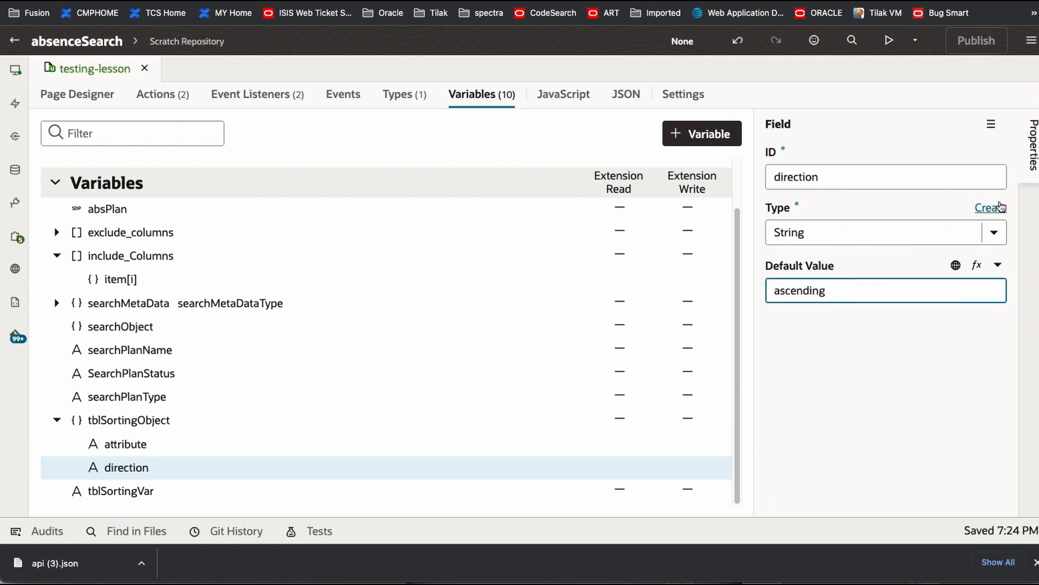
left_click(885, 176)
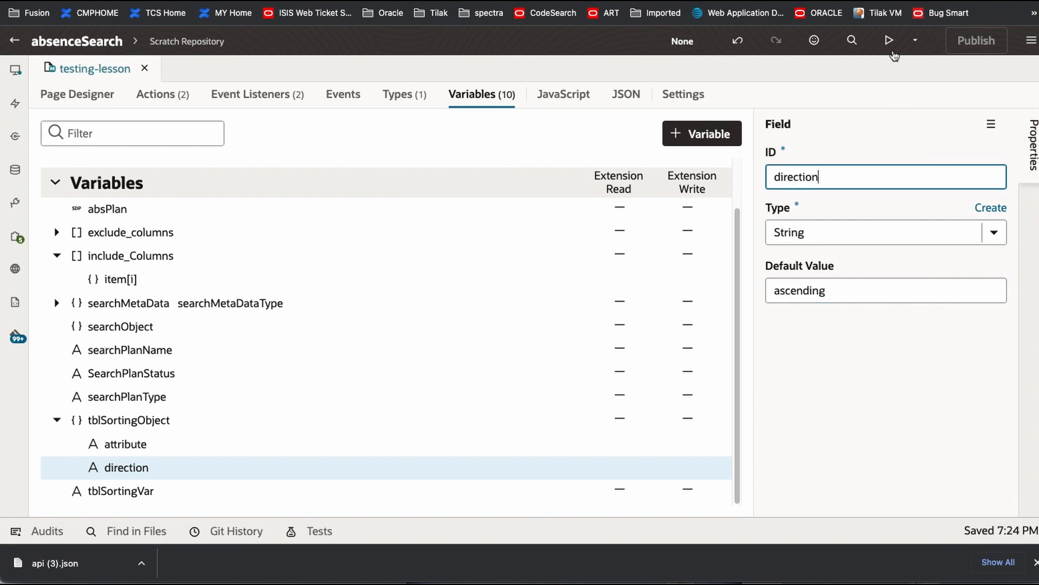
left_click(889, 41)
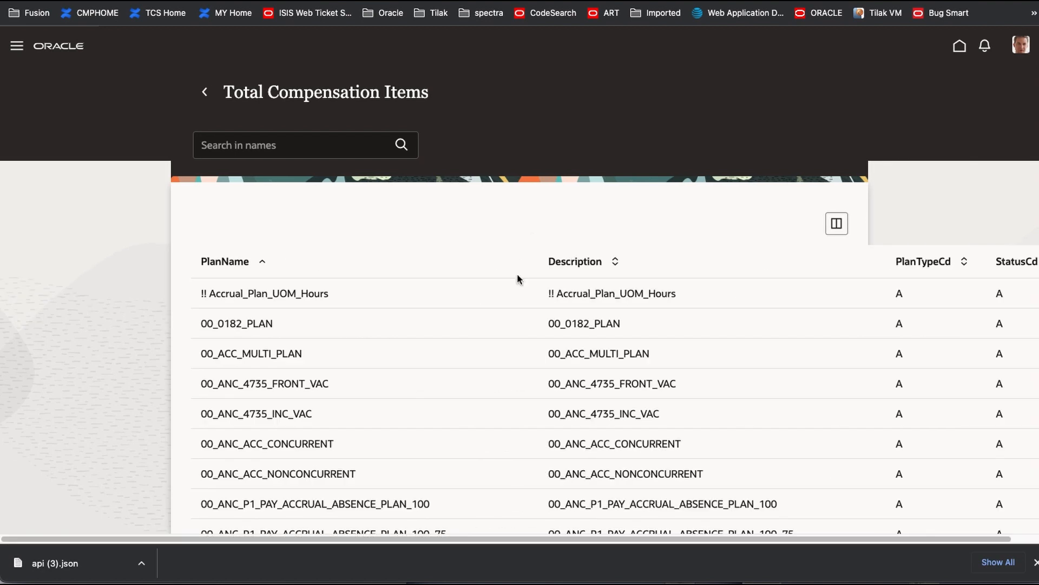
mouse_move(233, 278)
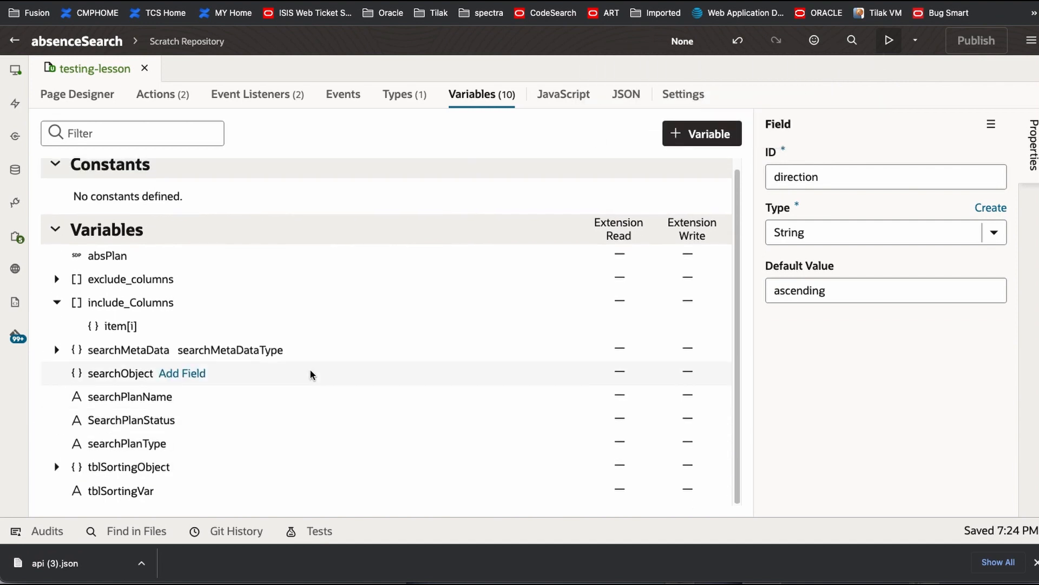
mouse_move(381, 393)
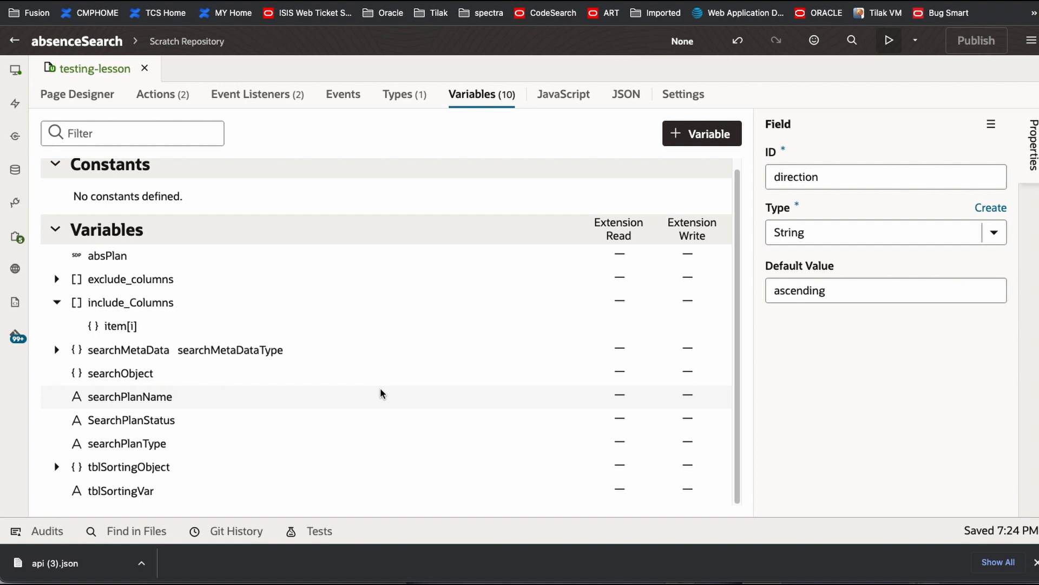
Filter the collection container's All properties for 'sort' and select Selected Sort Value.
left_click(77, 93)
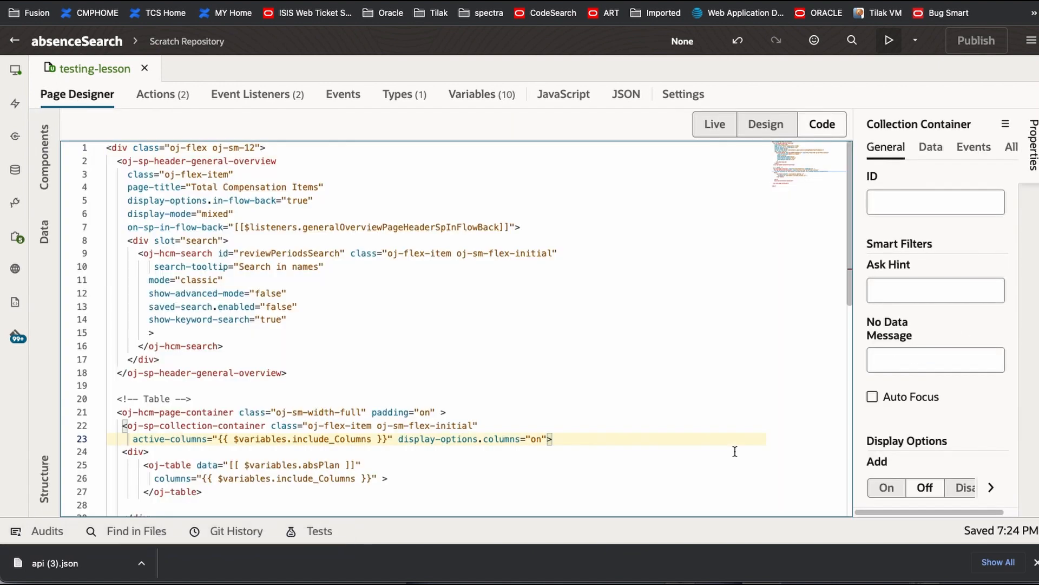
scroll("down", 3)
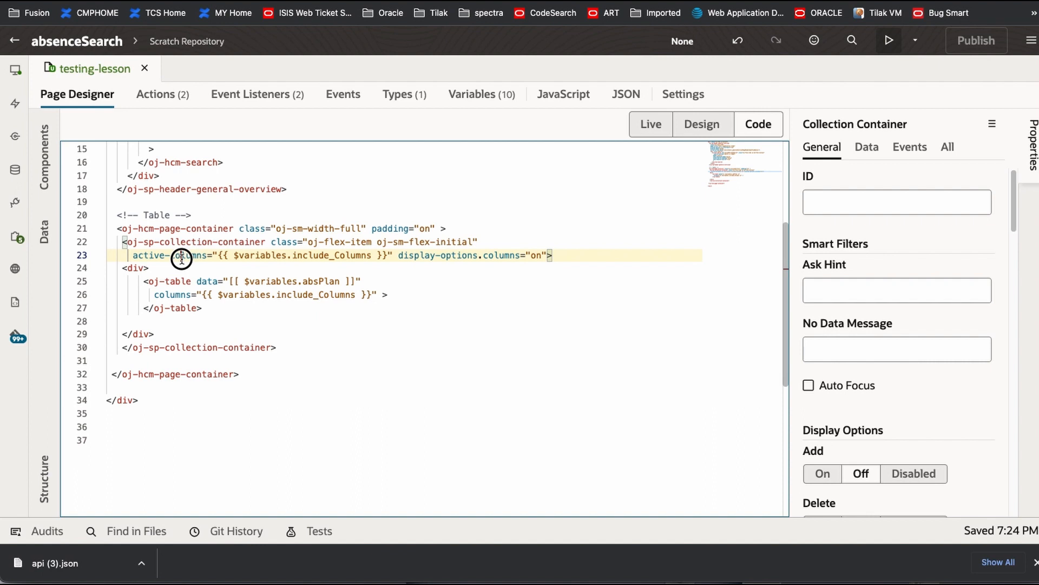
left_click(947, 147)
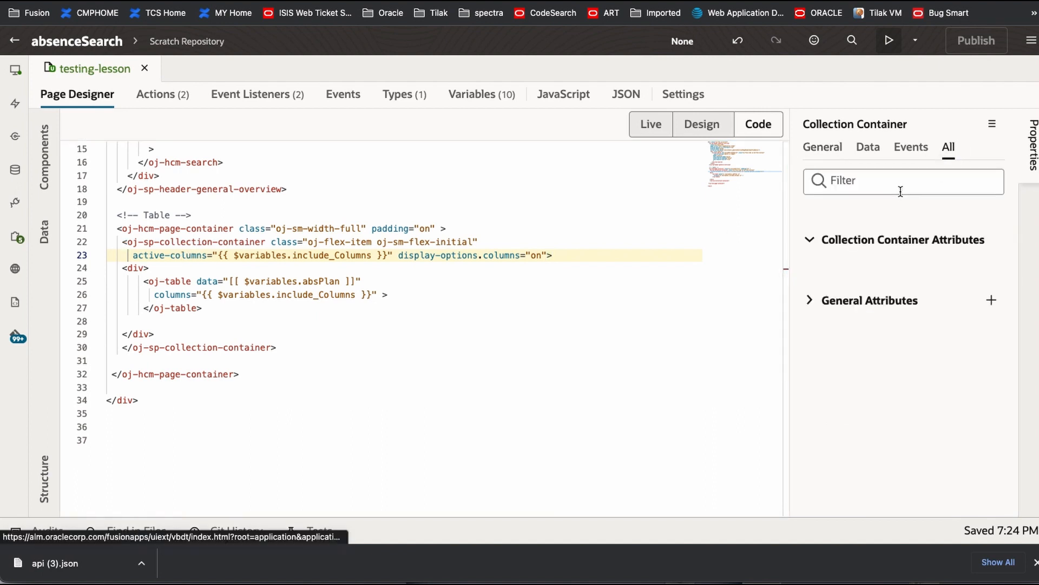
type("s")
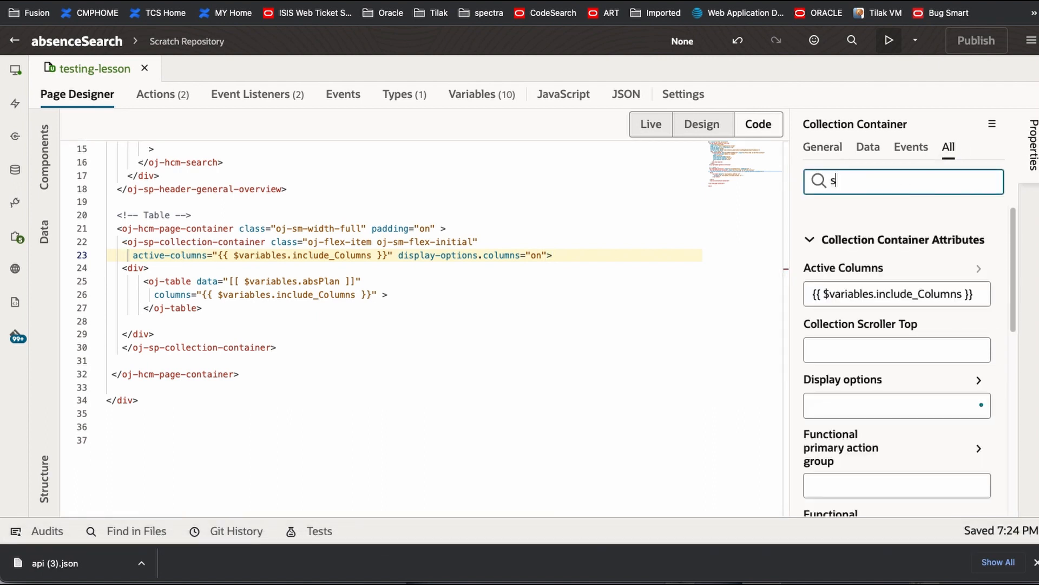
type("ort")
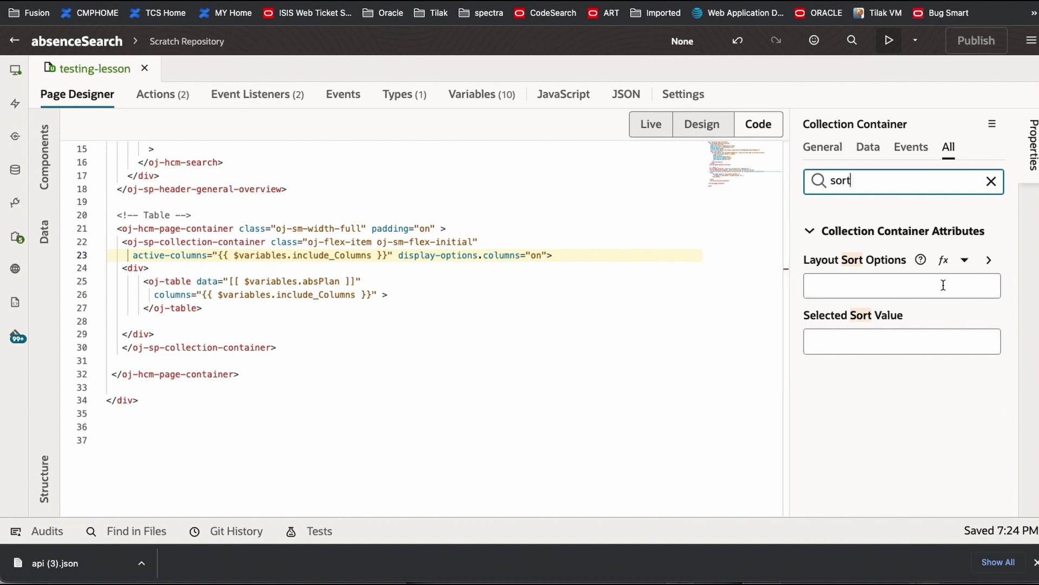
left_click(901, 341)
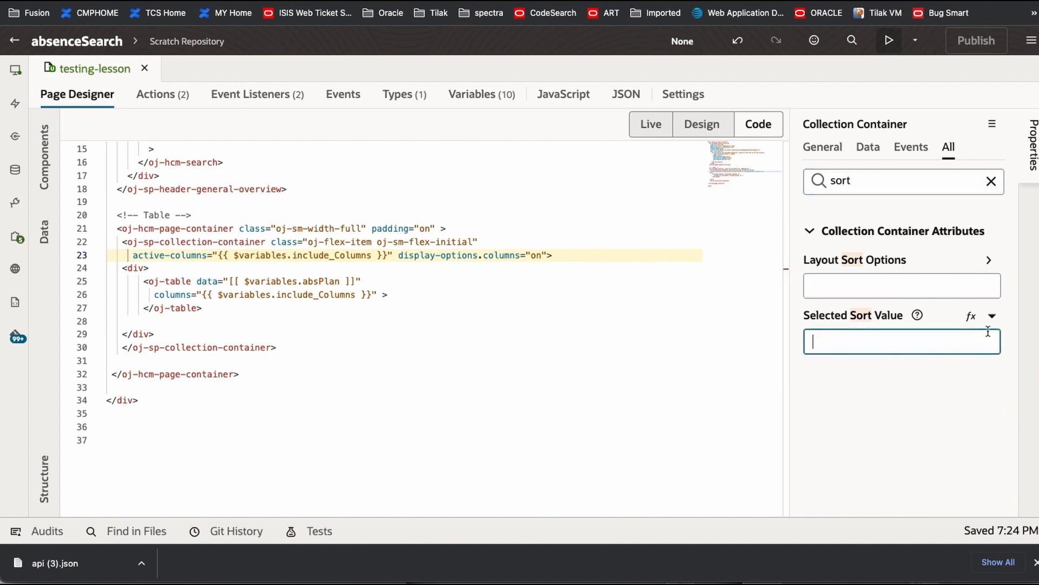
Set Selected Sort Value to the $variables.tblSortingVar expression and save.
left_click(971, 316)
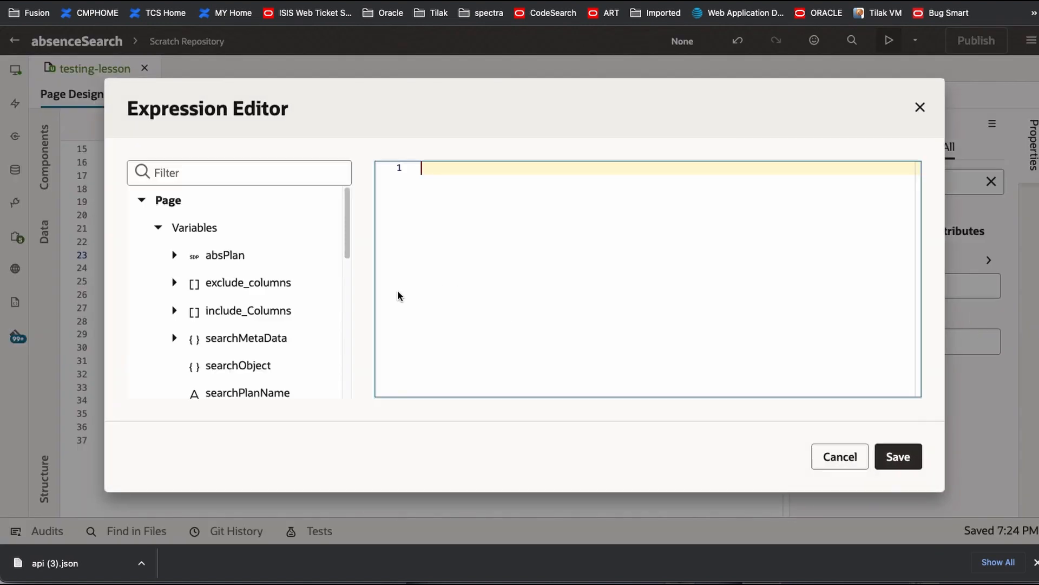
scroll("down", 3)
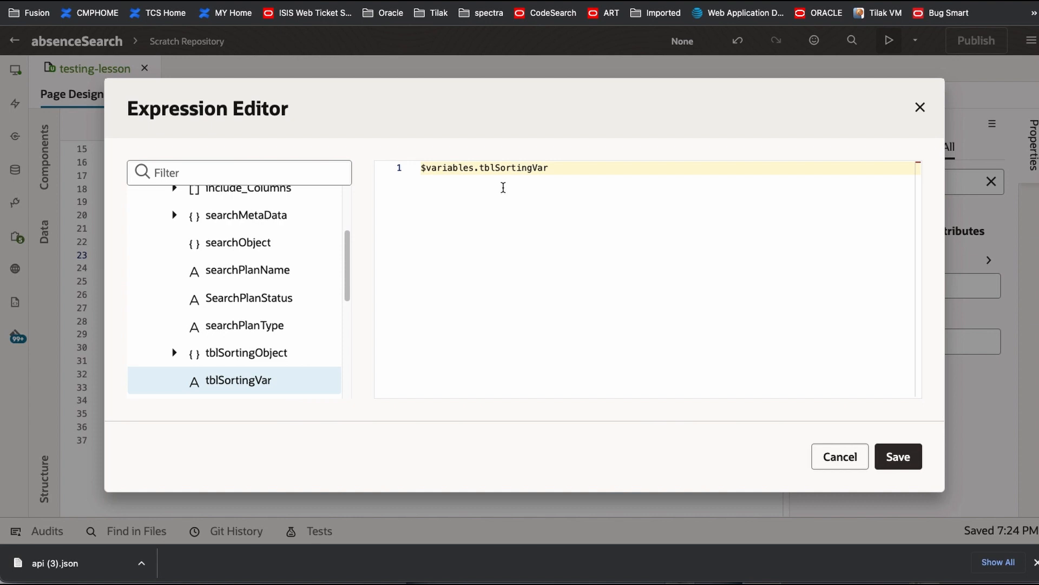
left_click(897, 456)
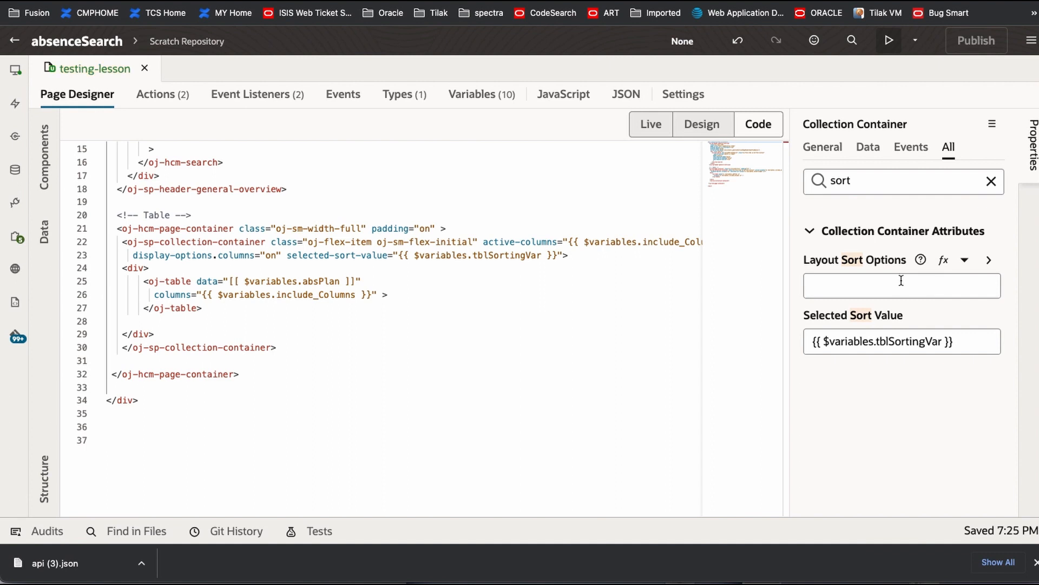
mouse_move(929, 275)
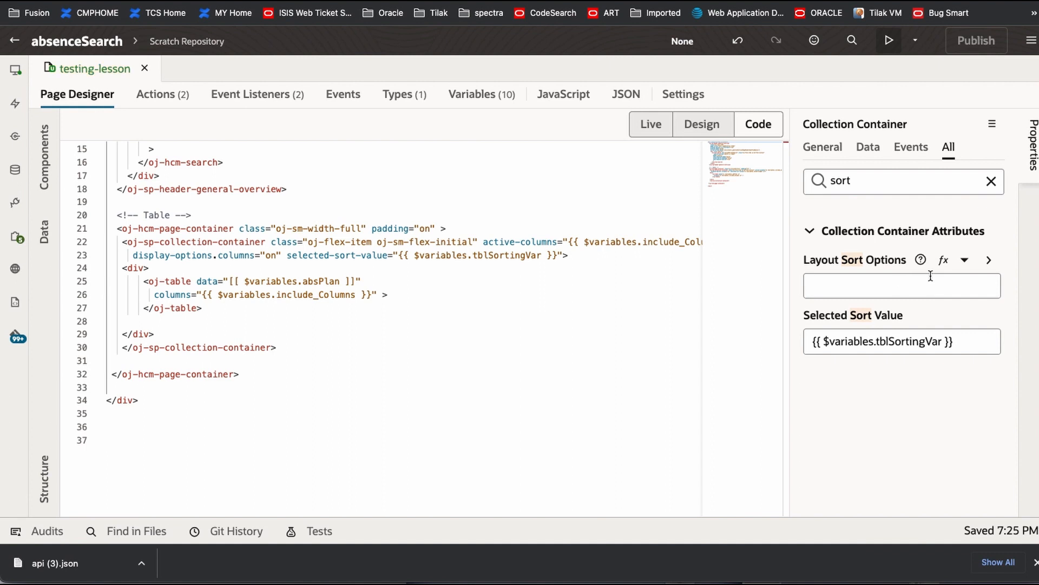
mouse_move(986, 259)
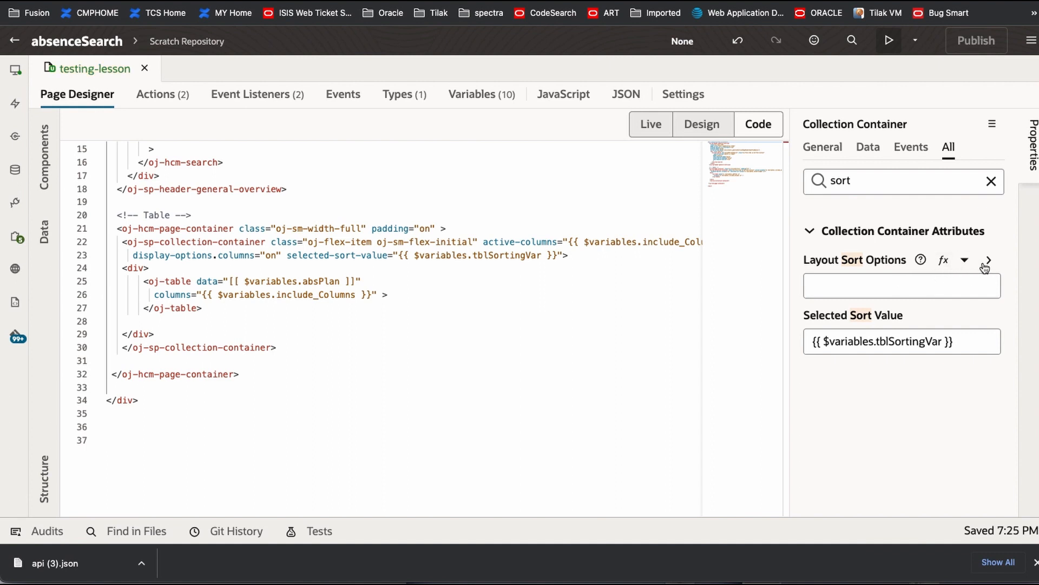
mouse_move(988, 259)
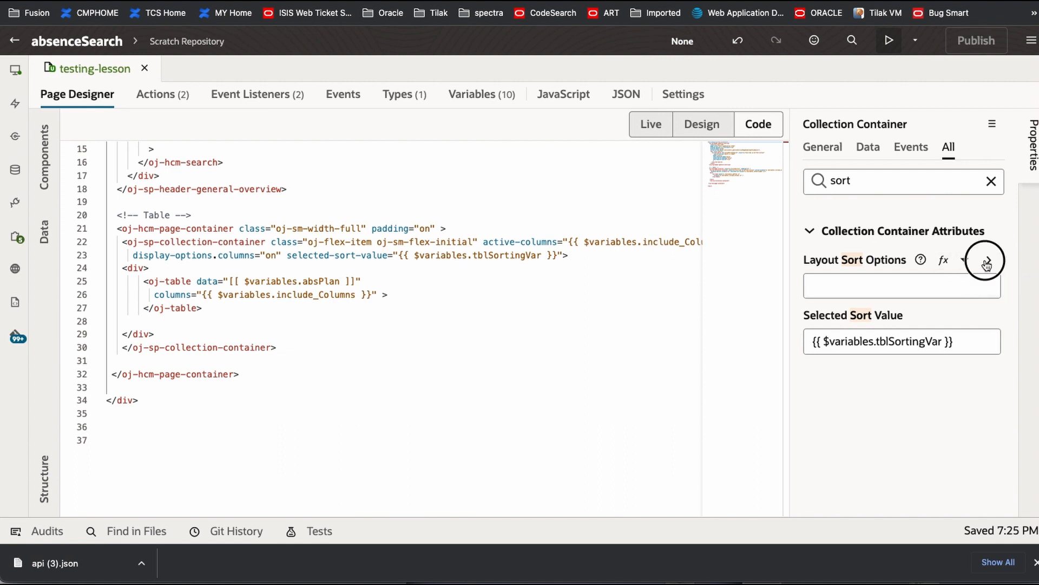
Add sort option PlanNameASC labelled 'Plan Name, A- Z'.
left_click(986, 260)
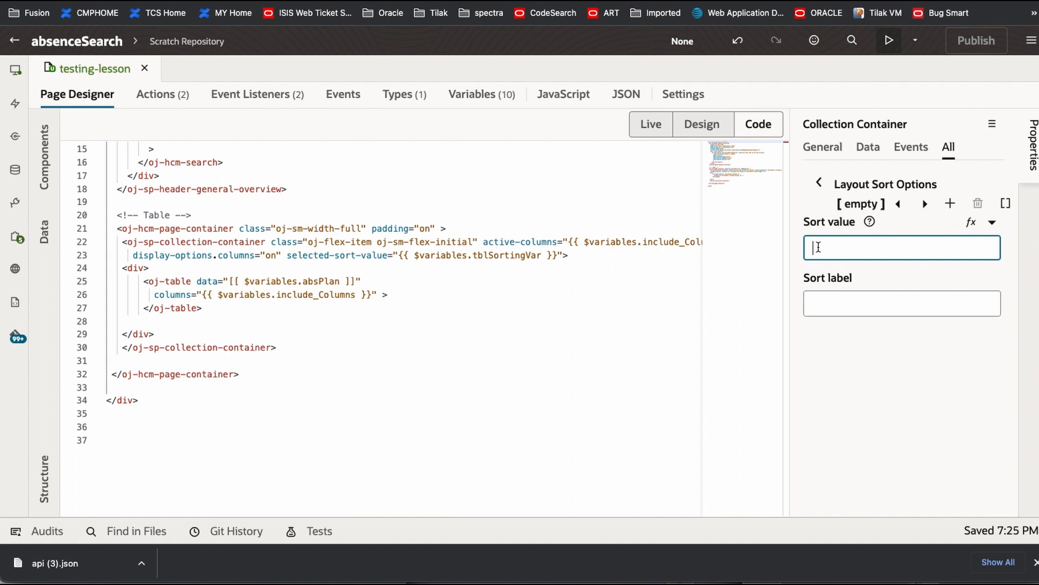
type("Plan")
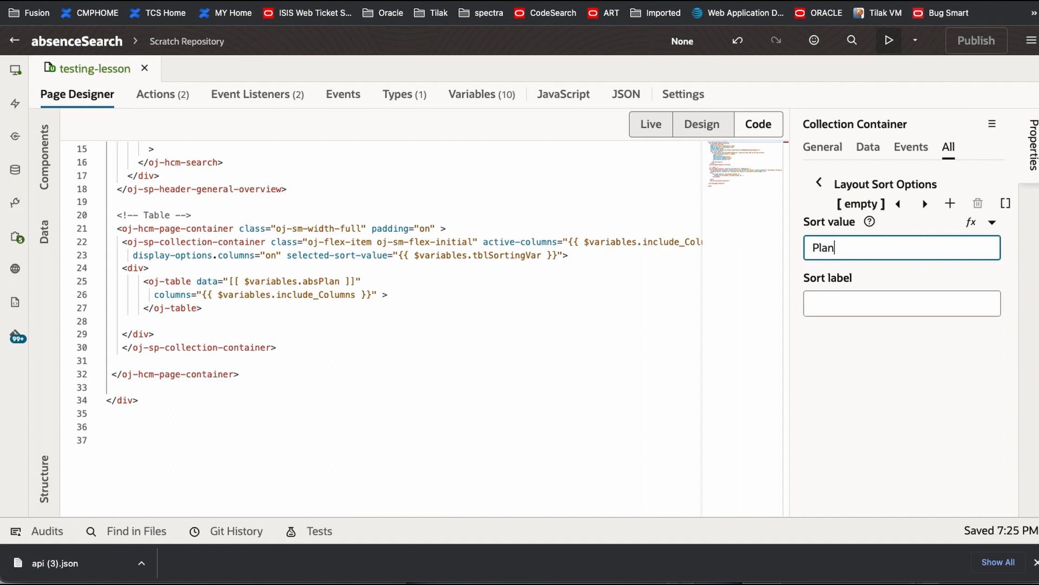
type("Name")
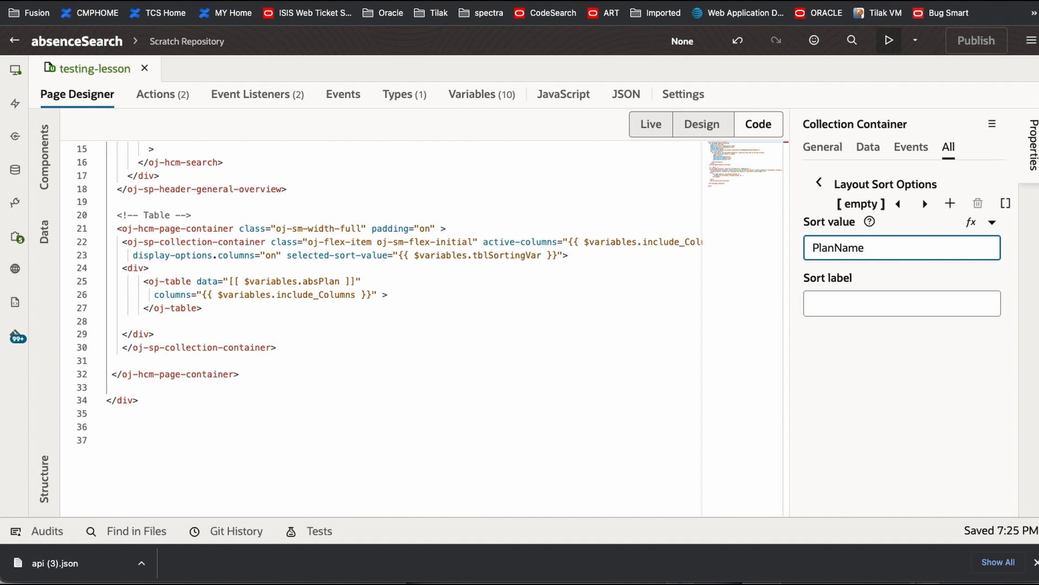
left_click(901, 247)
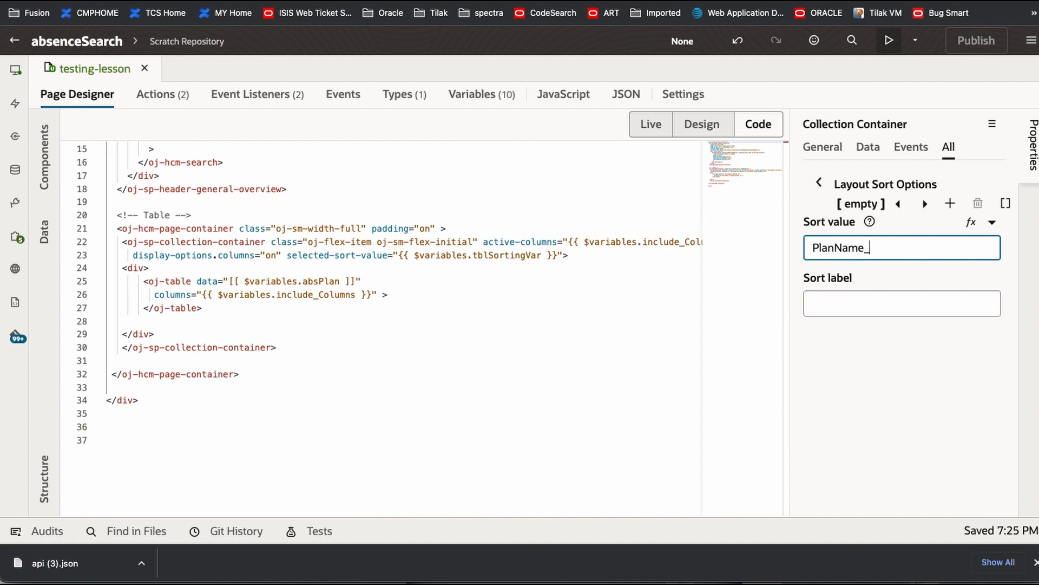
type("ASC")
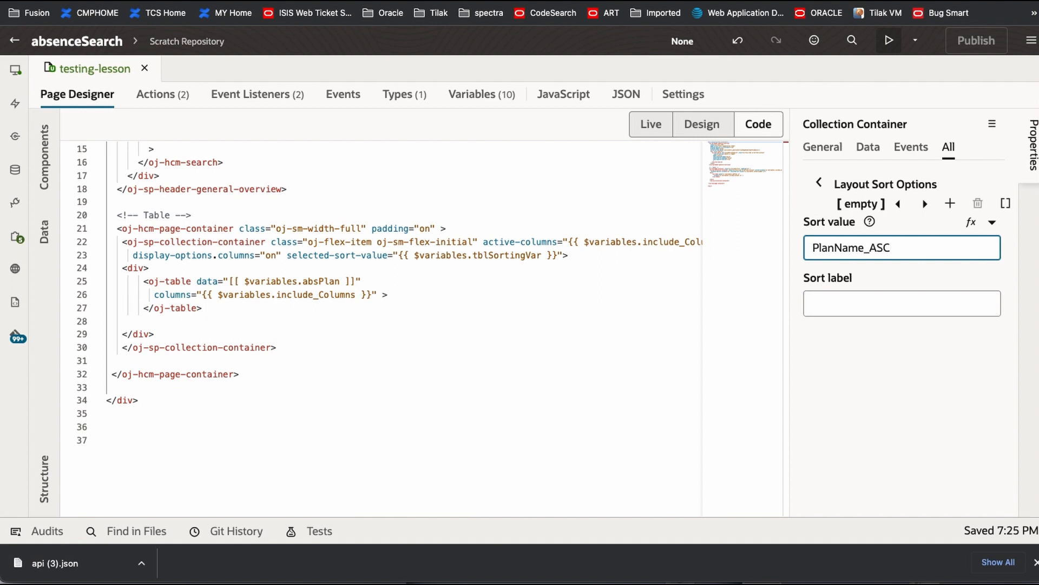
mouse_move(896, 272)
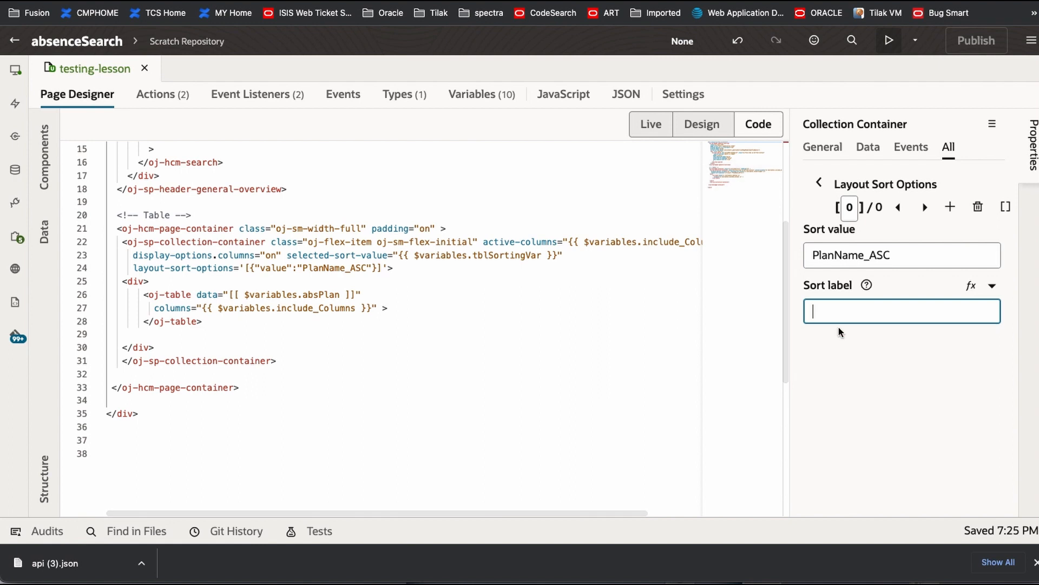
type("Pla")
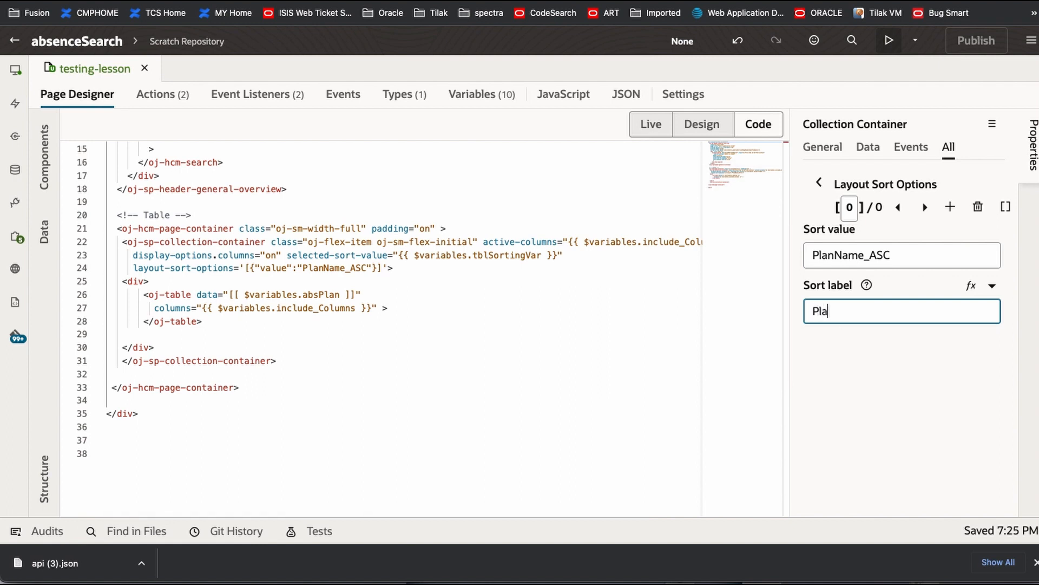
type("n Name,")
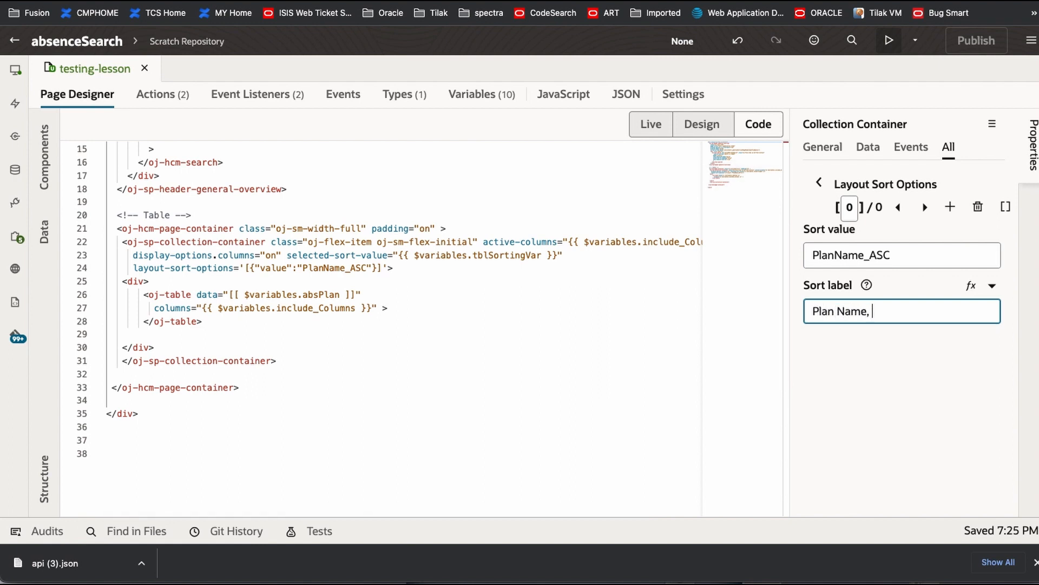
type("A- Z")
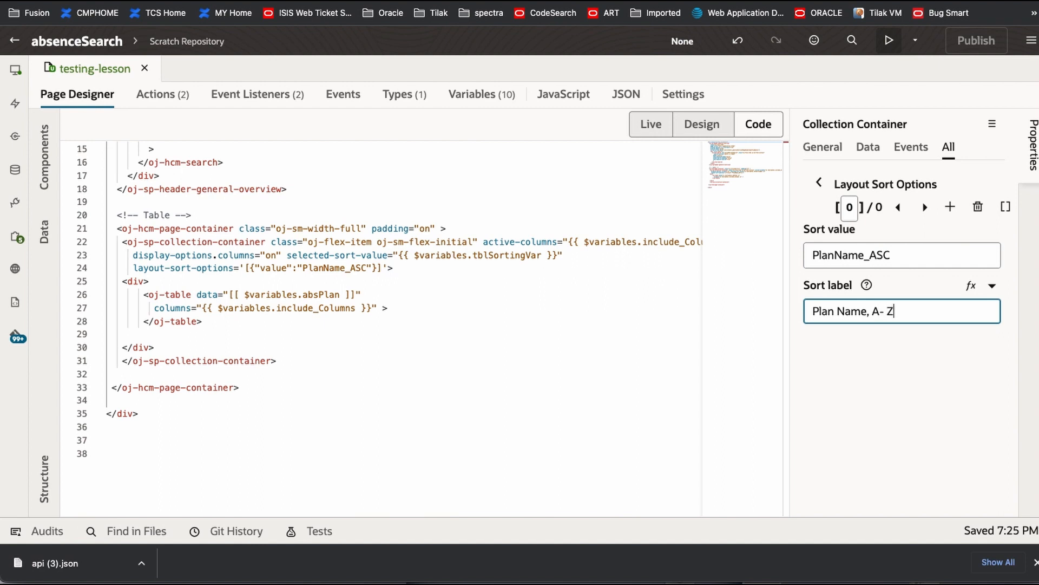
left_click(902, 255)
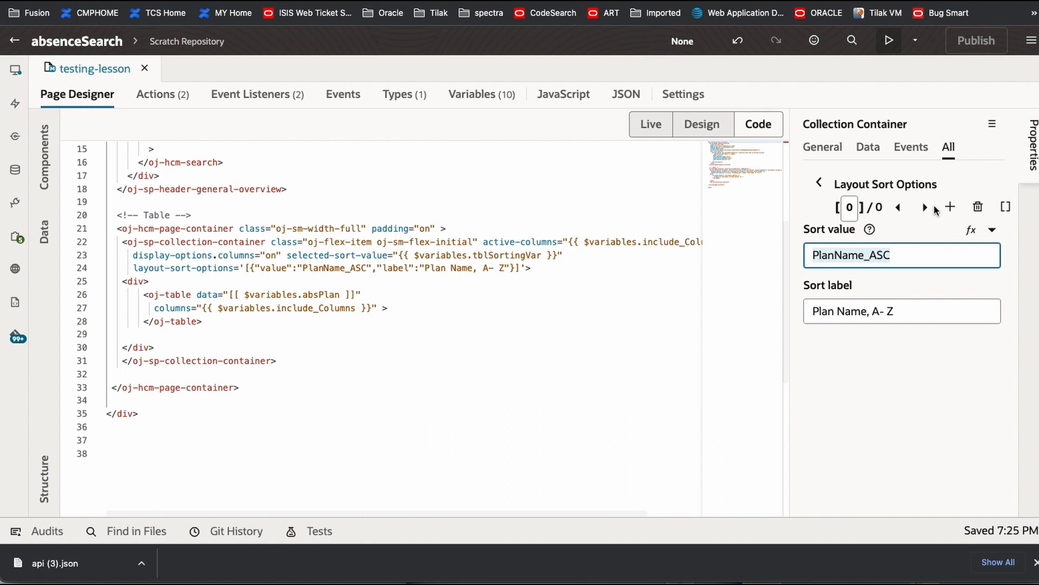
Add a second sort option labelled 'Plan Name, Z - A'.
left_click(948, 207)
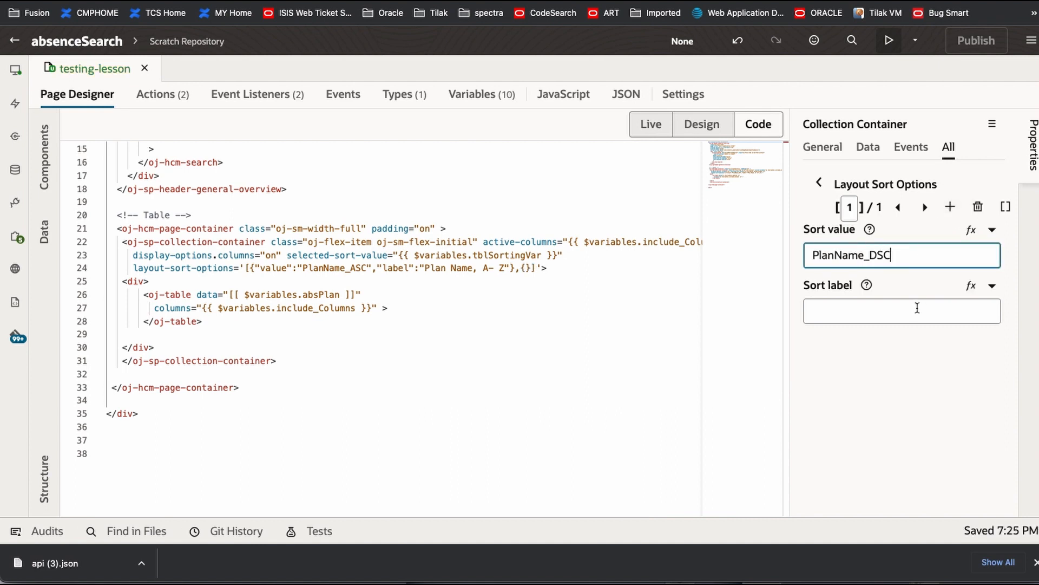
type("PlanName_ASC")
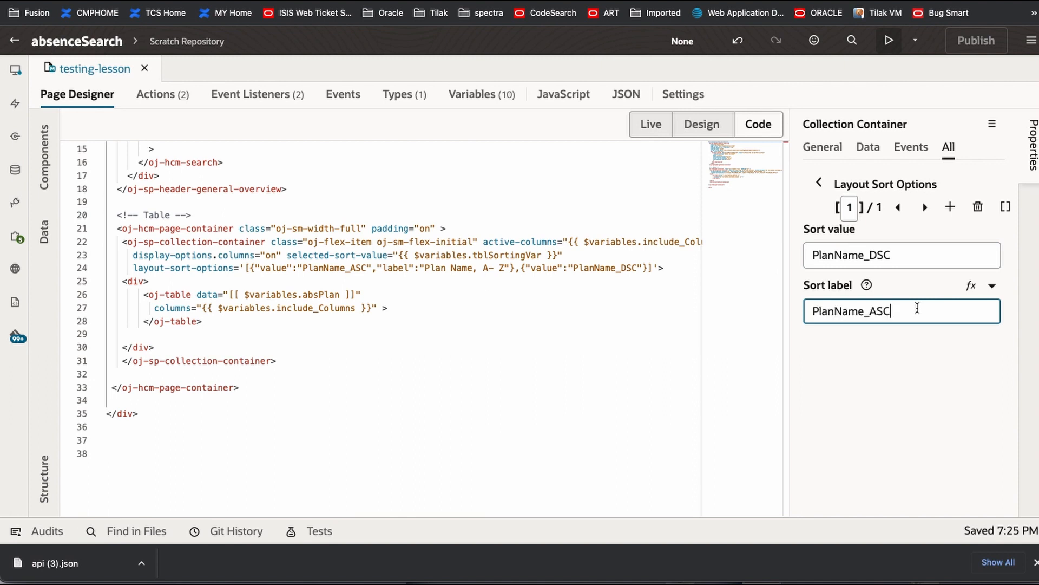
key("Backspace")
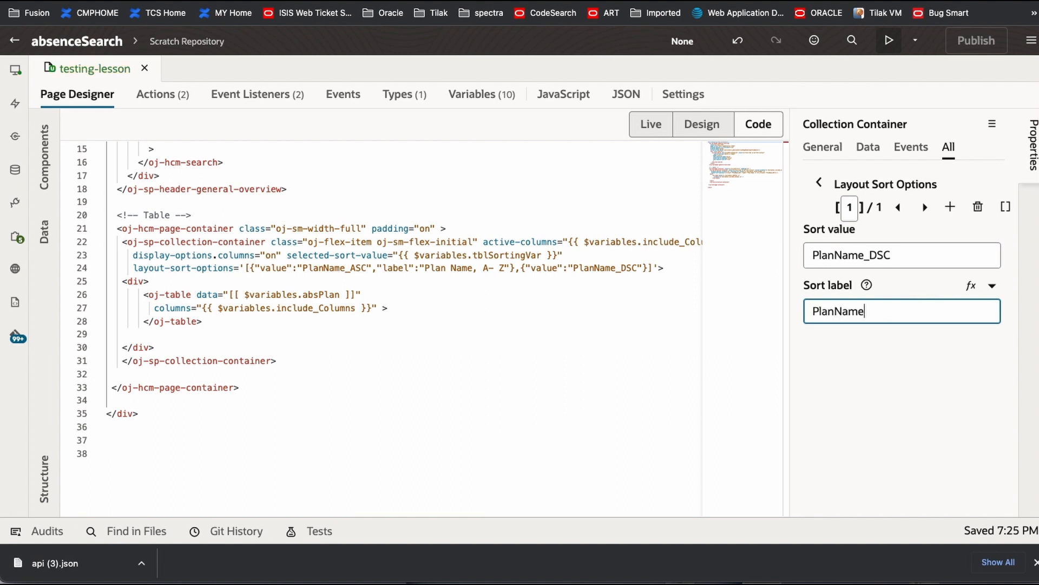
type("Plan Name")
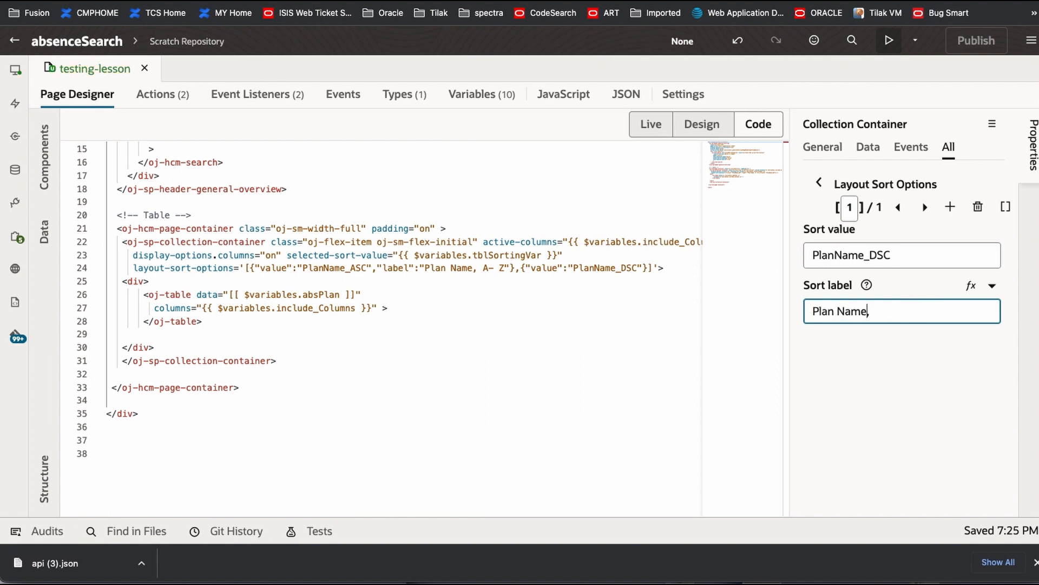
type(", Z - A")
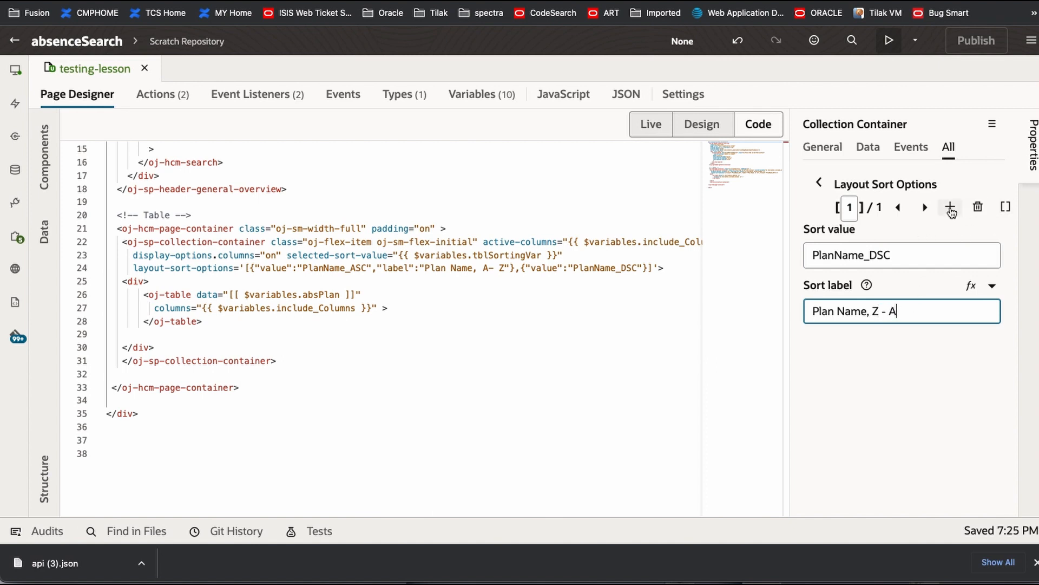
Add sort option Description_ASC labelled 'Description, A - Z'.
left_click(949, 207)
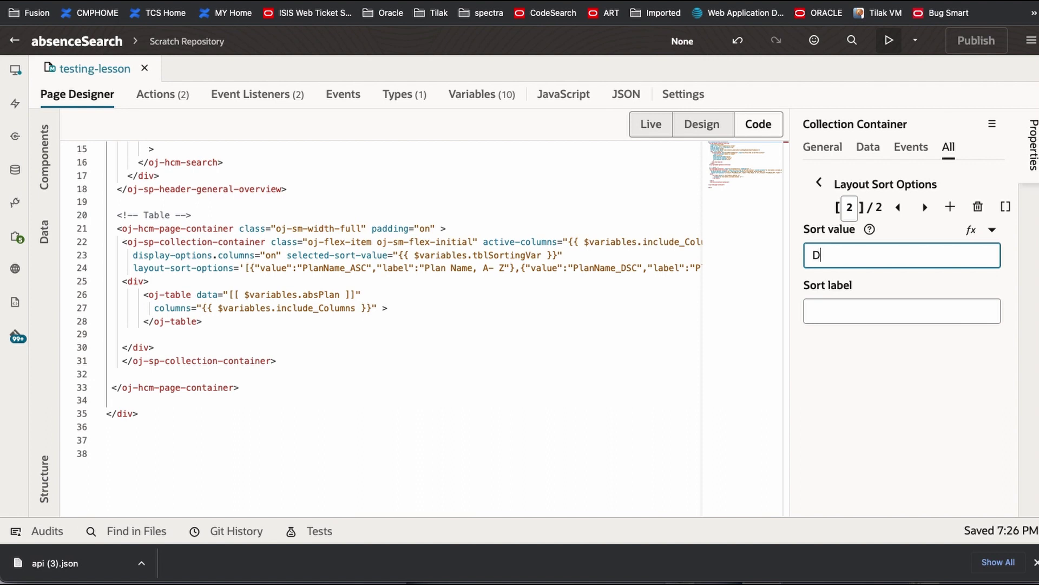
type("escription")
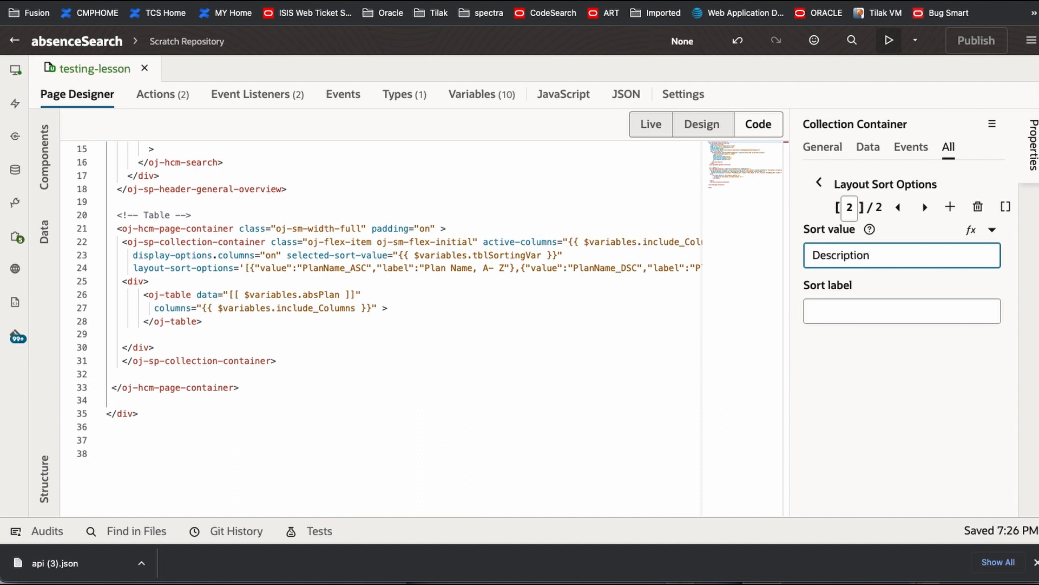
type("_SC")
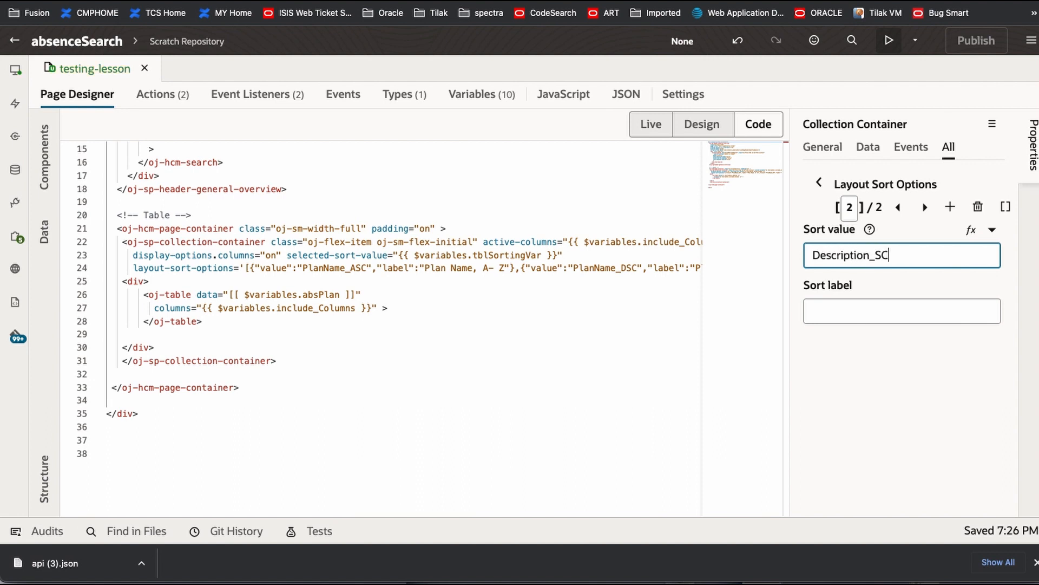
type("ASC")
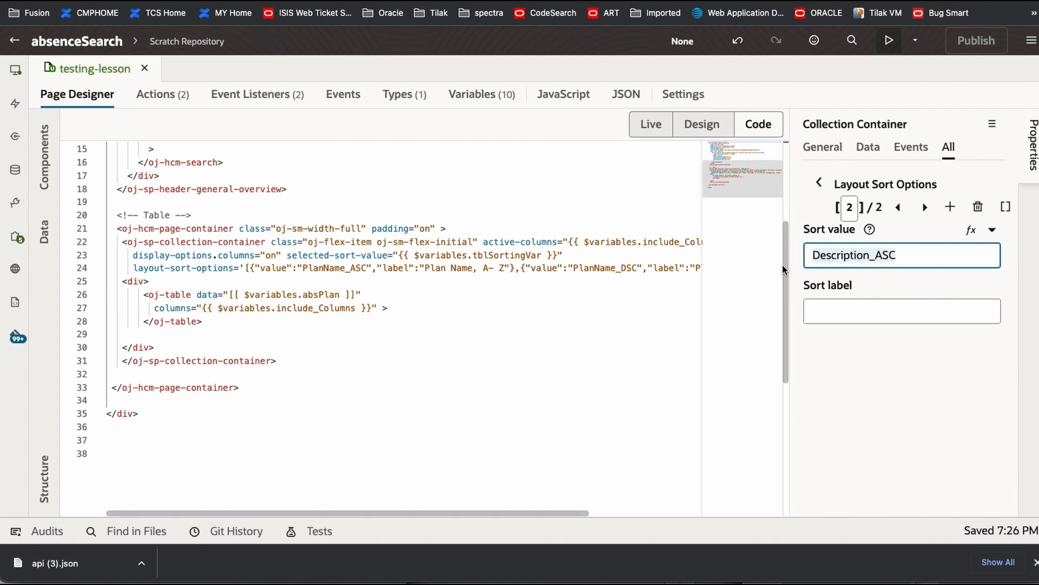
type("Description_ASC")
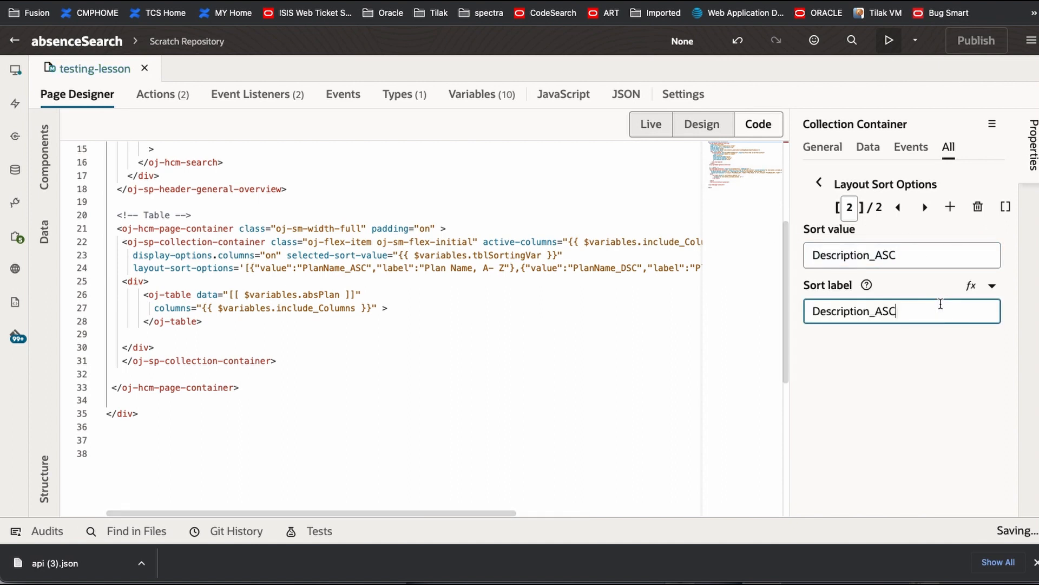
type("Description, A - Z")
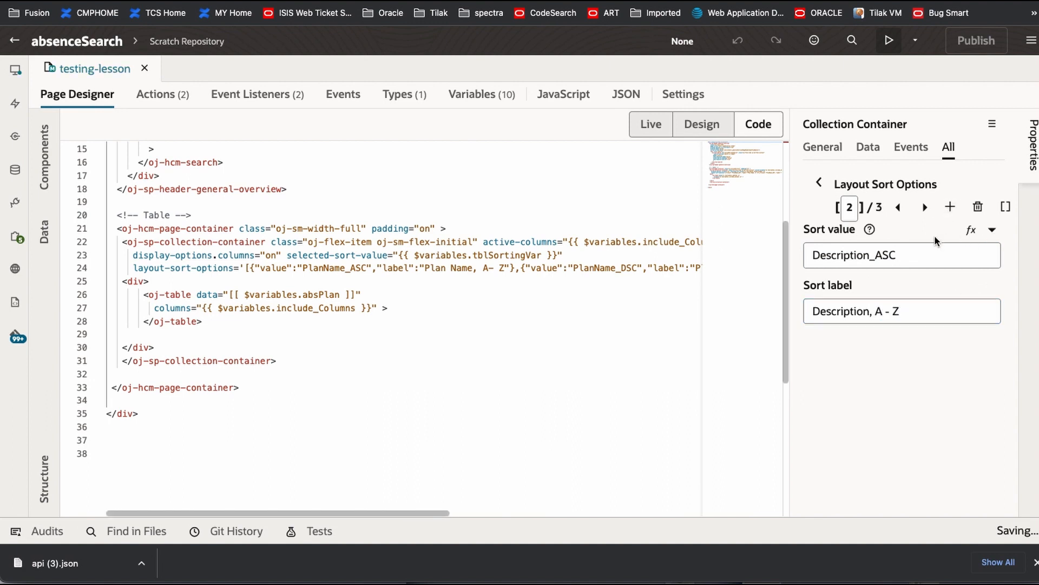
Add sort option Description_DSC labelled 'Description, Z - A'.
left_click(923, 207)
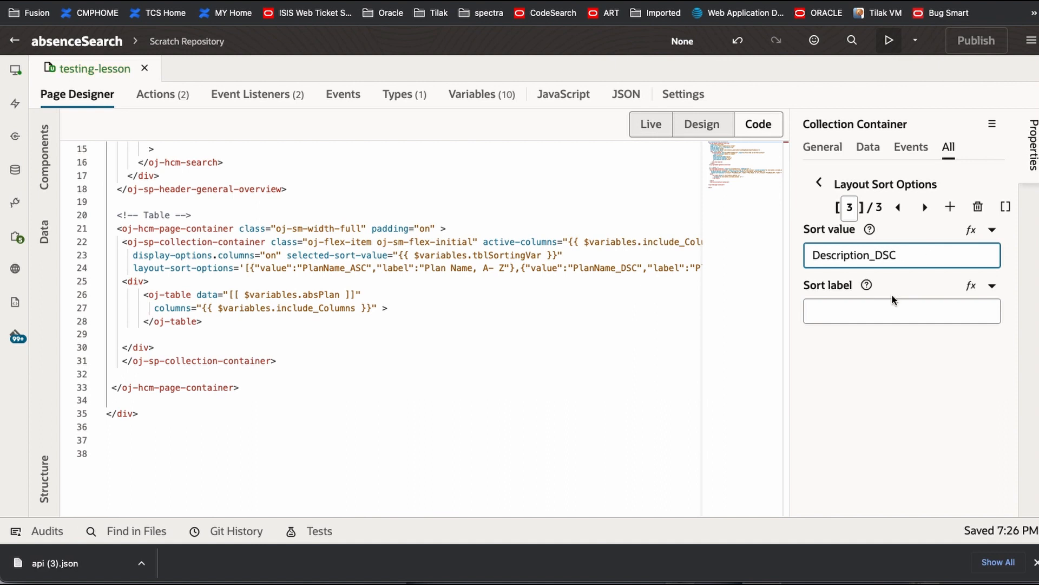
type("Description")
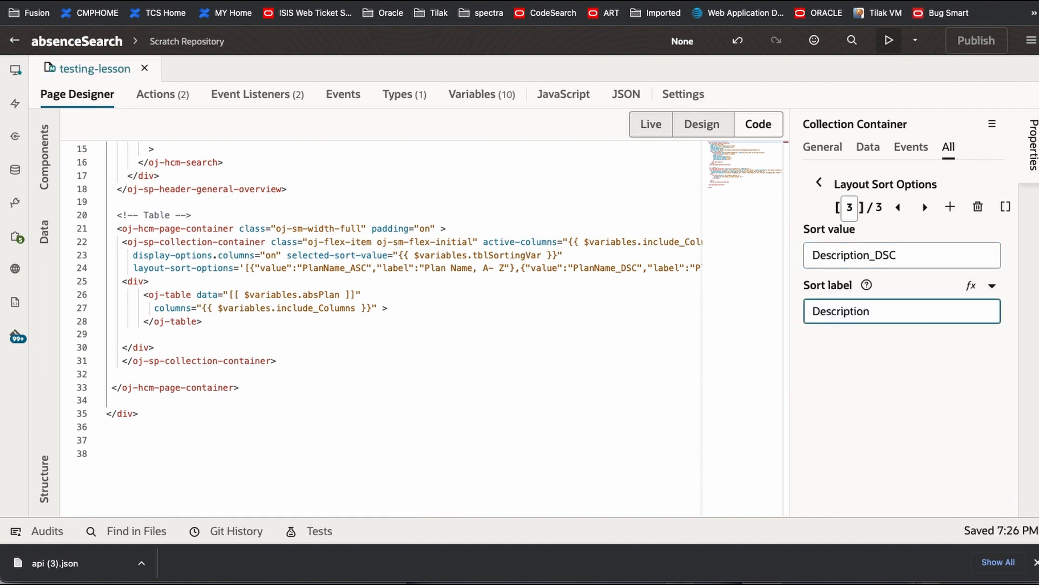
type(", Z - A")
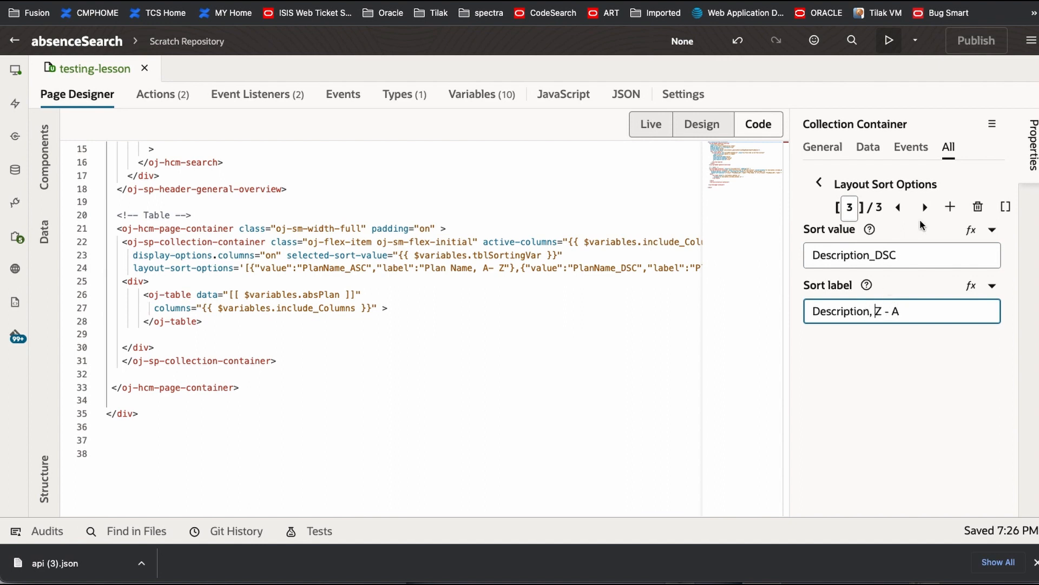
left_click(202, 361)
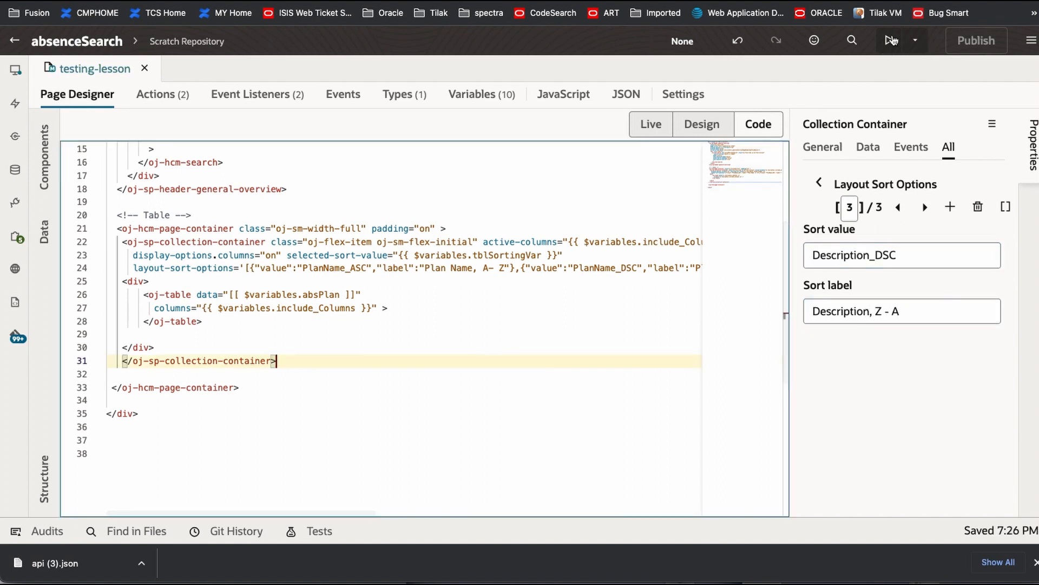
left_click(891, 41)
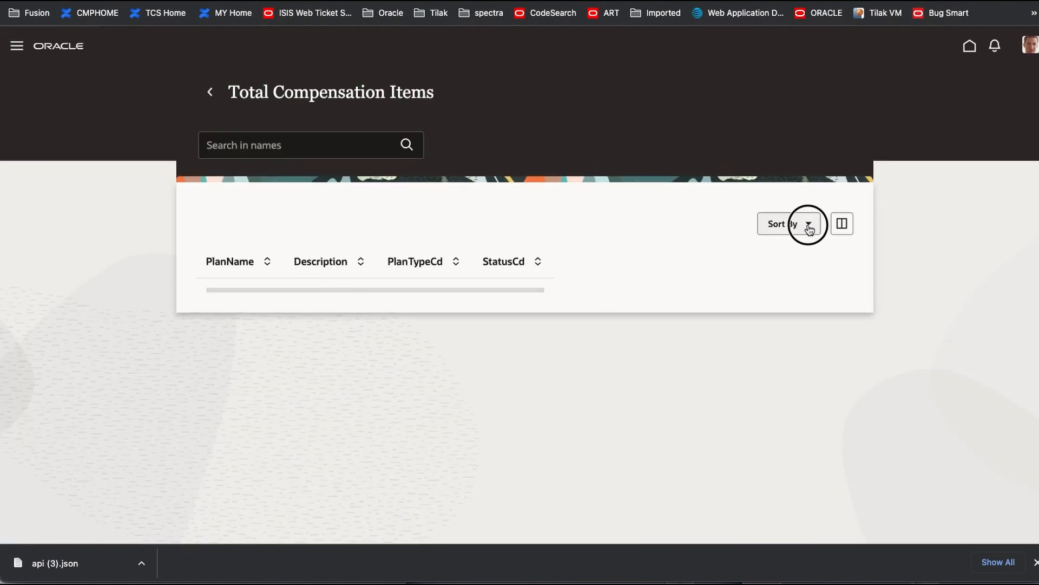
left_click(782, 224)
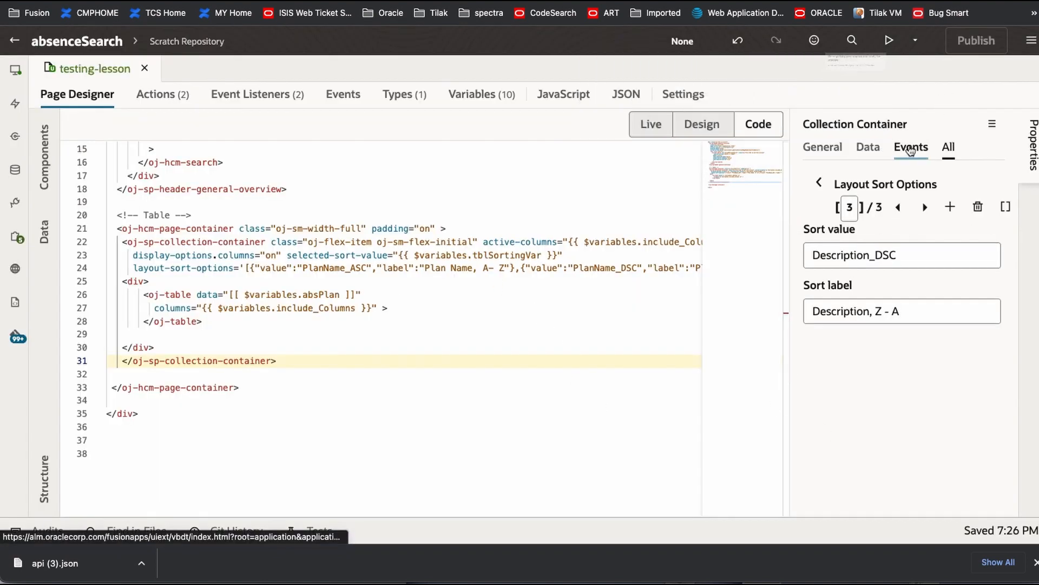
Add a custom collection container event triggered by the selected-sort-value property change.
left_click(910, 147)
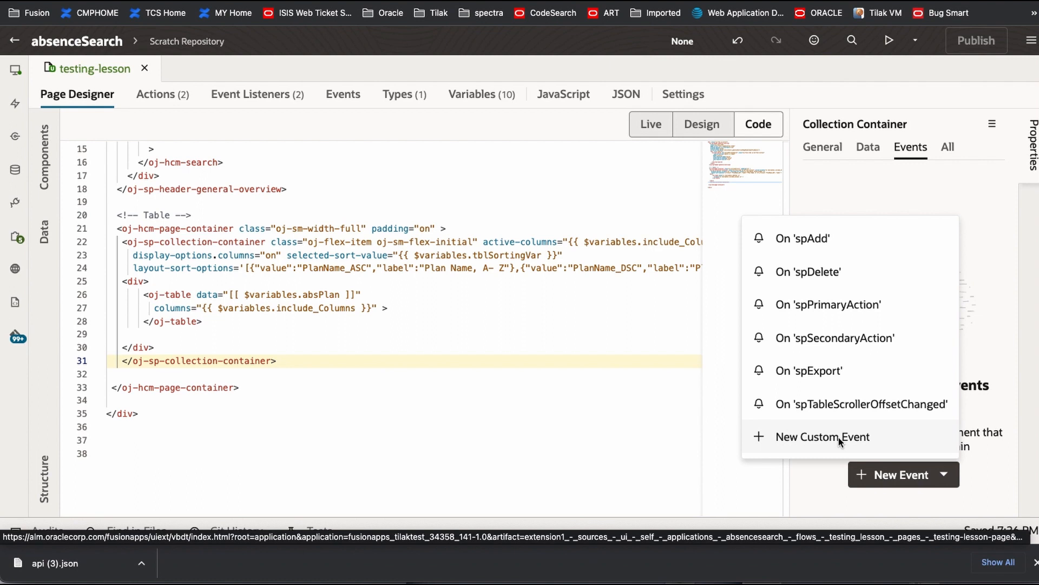
left_click(823, 437)
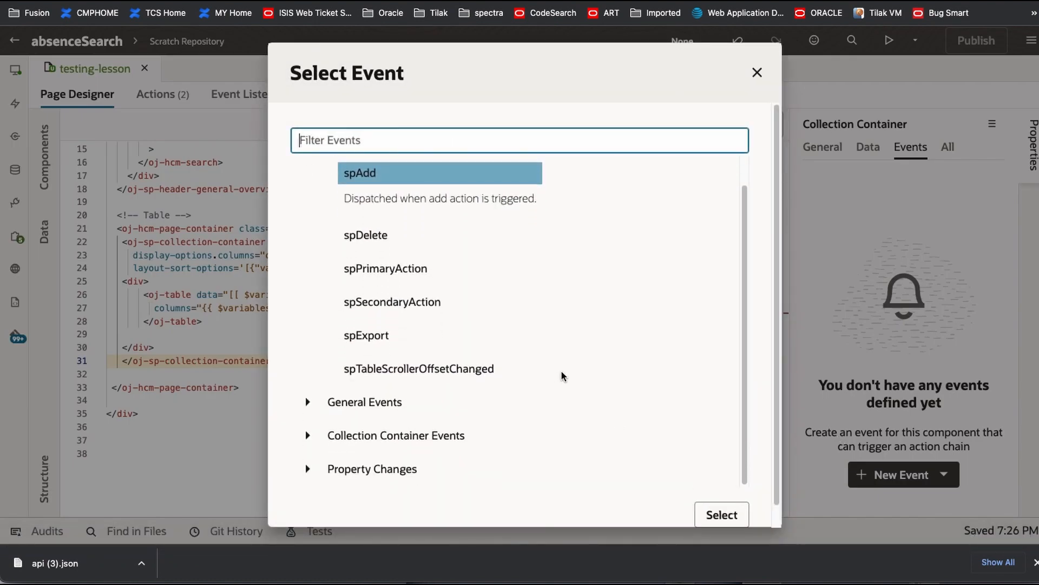
mouse_move(321, 479)
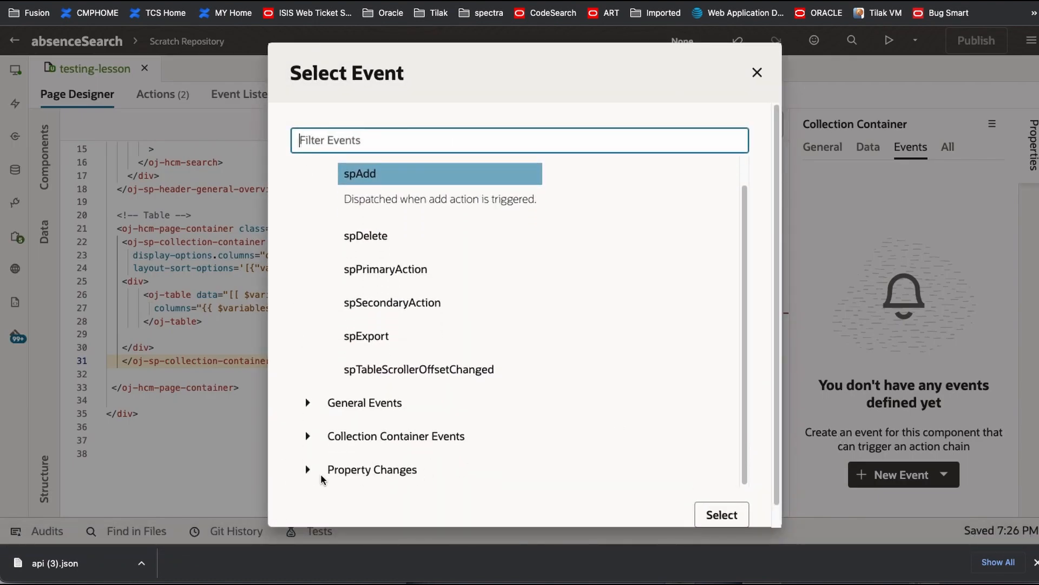
mouse_move(307, 469)
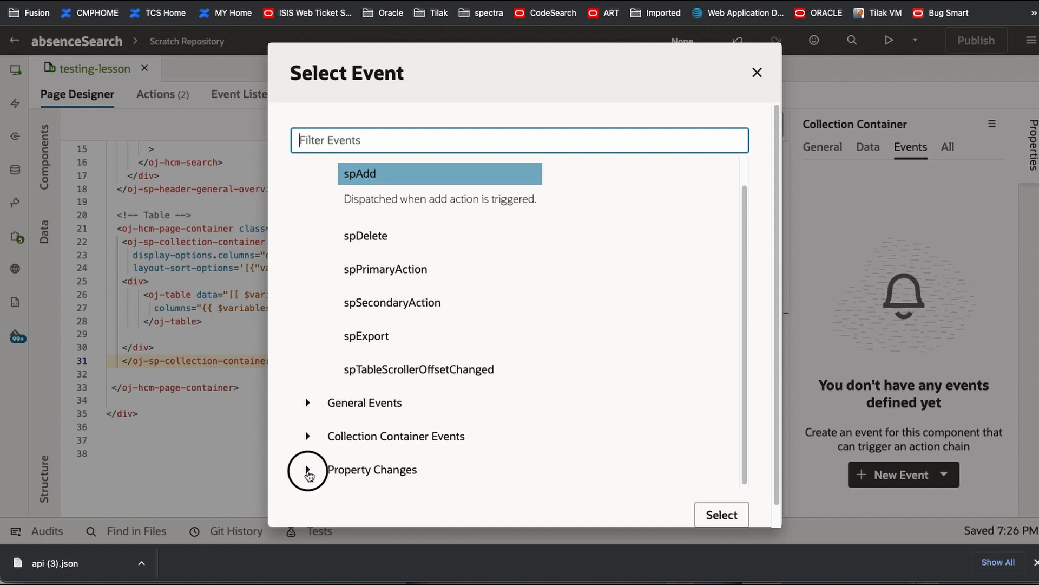
left_click(307, 469)
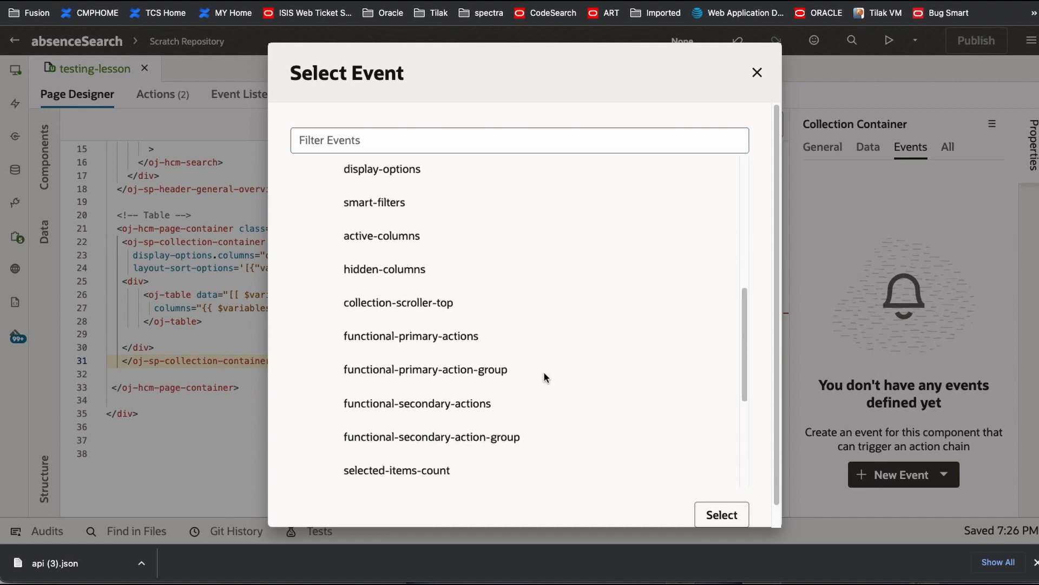
scroll("down", 3)
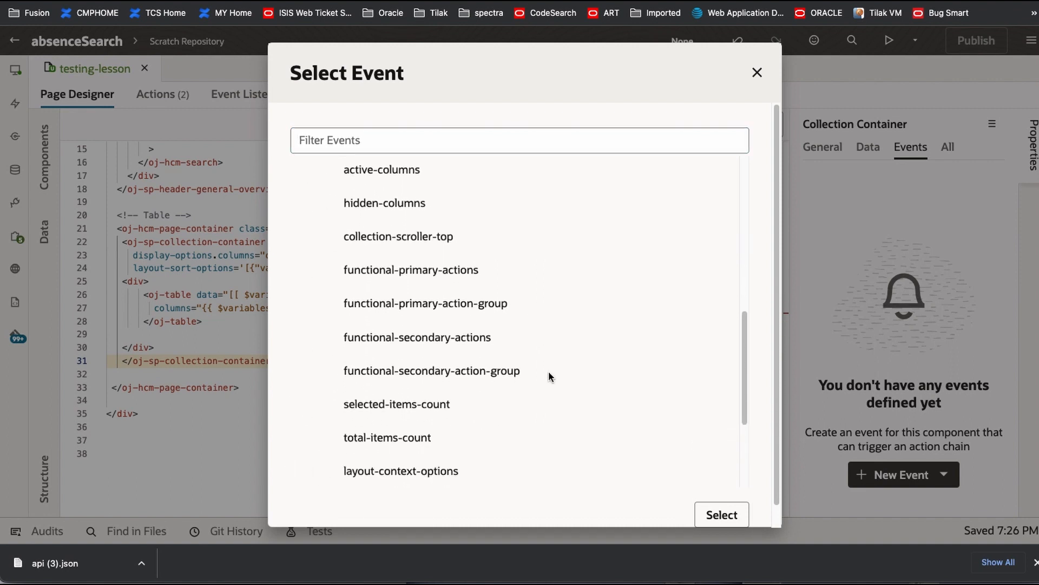
scroll("down", 3)
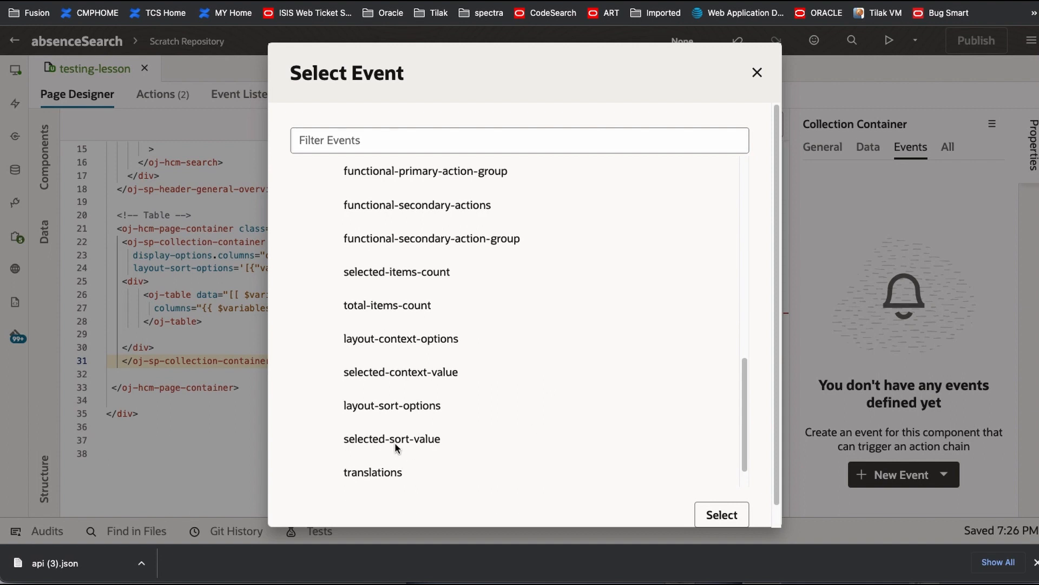
left_click(391, 435)
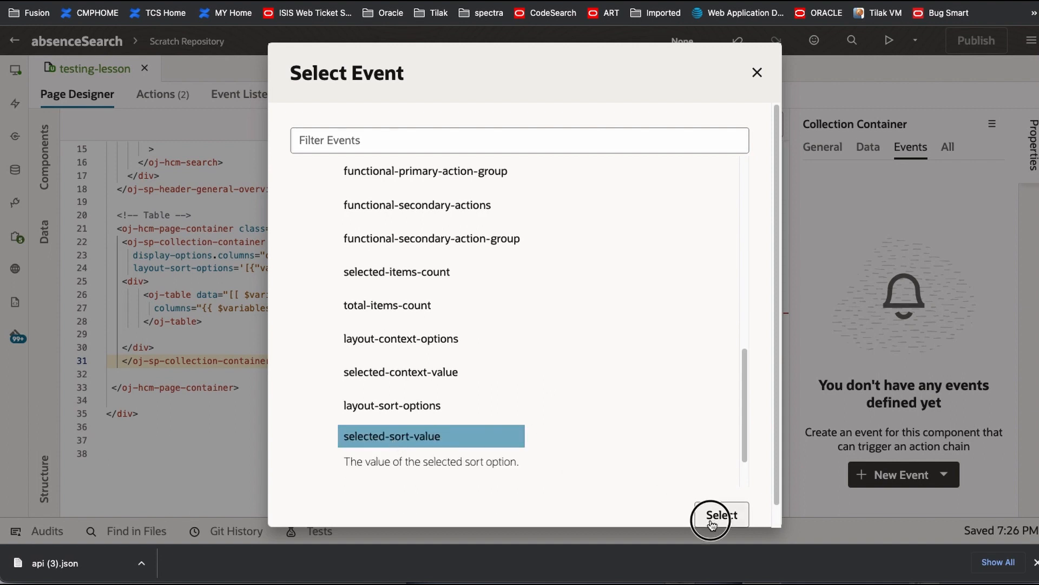
left_click(719, 515)
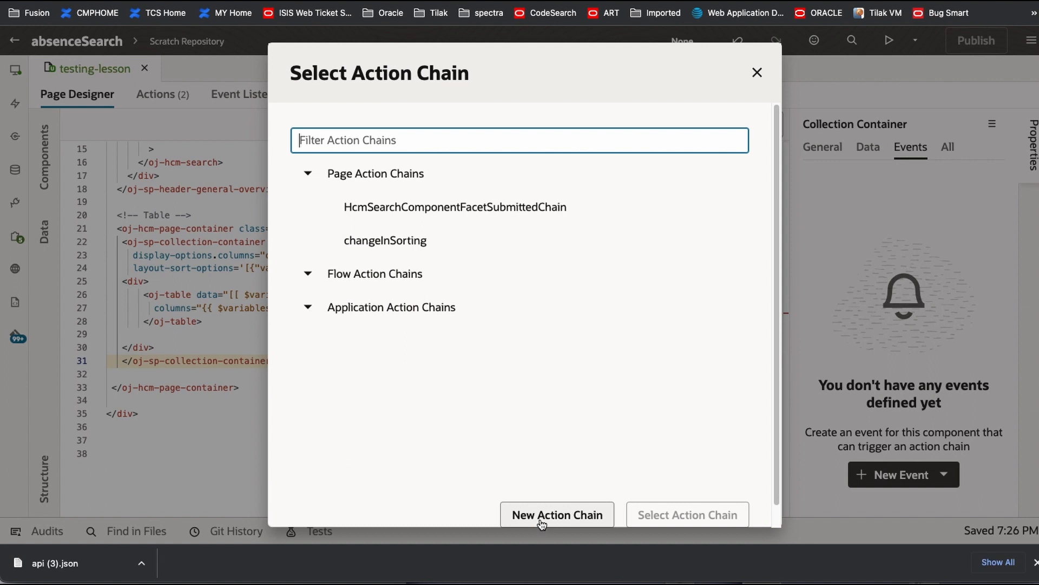
Create an action chain firing a notification summarizing $variables.selectedSortValue, then launch the preview.
left_click(556, 515)
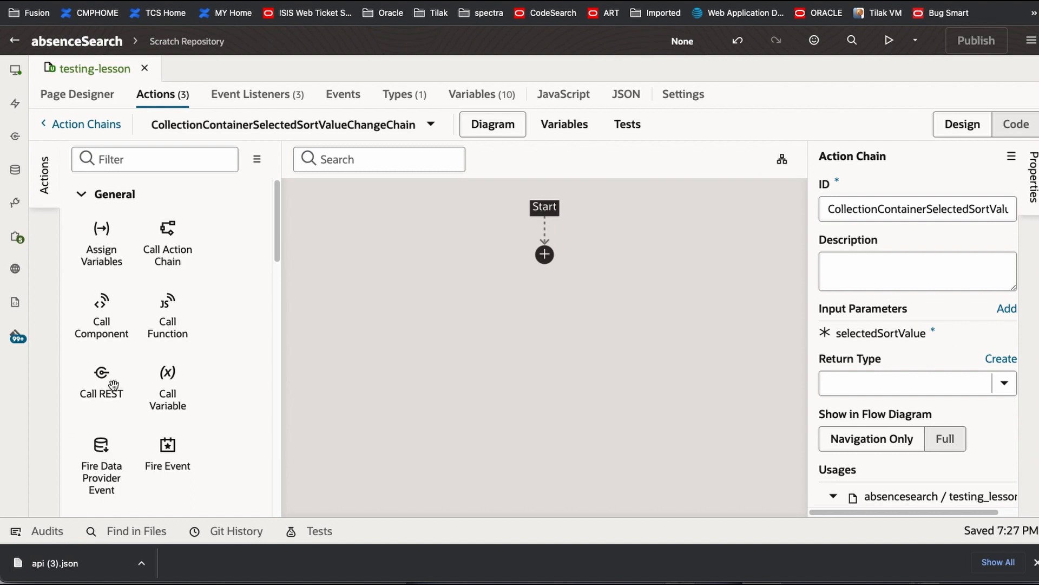
scroll("down", 3)
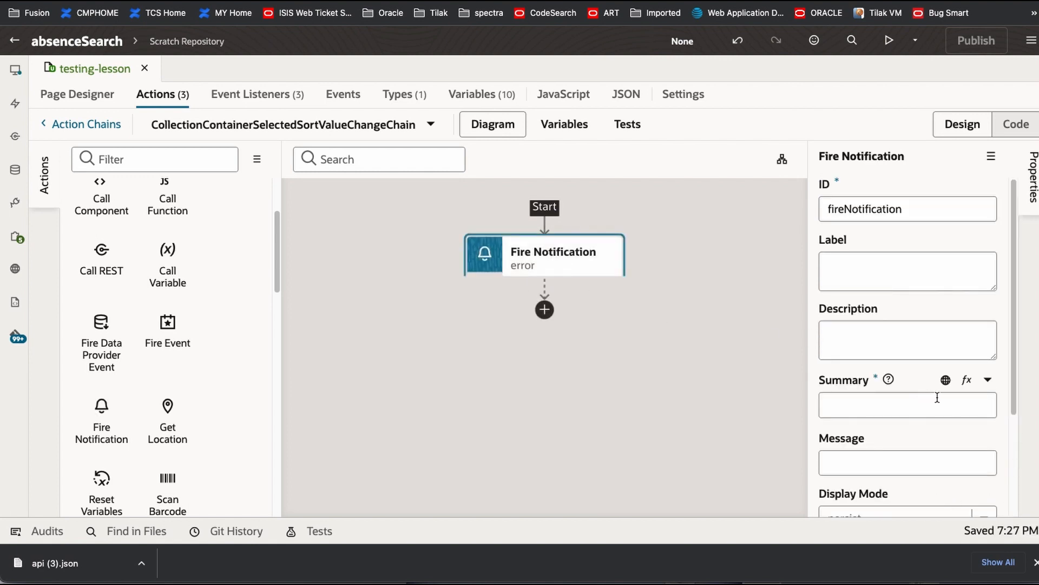
left_click(965, 379)
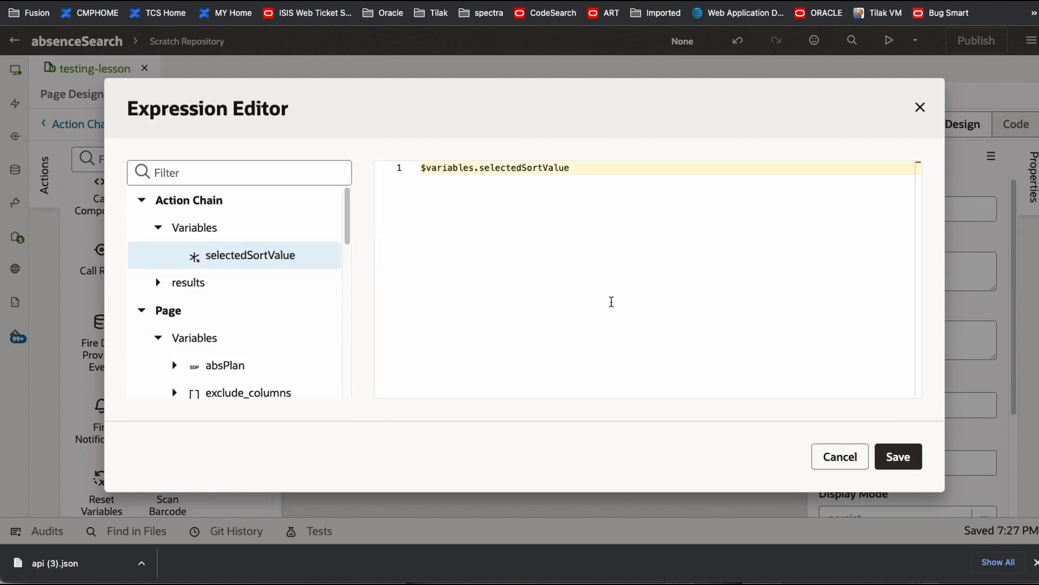
left_click(898, 456)
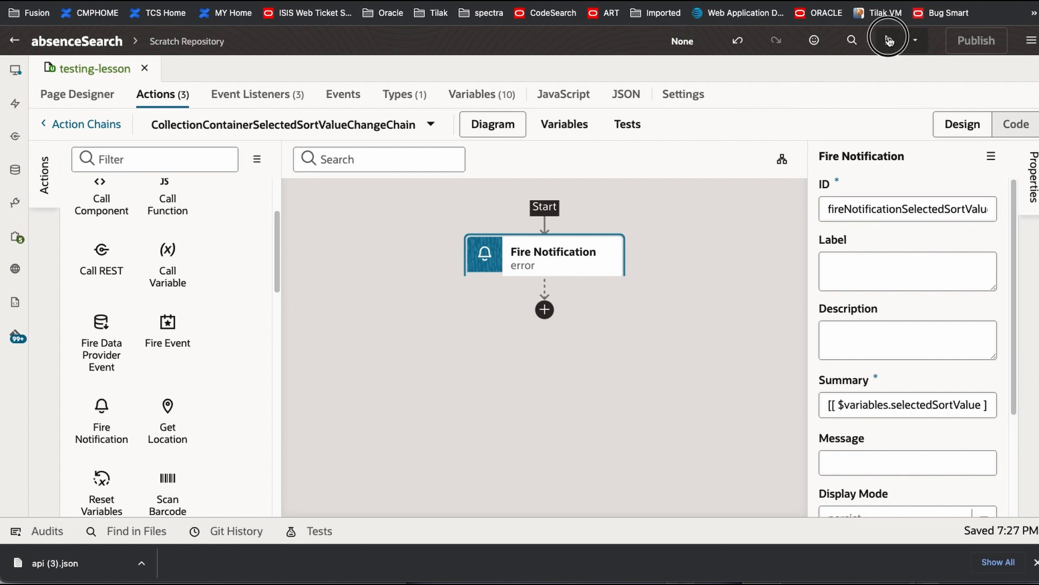
left_click(888, 41)
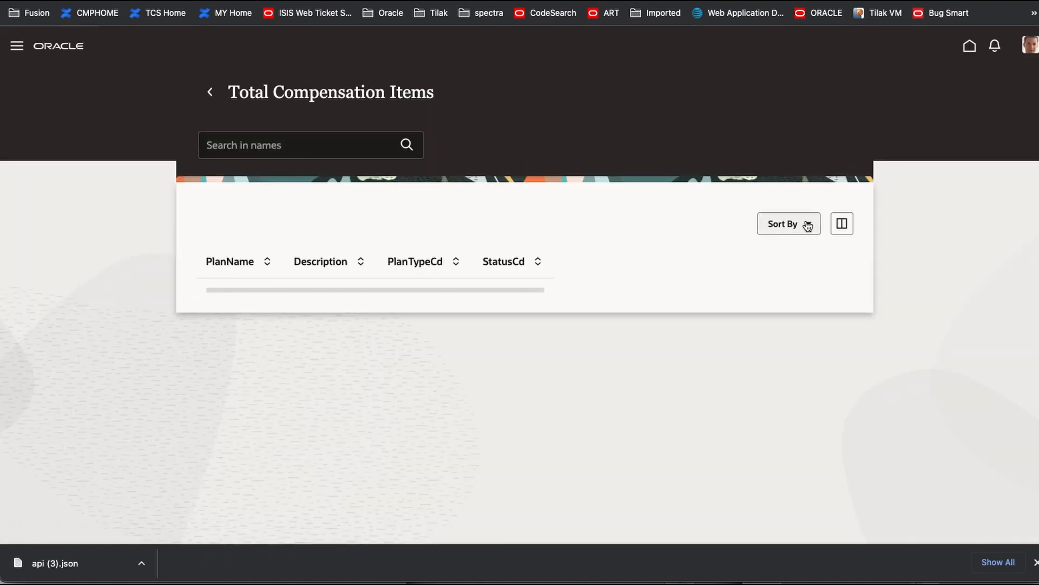
Try Sort By choices in the preview, including Plan Name Z-A, then return to the designer.
left_click(268, 261)
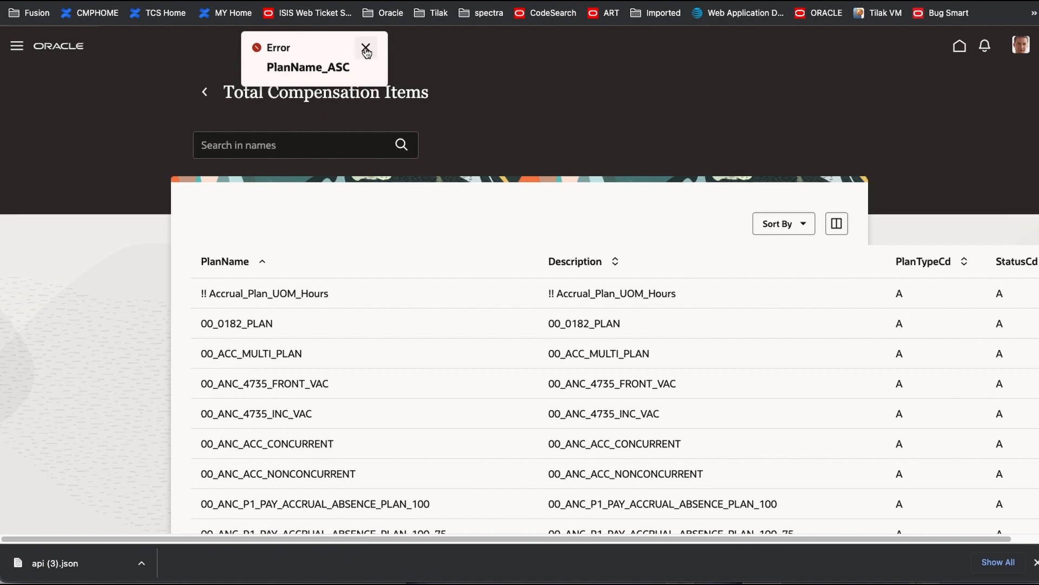
left_click(366, 51)
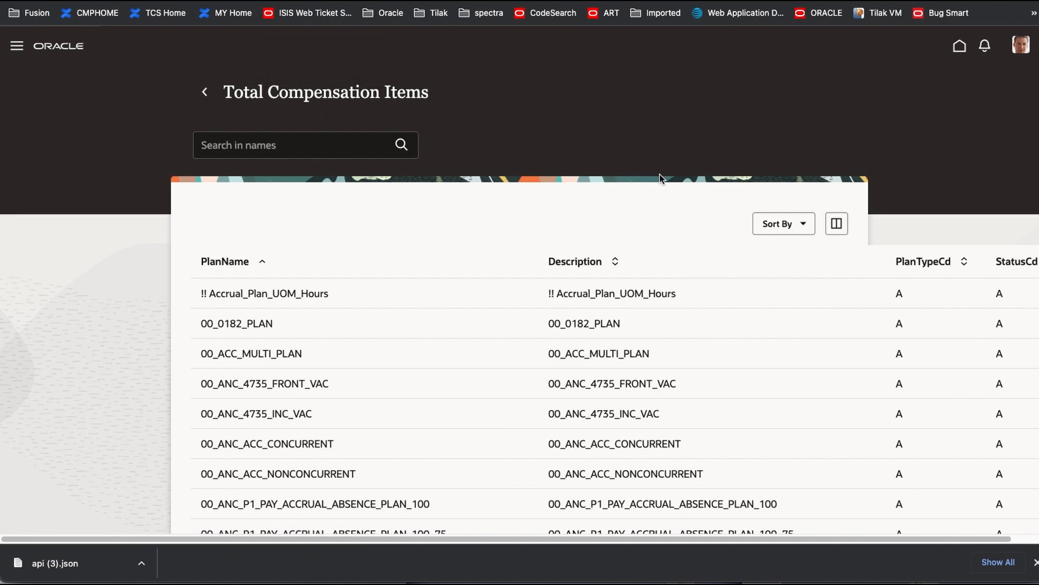
left_click(782, 224)
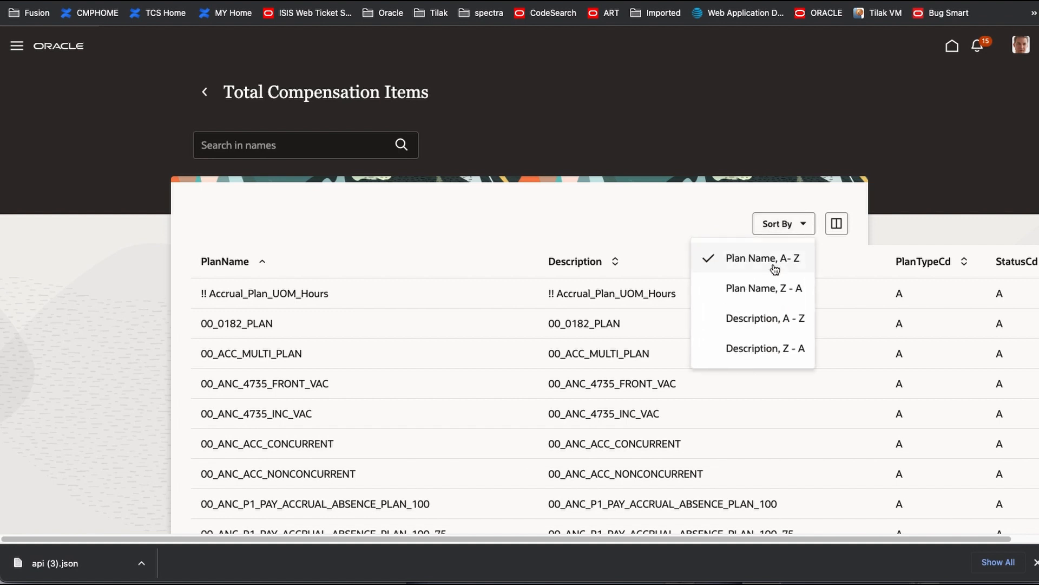
left_click(762, 287)
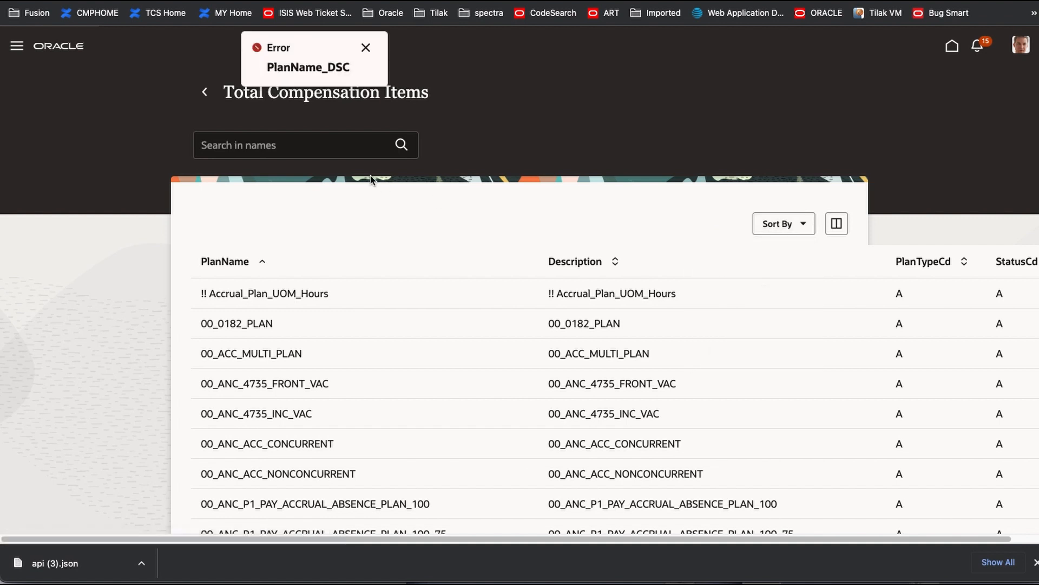
left_click(365, 47)
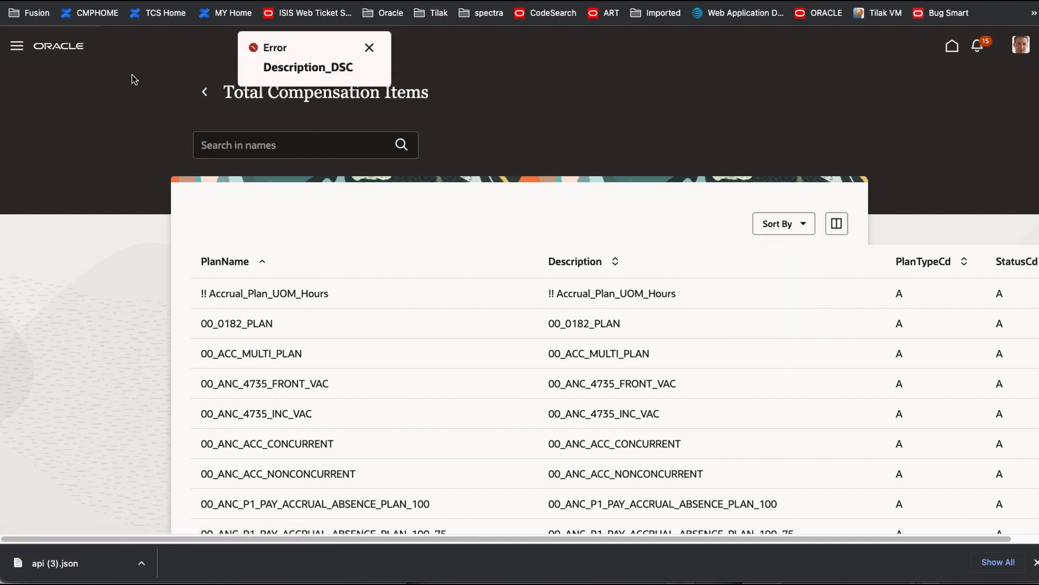
left_click(369, 47)
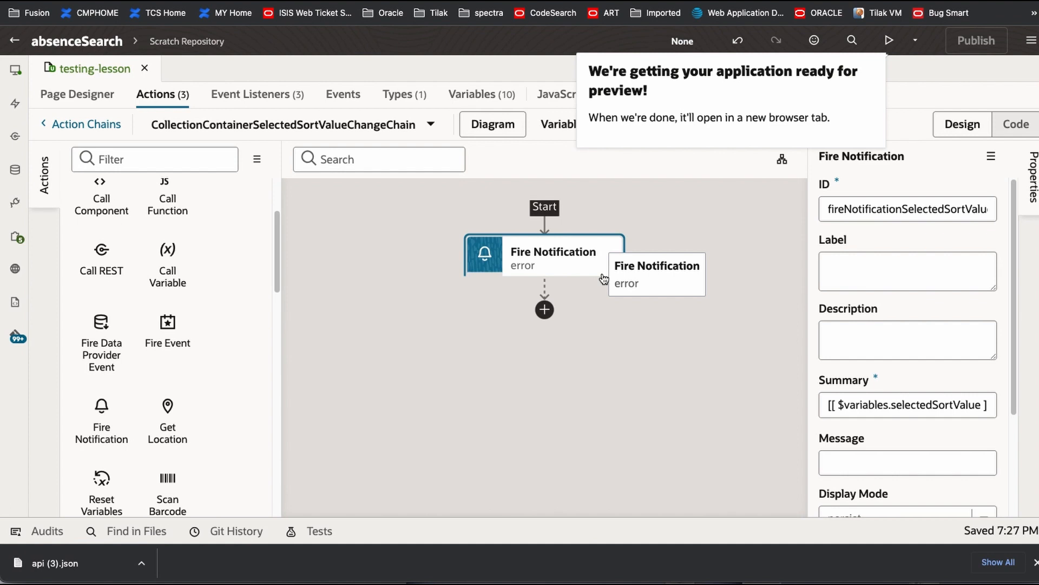
mouse_move(540, 442)
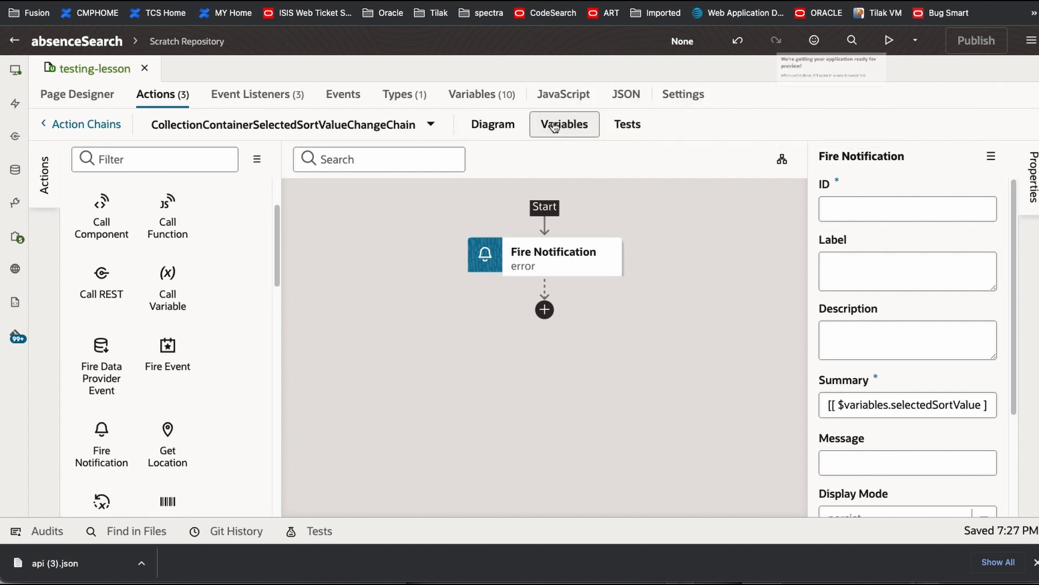
Add String variables columnName and direction to the action chain, then return to the diagram.
left_click(563, 124)
type("columnName")
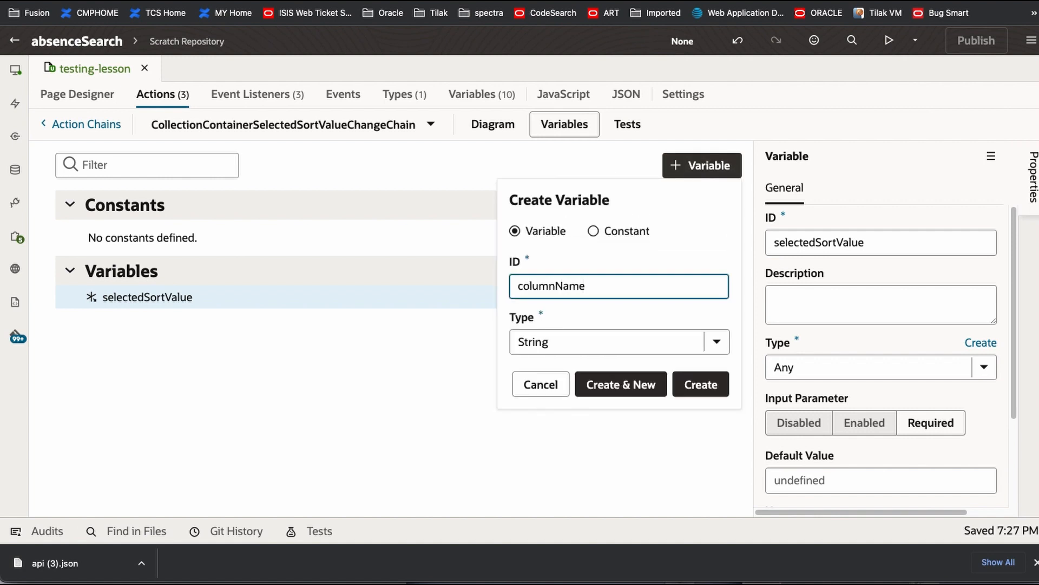
left_click(620, 385)
type("dir")
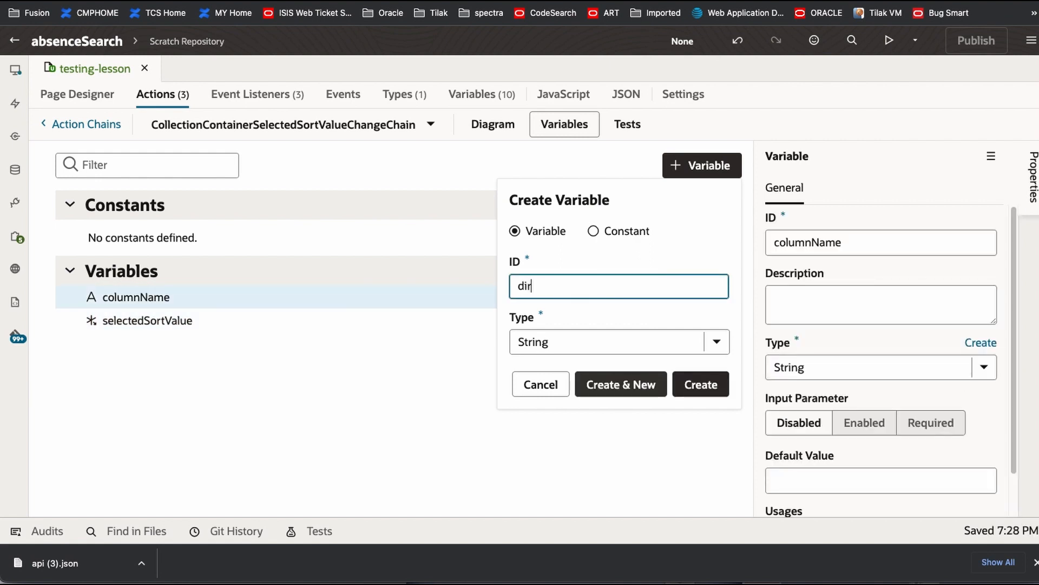
type("ection")
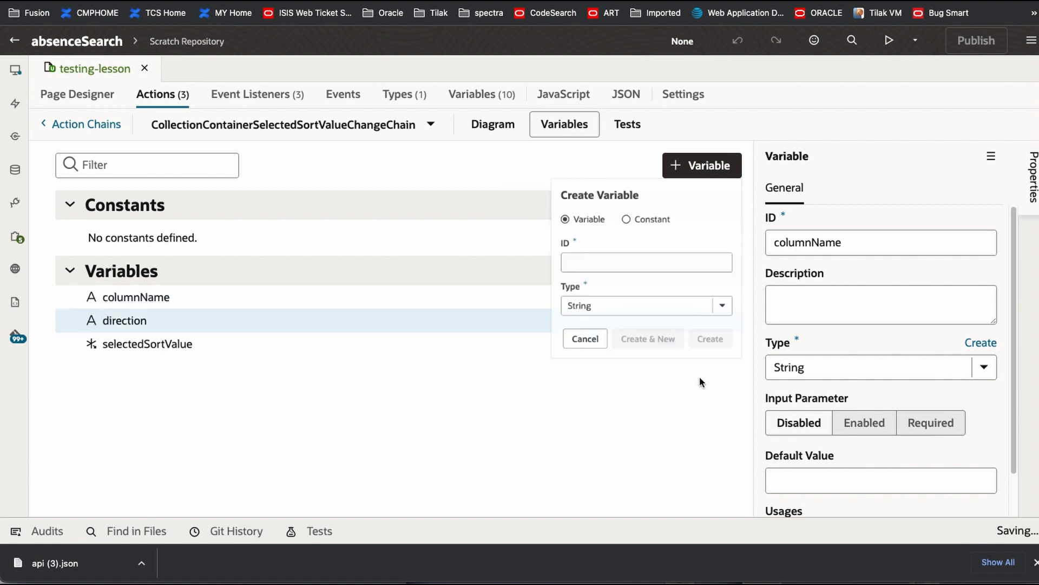
left_click(584, 338)
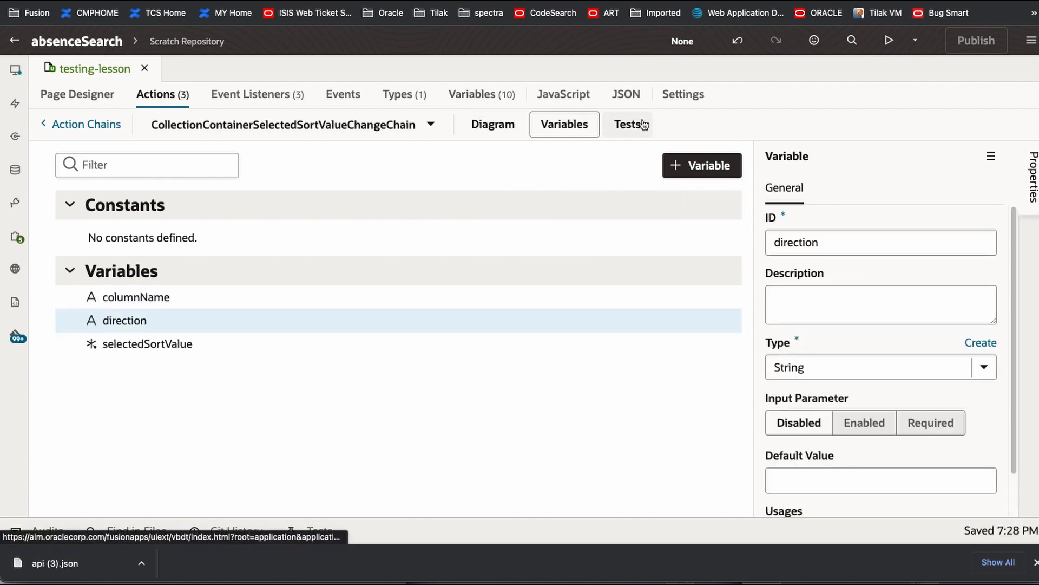
left_click(493, 124)
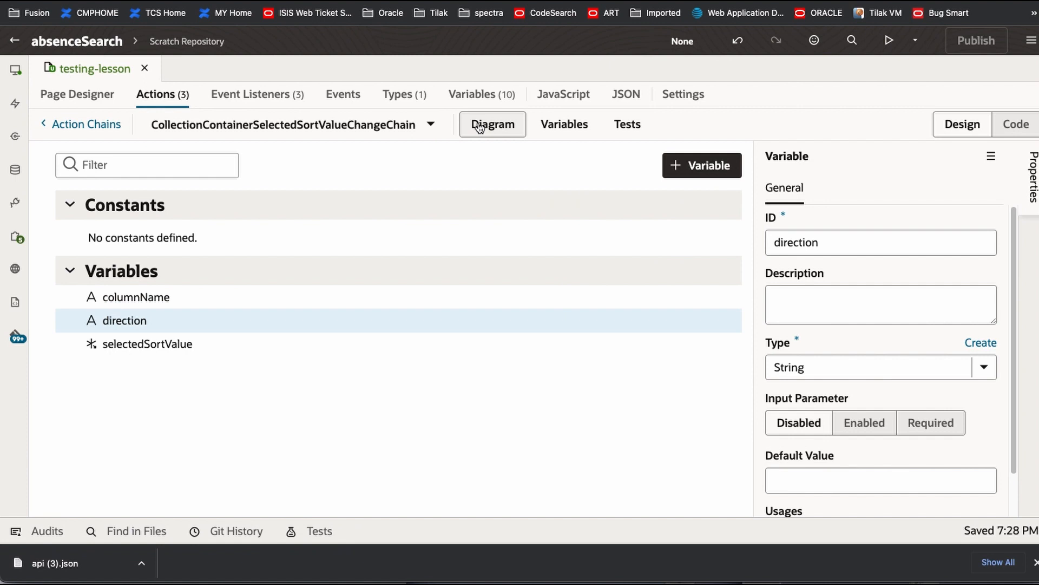
left_click(493, 124)
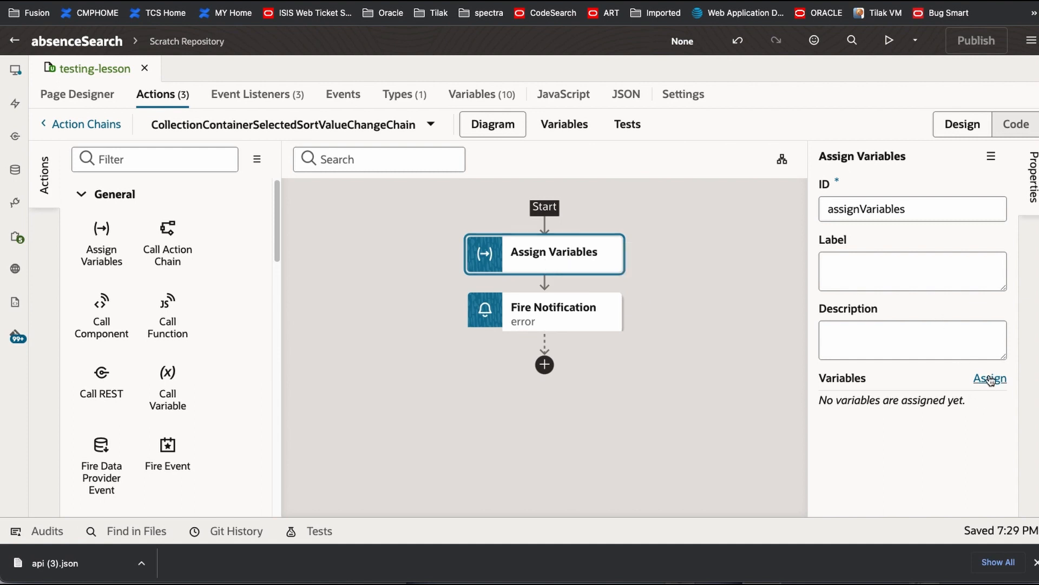
Map selectedSortValue to columnName, and to direction as selectedSortValue.slice(-3), and save.
left_click(989, 378)
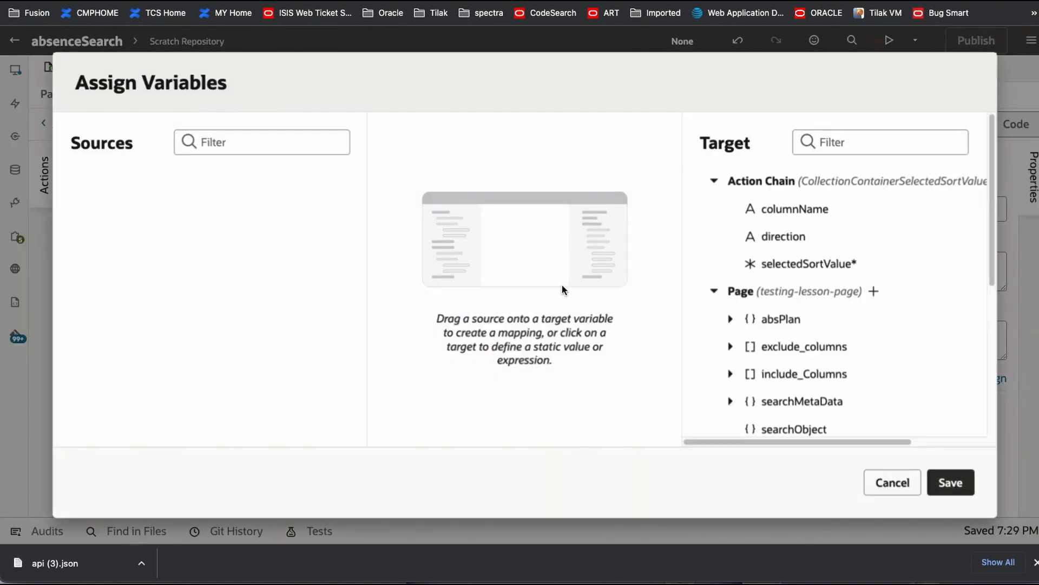
left_click(251, 142)
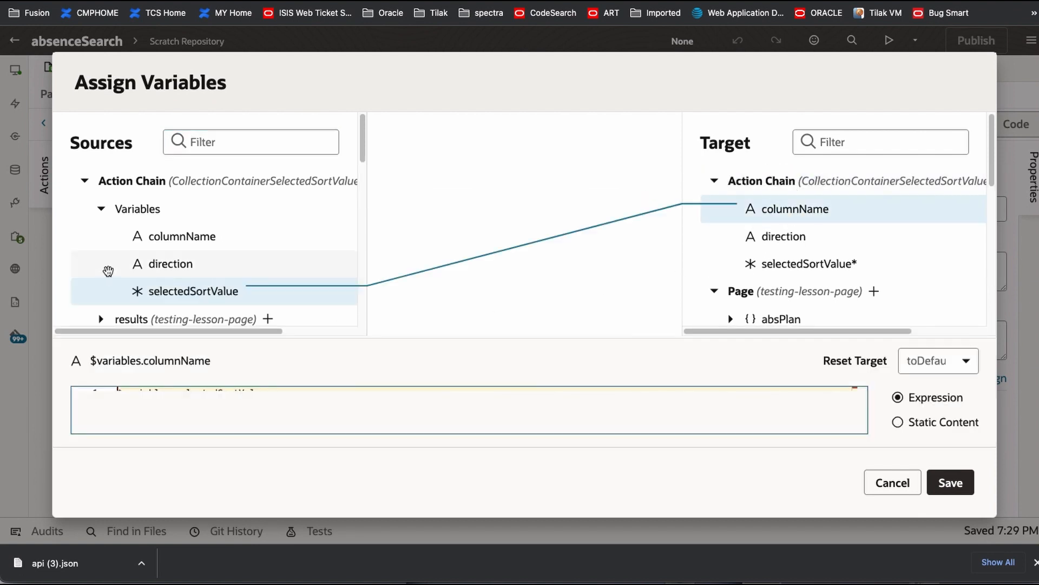
left_click(783, 236)
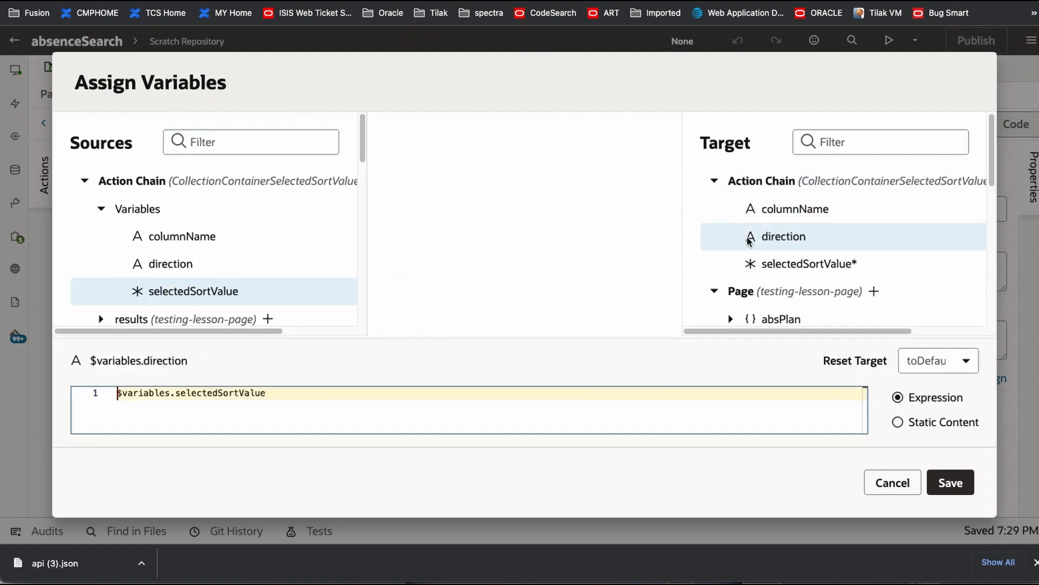
left_click(783, 236)
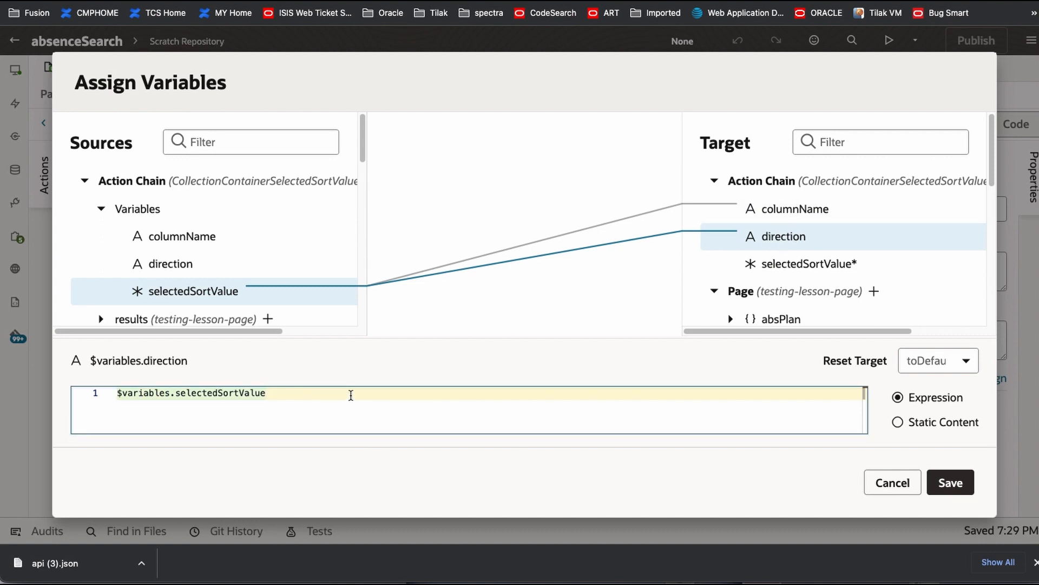
type(".")
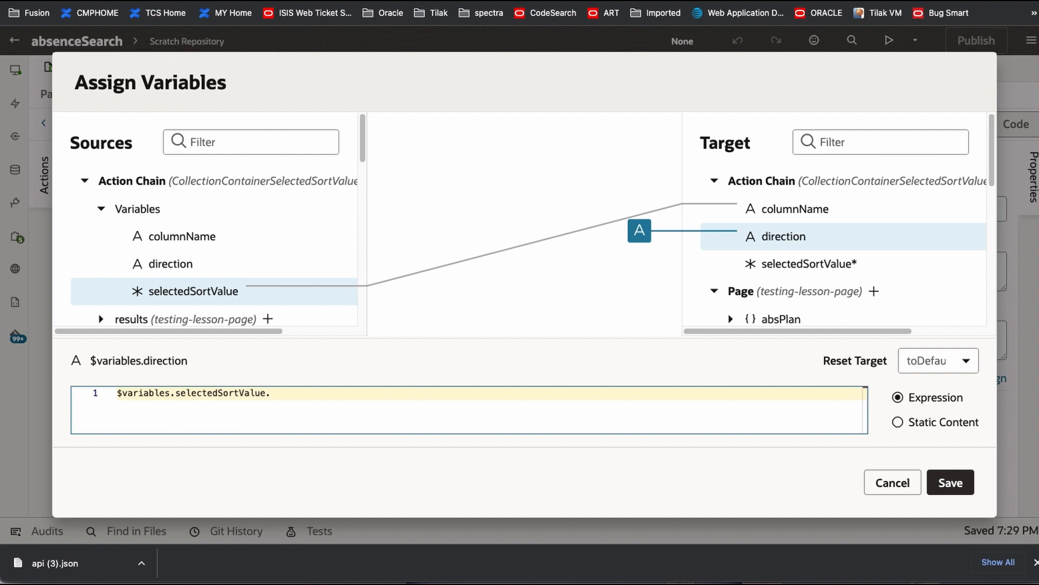
type("spl")
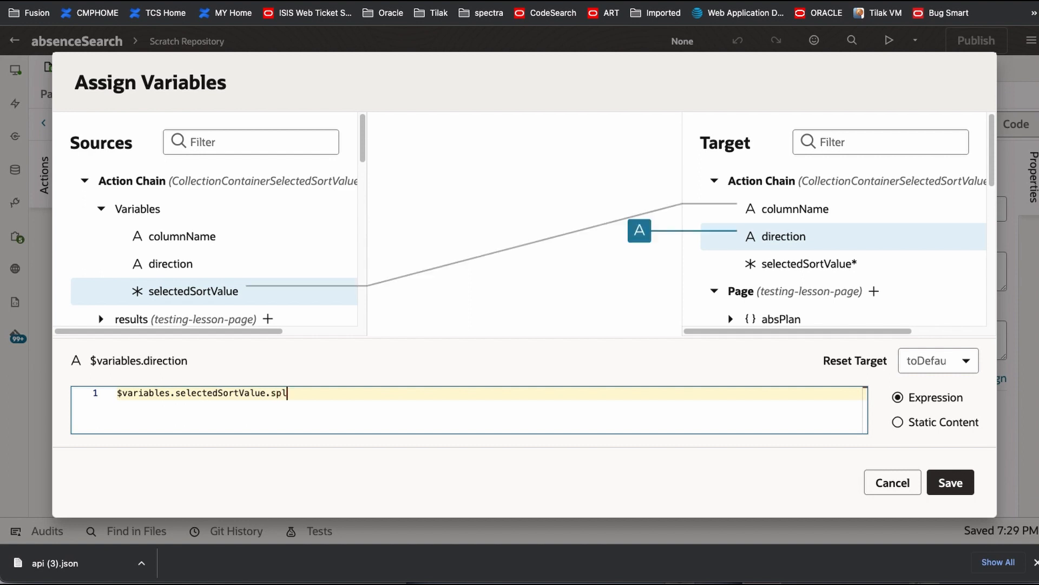
type("i")
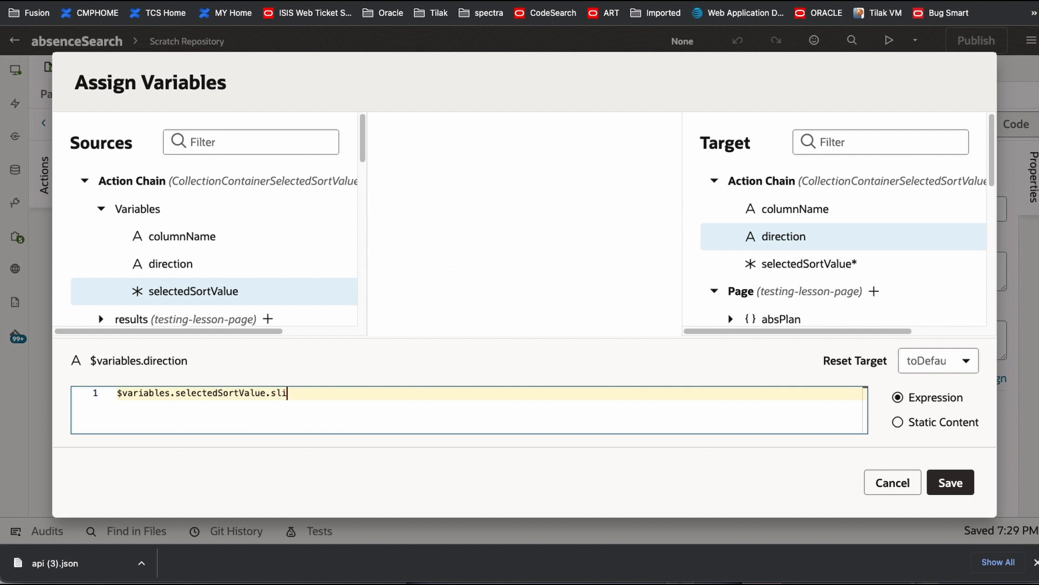
type("ce(")
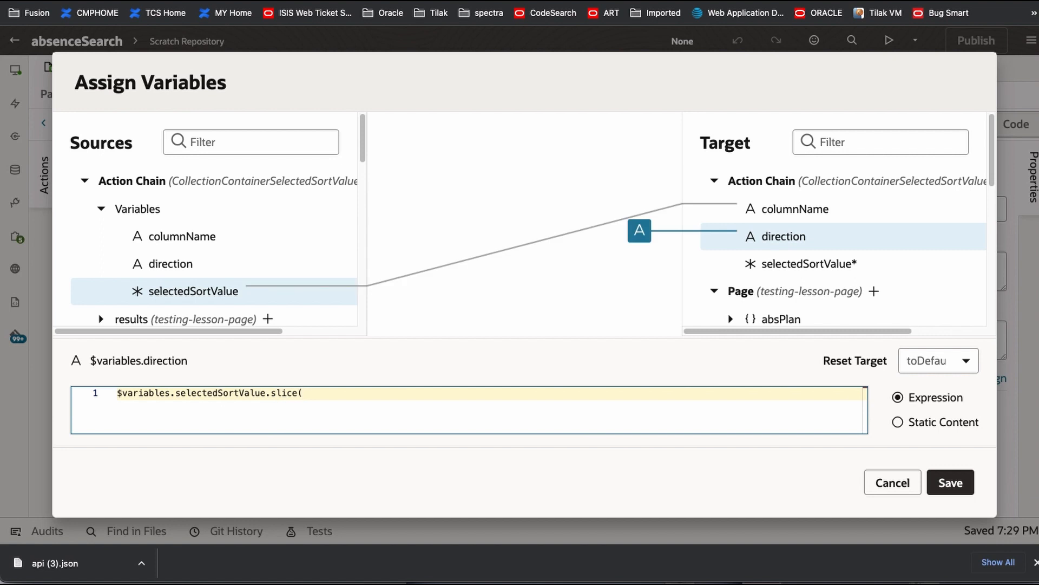
type("-3")
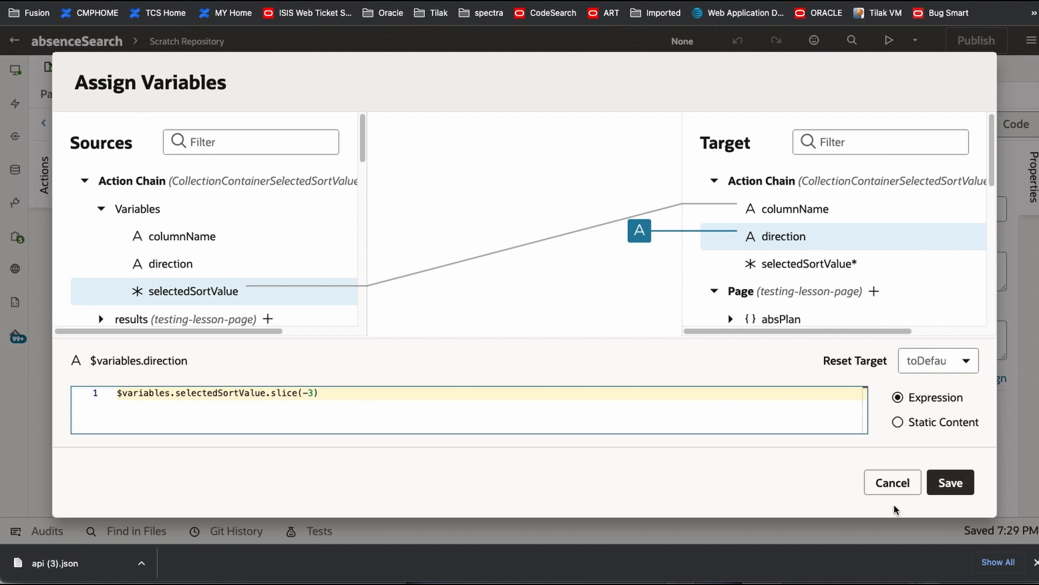
left_click(950, 482)
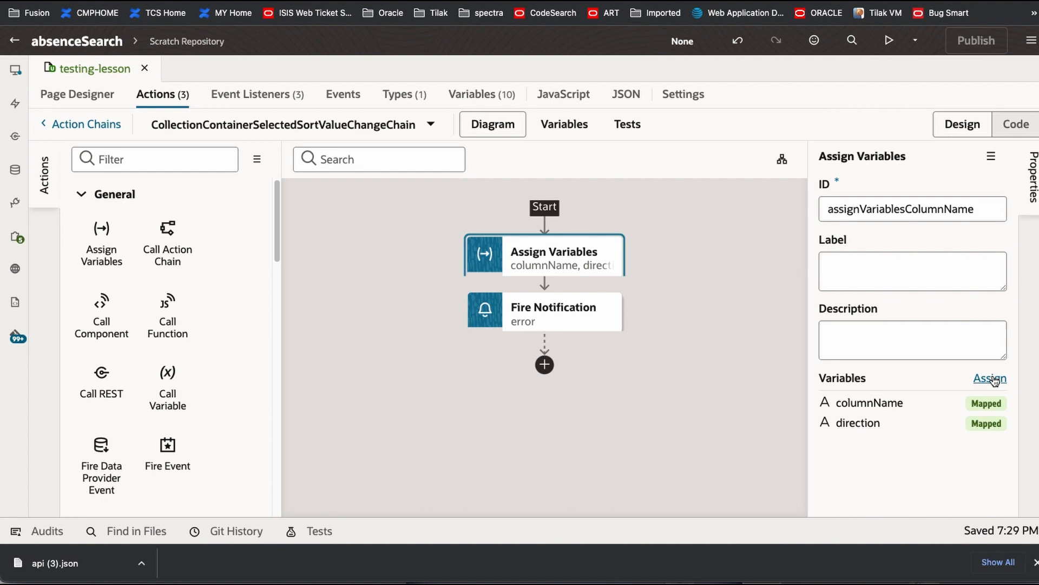
Change columnName's expression to selectedSortValue.slice(0, length-4) and apply the mapping.
left_click(988, 378)
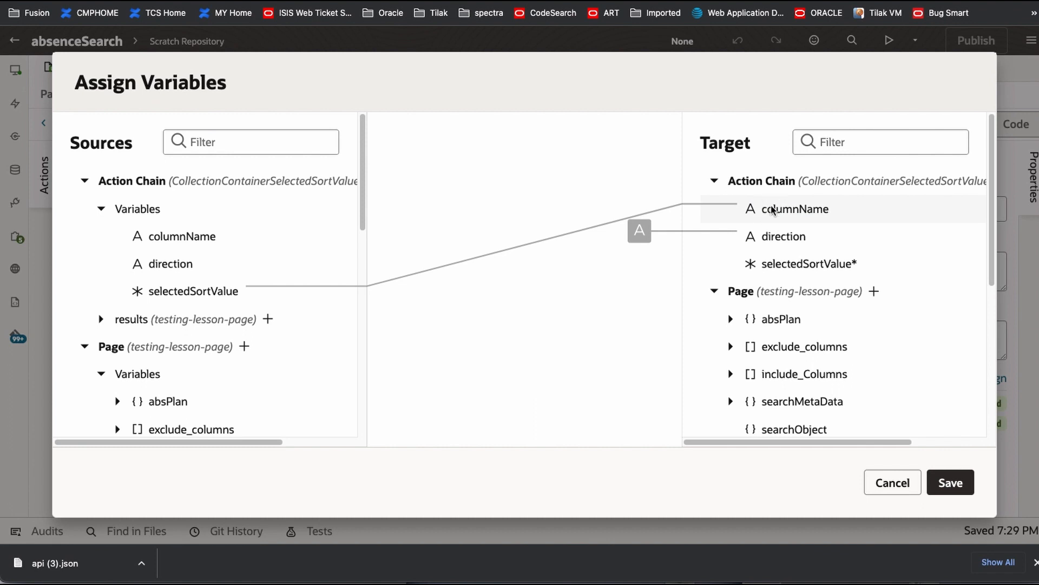
left_click(795, 208)
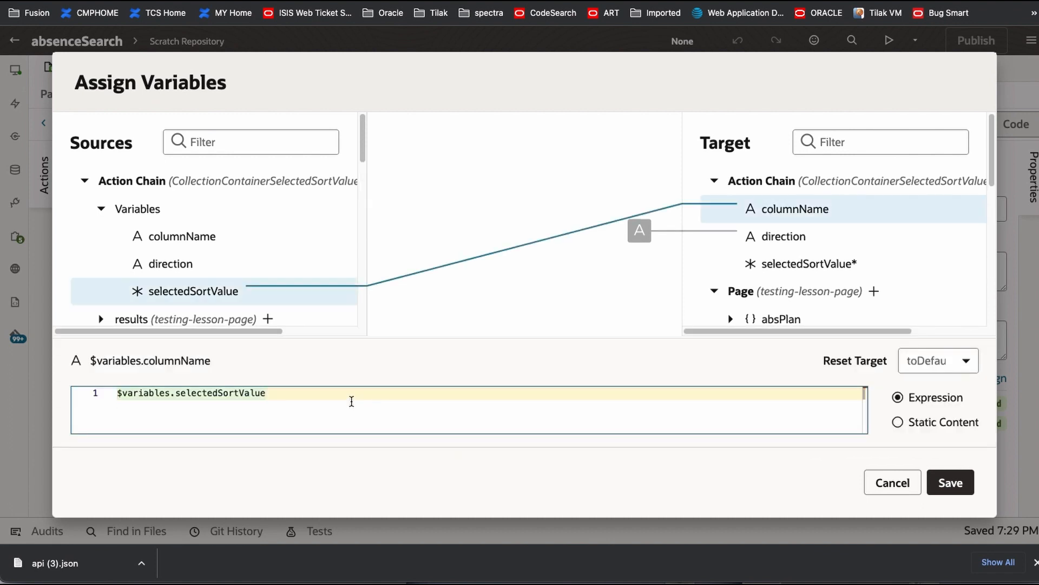
type(".slice(")
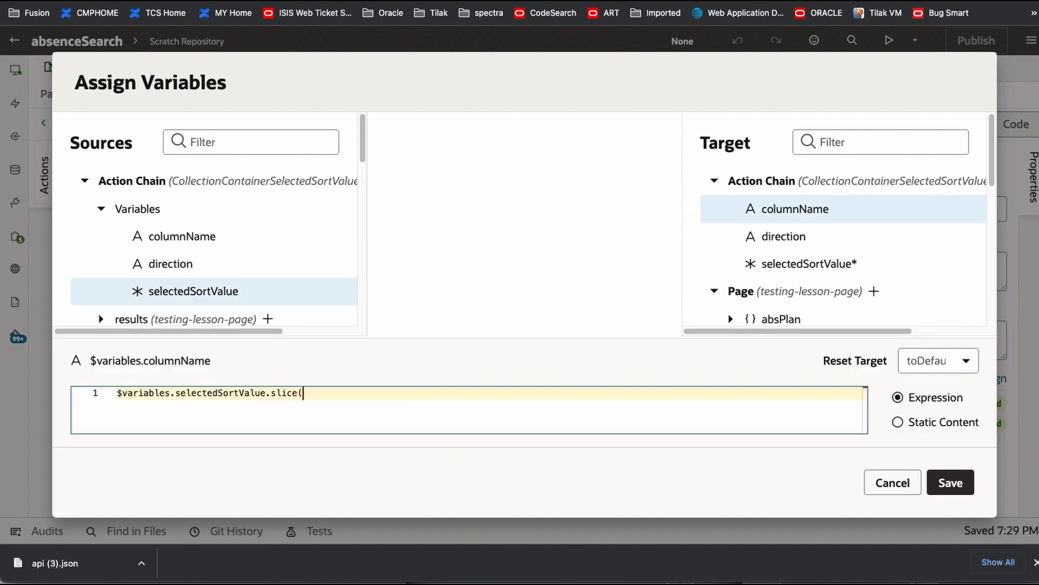
type("0,")
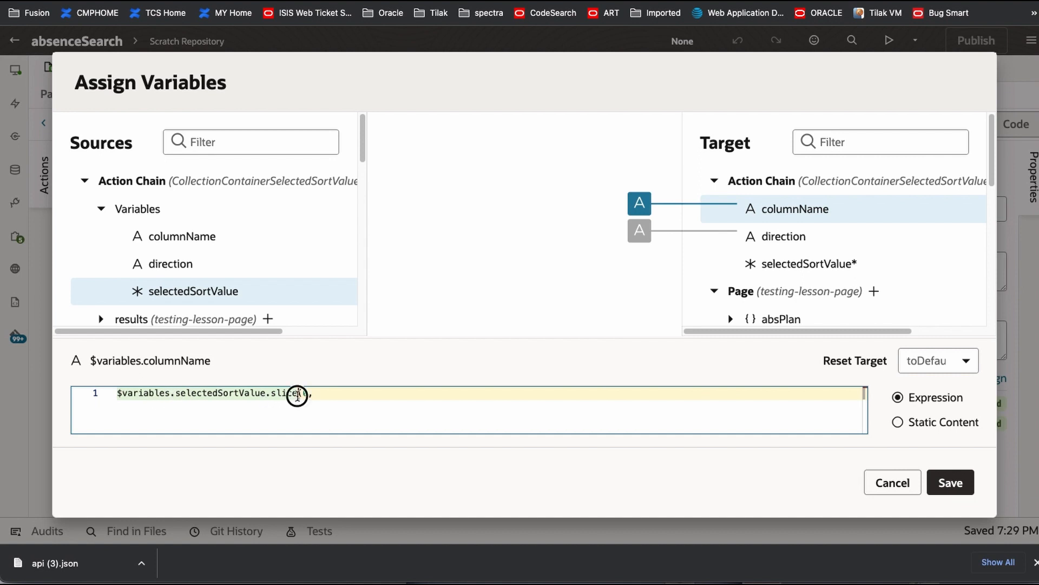
type("0,")
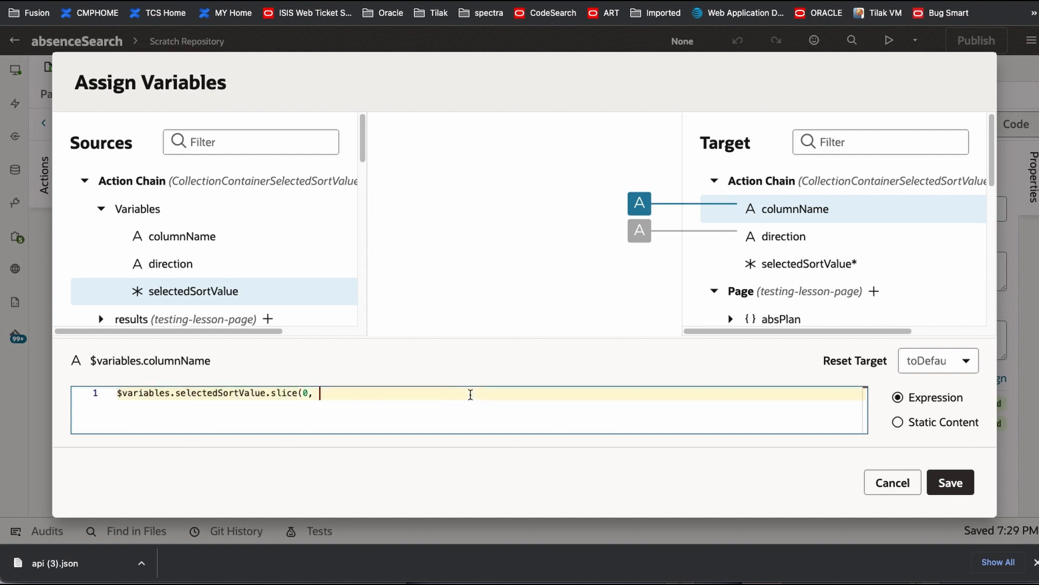
type("$variables.selectedSortValue.slice.")
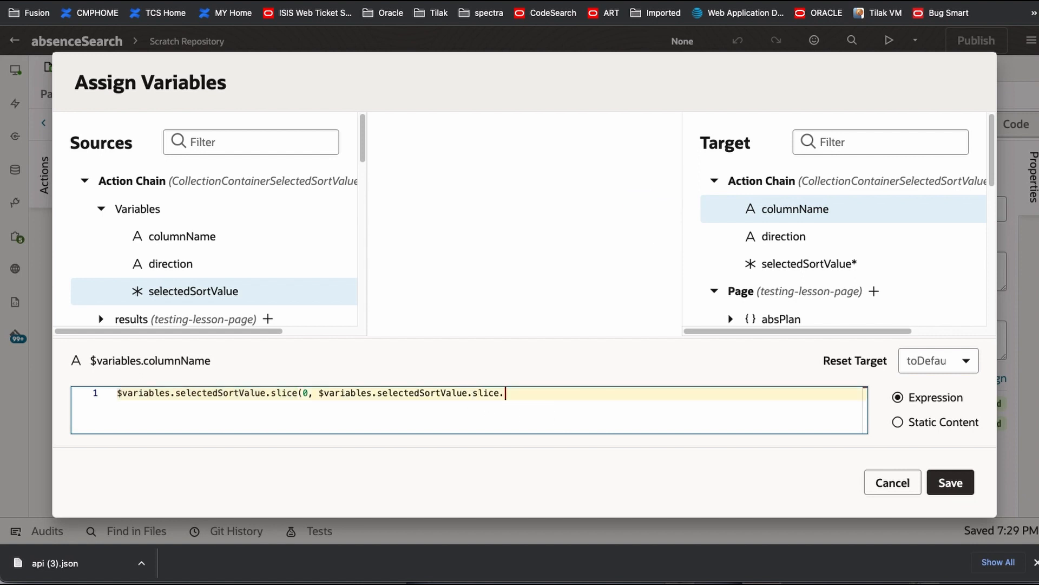
type("lengt")
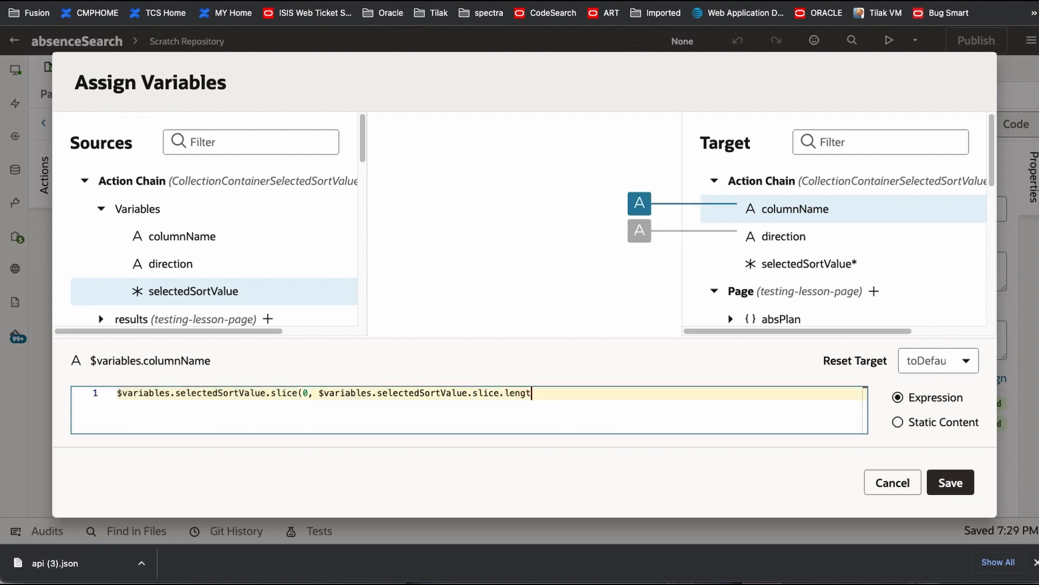
type("-")
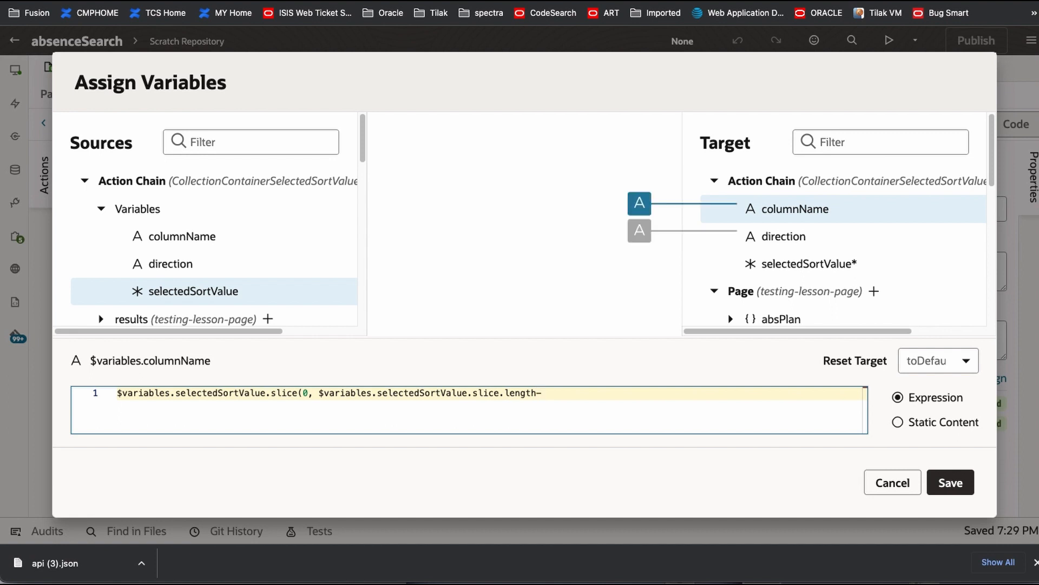
type("4)")
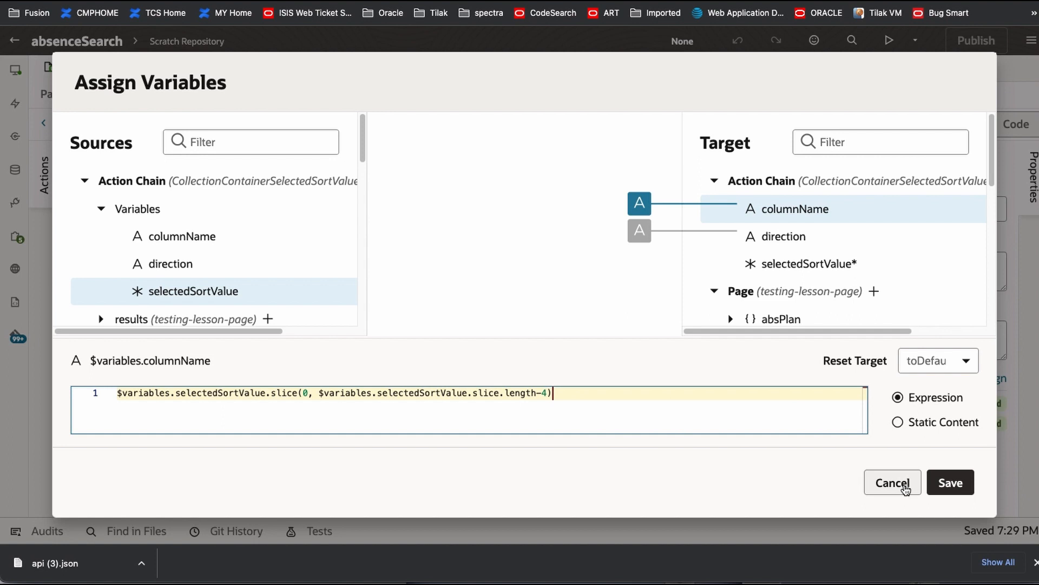
left_click(949, 482)
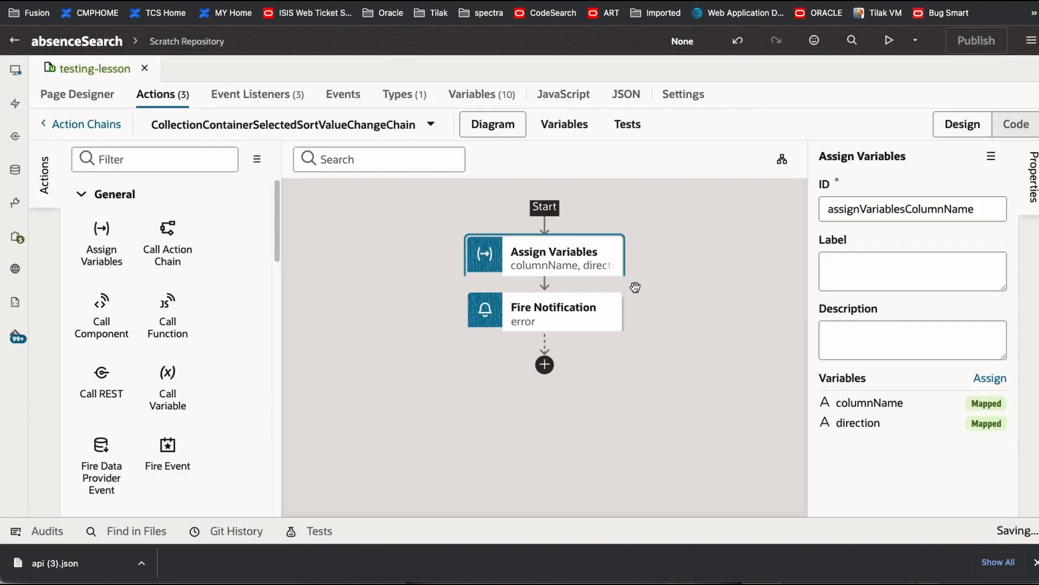
left_click(543, 310)
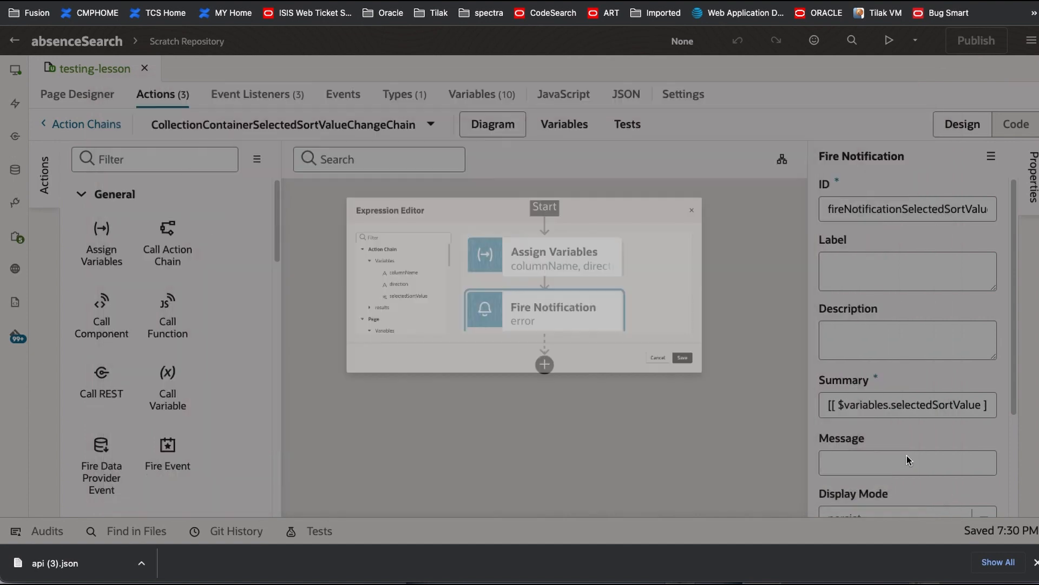
Set the Fire Notification message expression to the chain's direction variable.
left_click(656, 358)
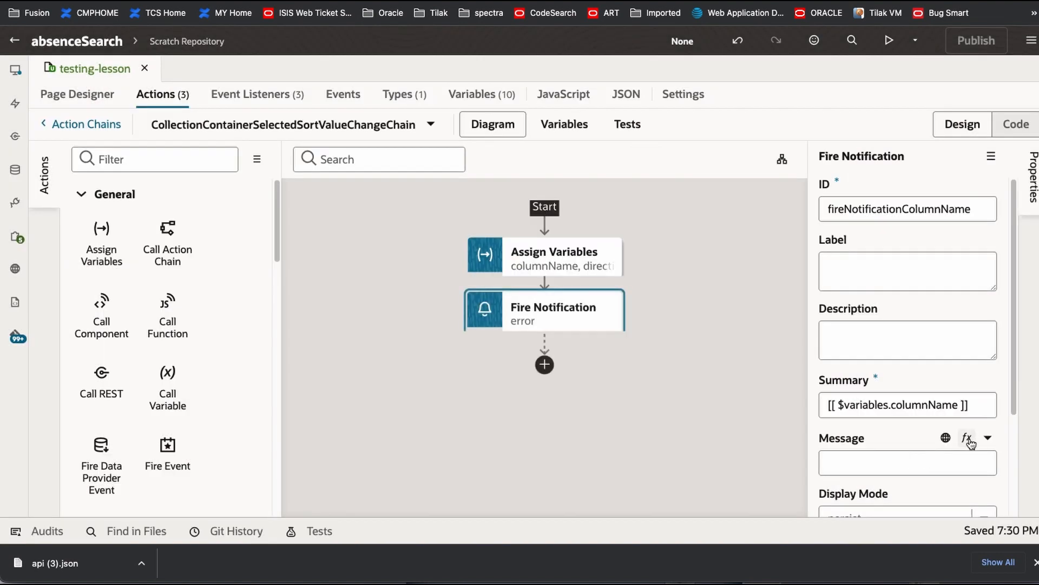
left_click(967, 437)
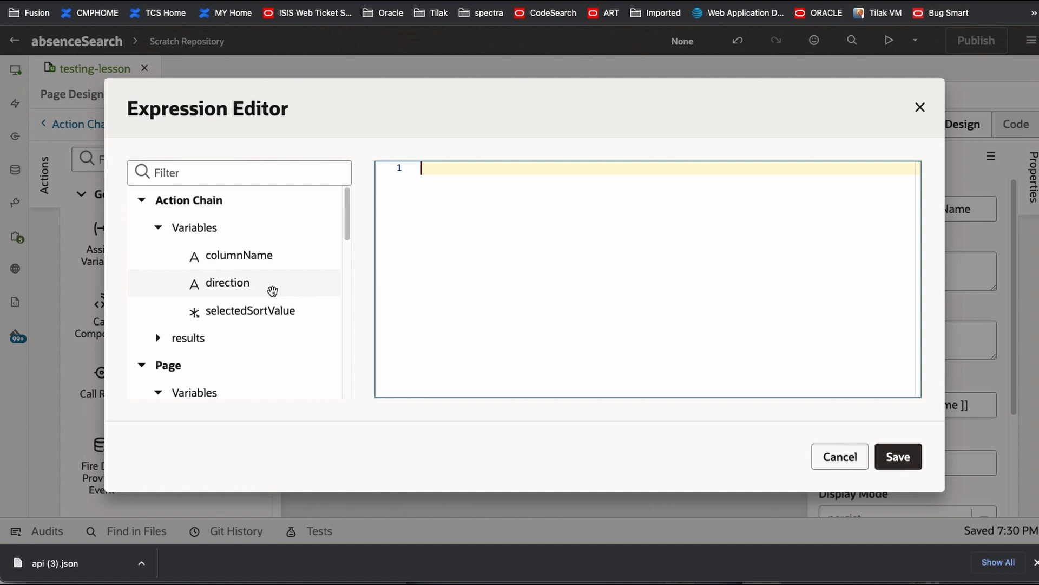
double_click(227, 282)
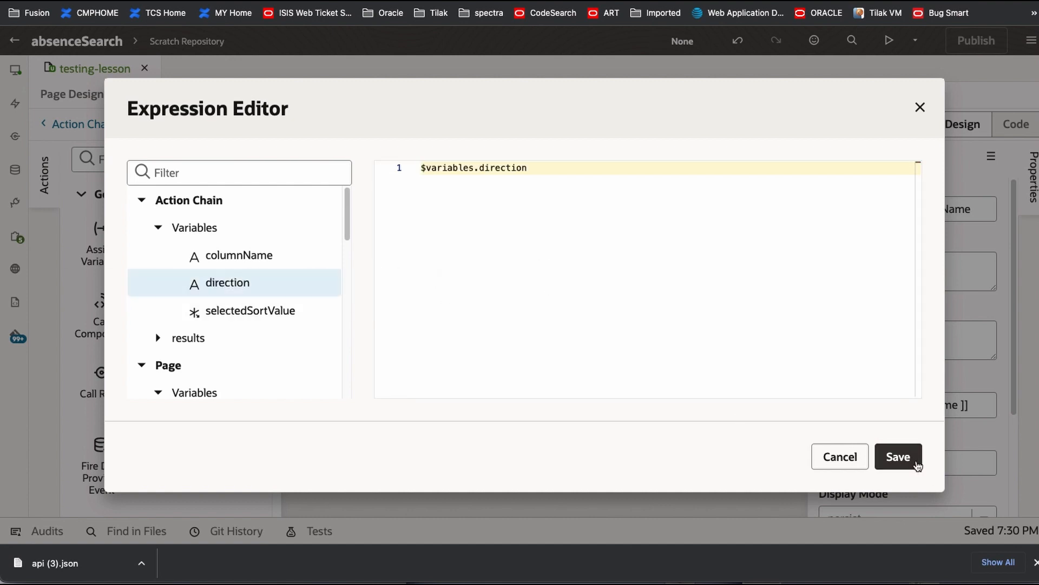
left_click(897, 456)
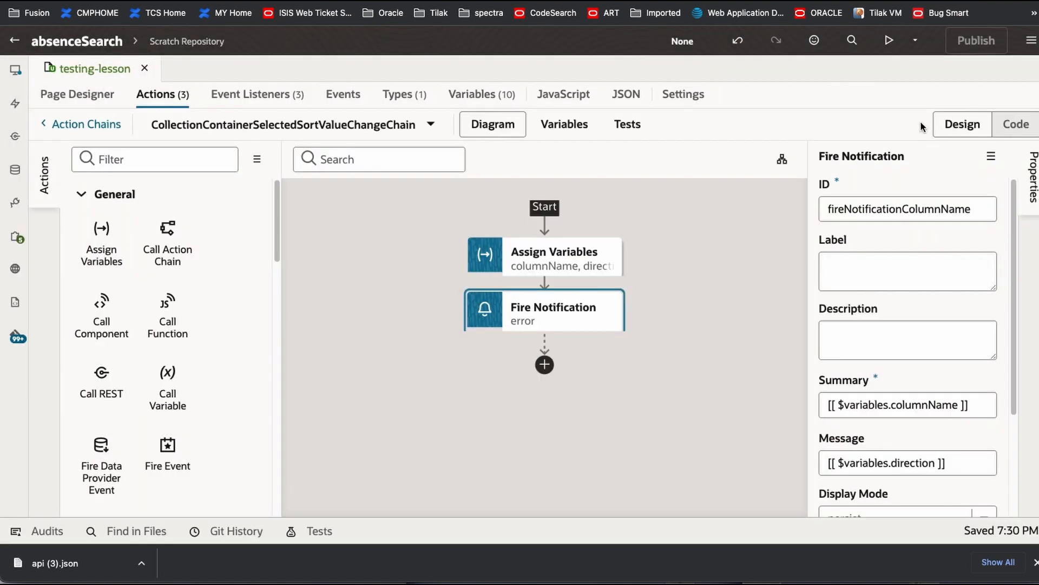
mouse_move(886, 41)
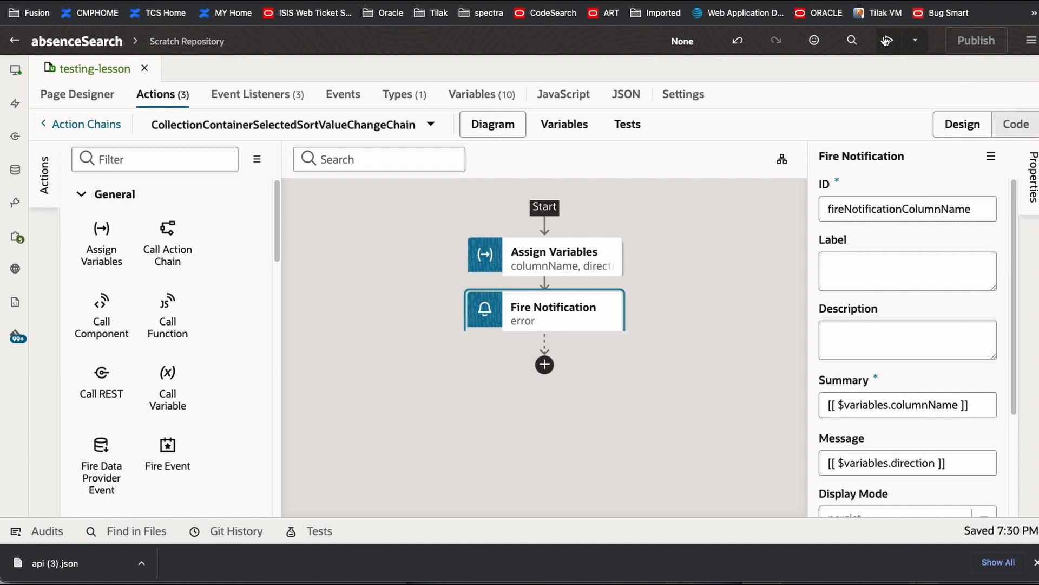
Preview the page and sort by Plan Name, A-Z, getting a PlanName_A / ASC notification.
left_click(886, 41)
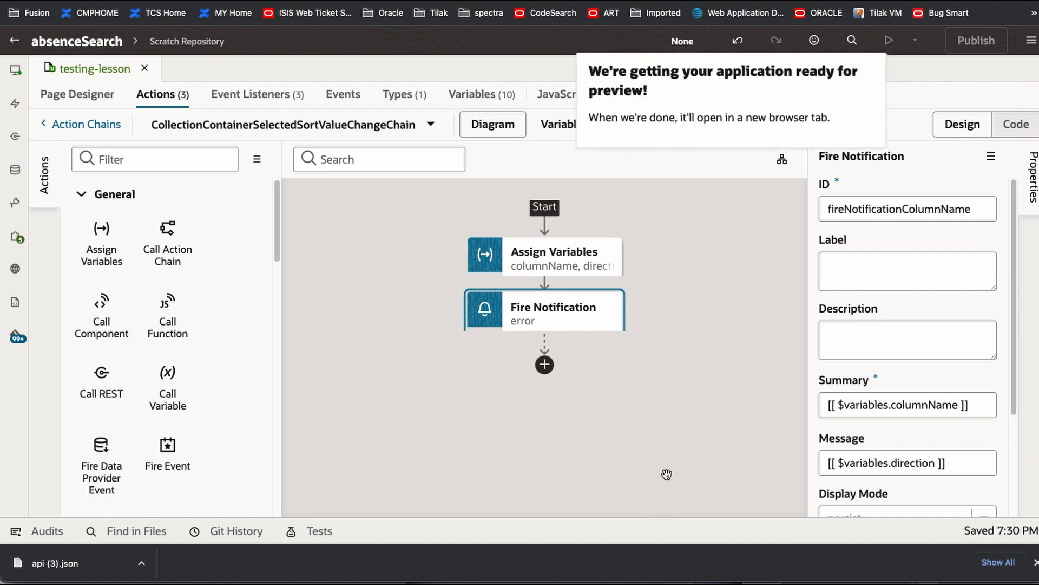
left_click(887, 40)
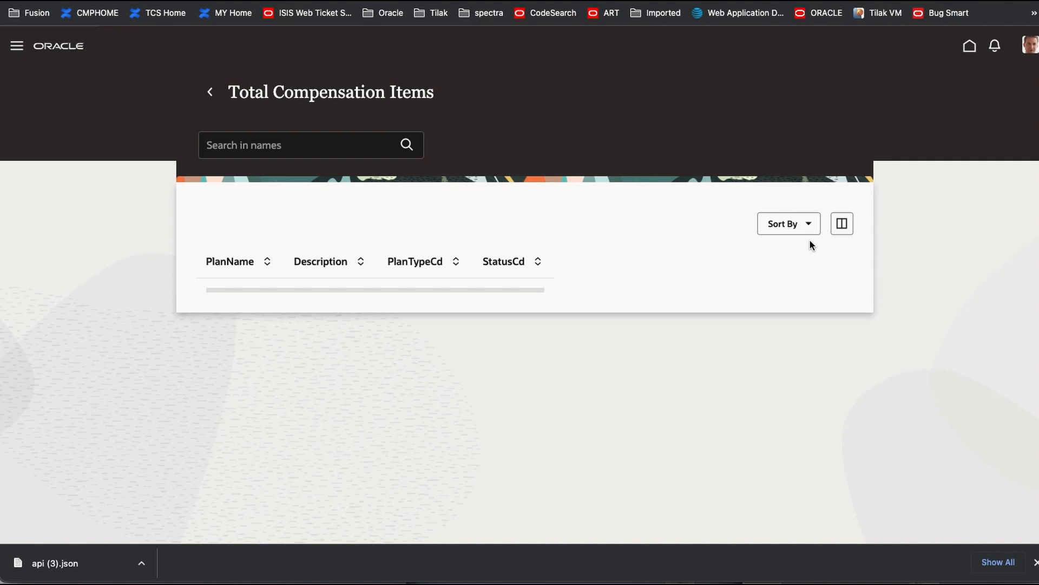
left_click(788, 224)
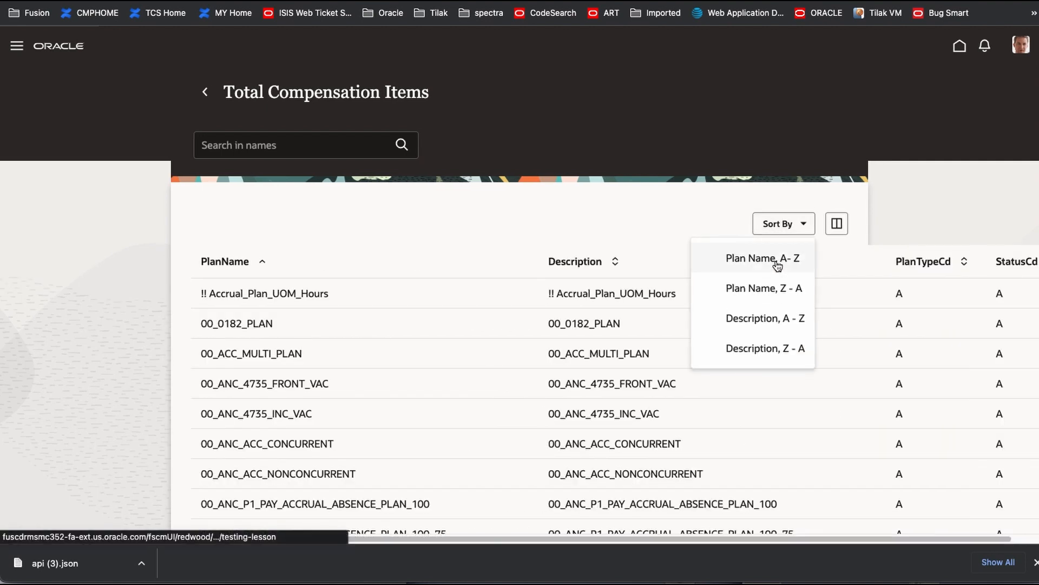
left_click(763, 257)
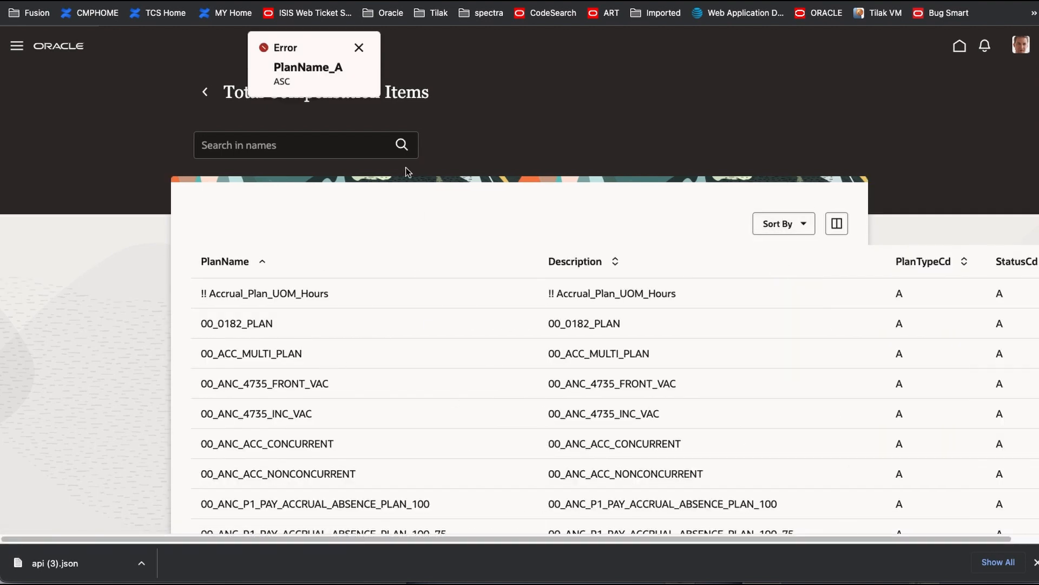
mouse_move(341, 81)
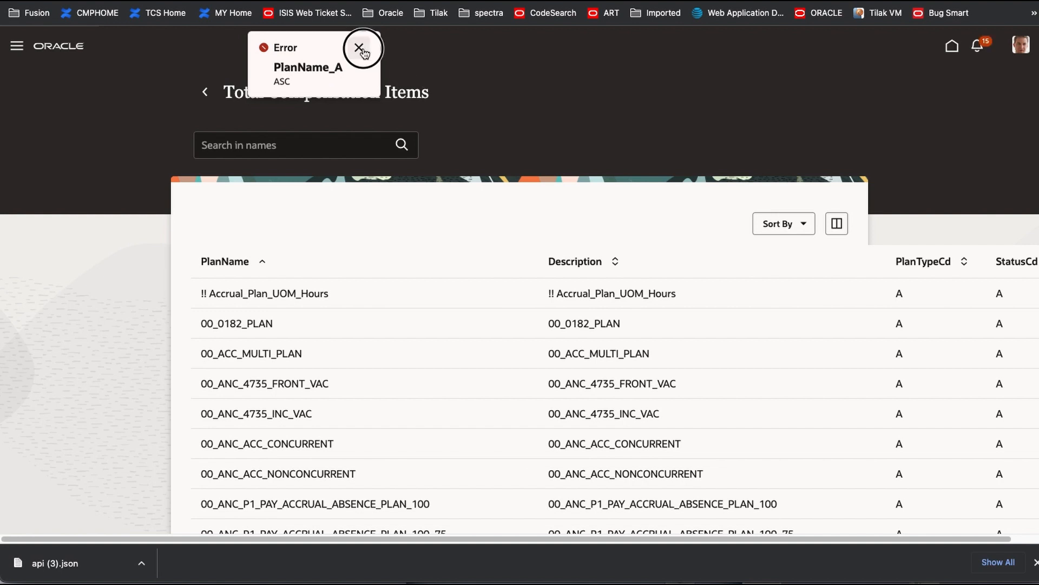
left_click(782, 224)
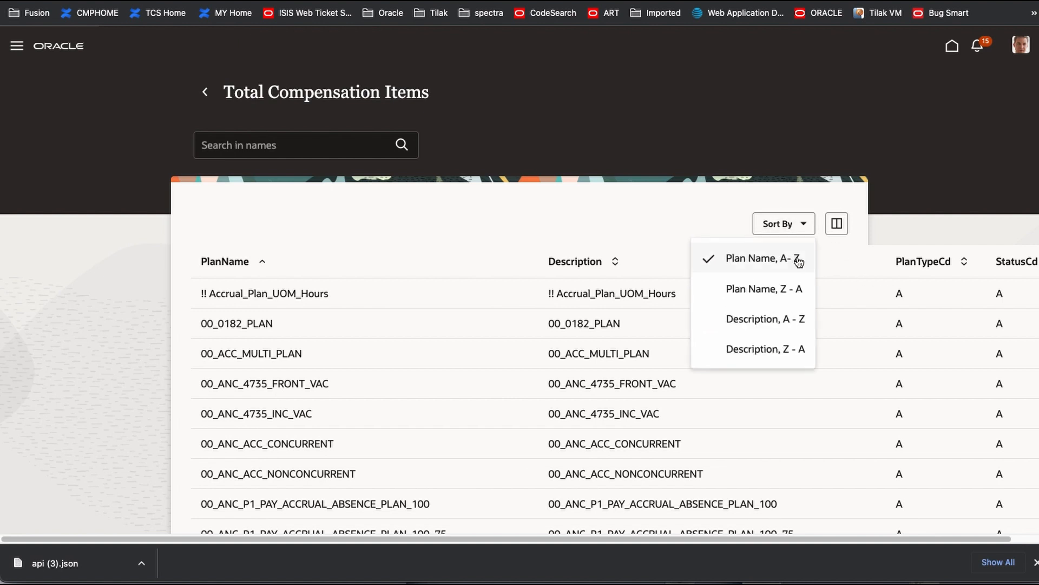
left_click(764, 257)
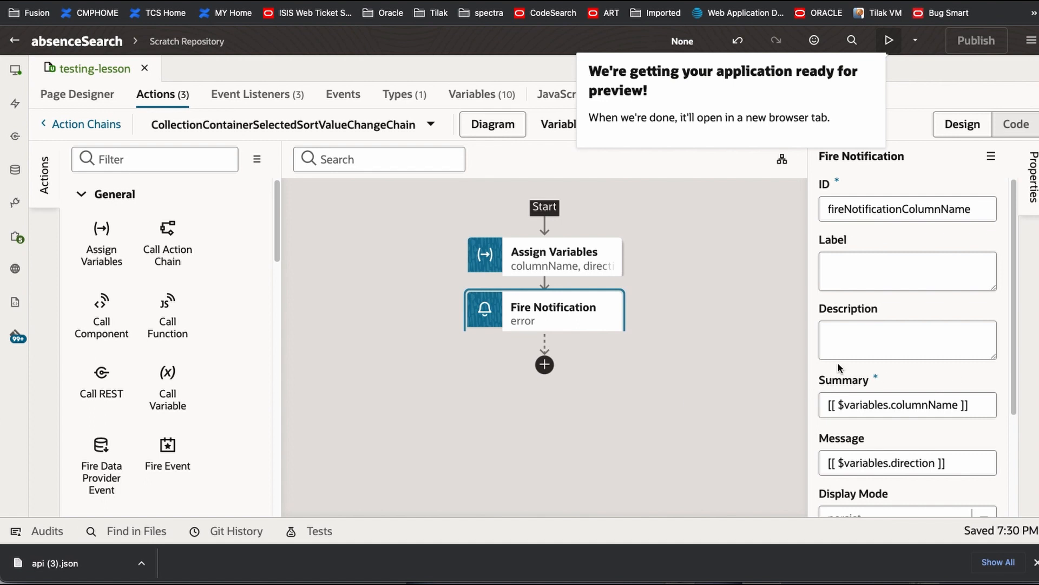
mouse_move(562, 265)
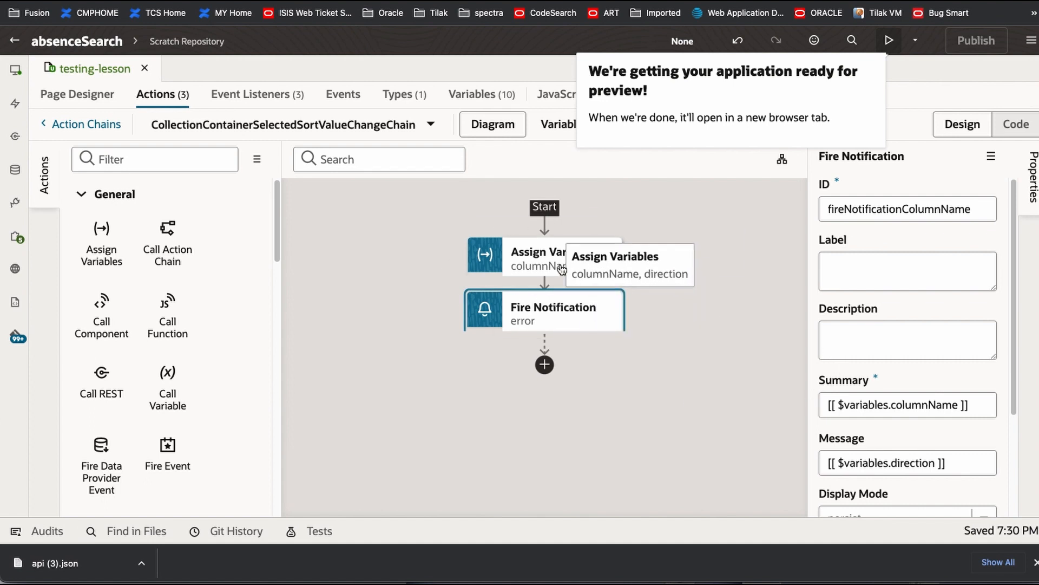
Reassign columnName to selectedSortValue.slice(0, selectedSortValue.length-4) in Assign Variables and save.
left_click(543, 259)
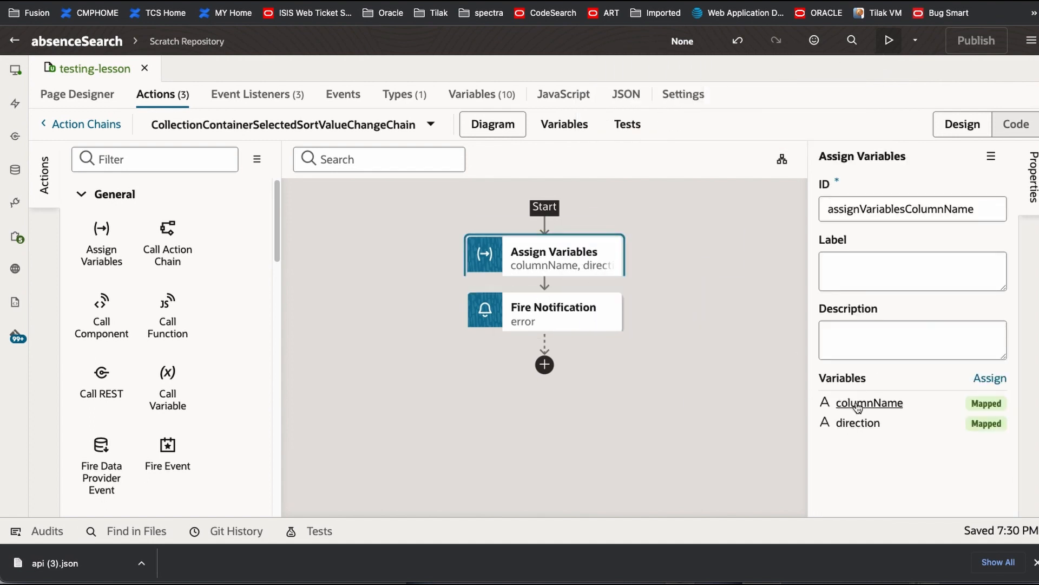
left_click(990, 378)
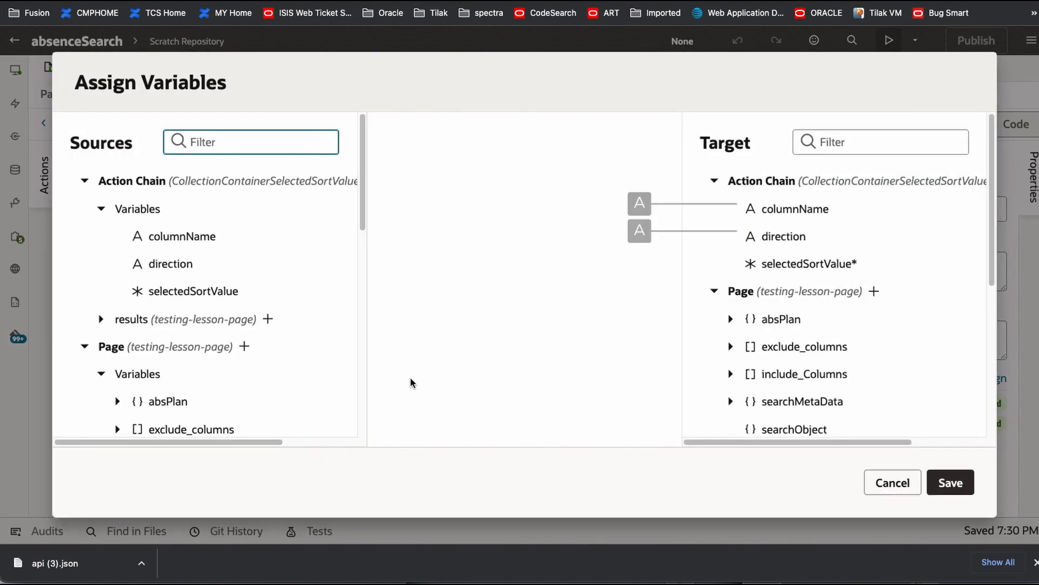
scroll("down", 3)
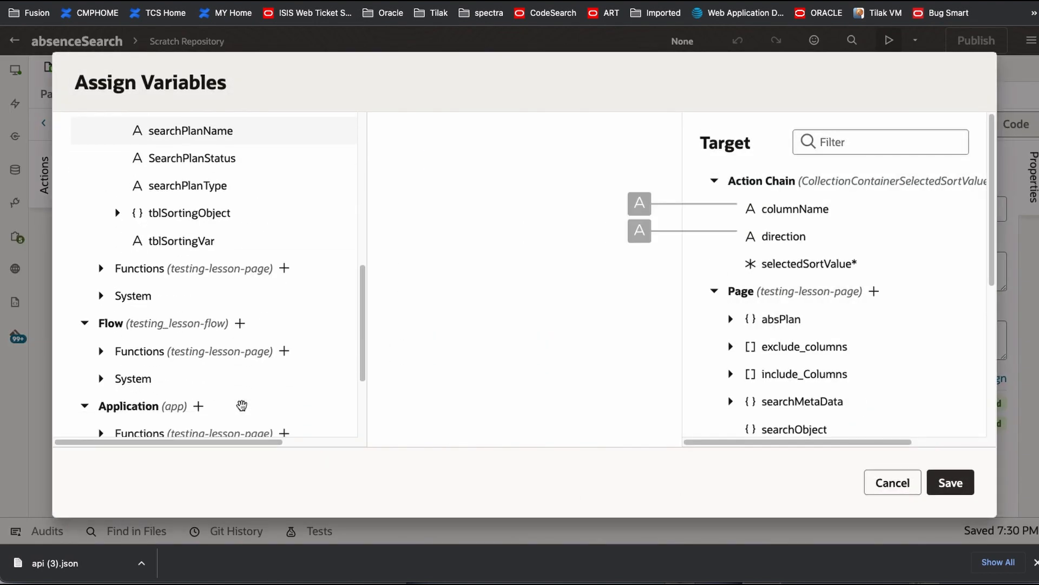
left_click(795, 209)
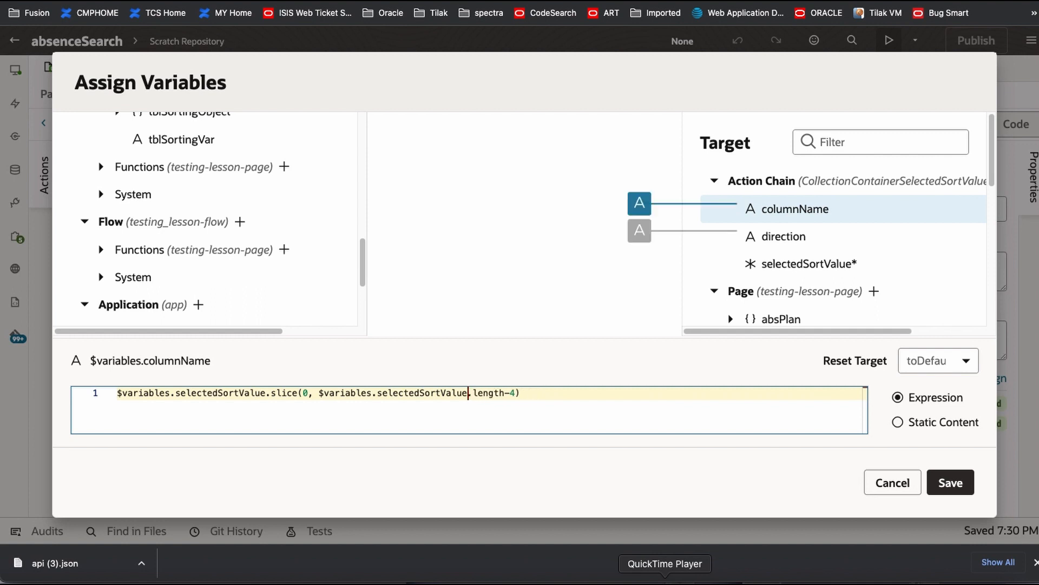
mouse_move(481, 418)
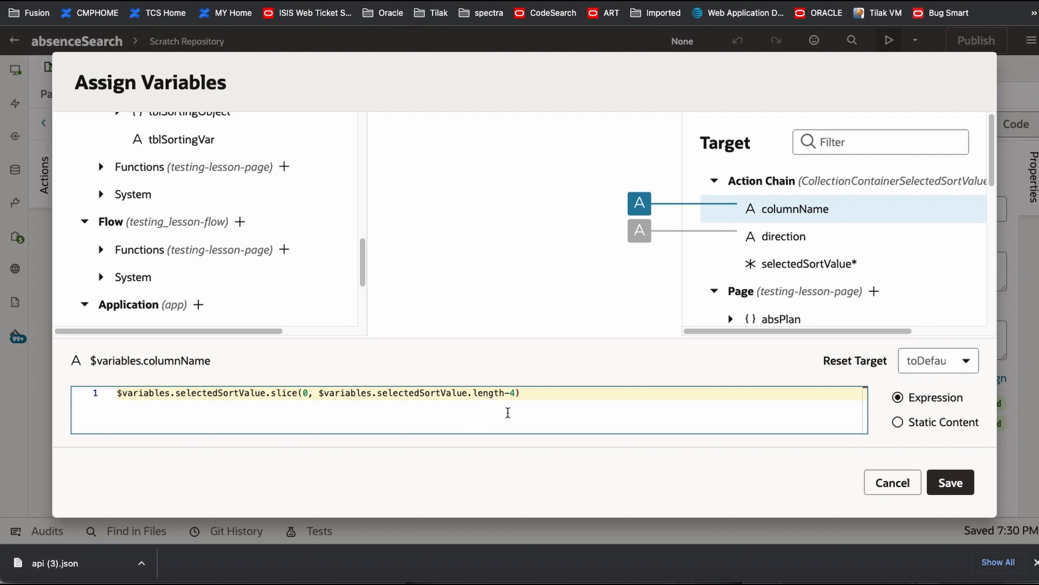
left_click(949, 482)
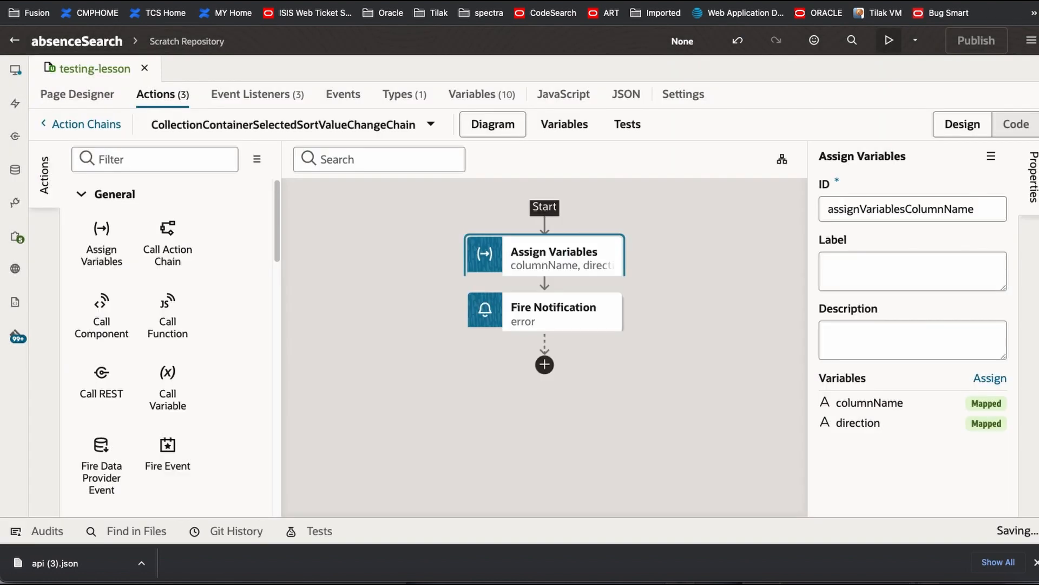
Re-preview, sorting by Plan Name A-Z then Description A-Z, seeing PlanName/ASC and Description/ASC.
left_click(886, 40)
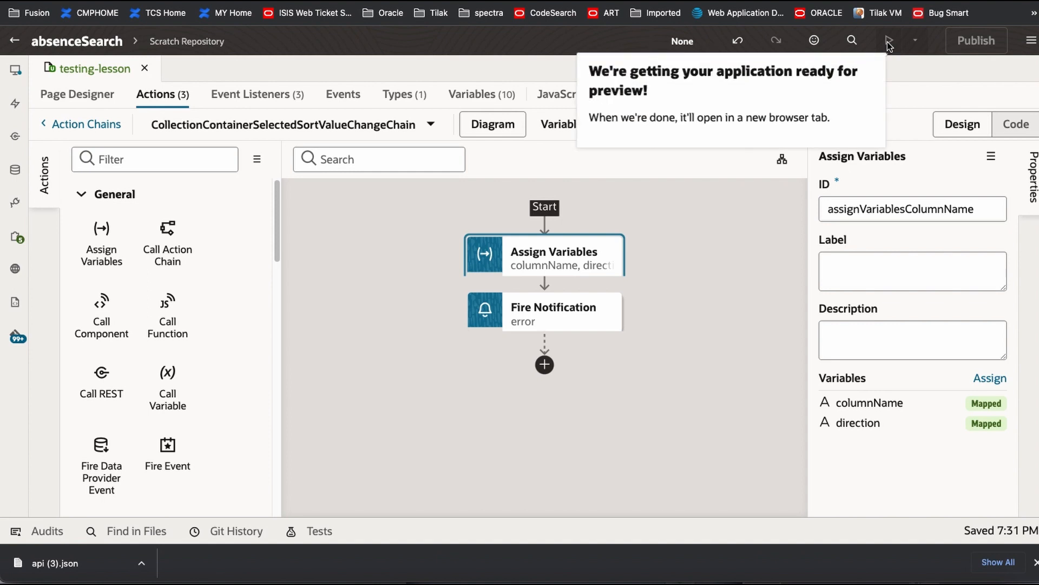
left_click(887, 40)
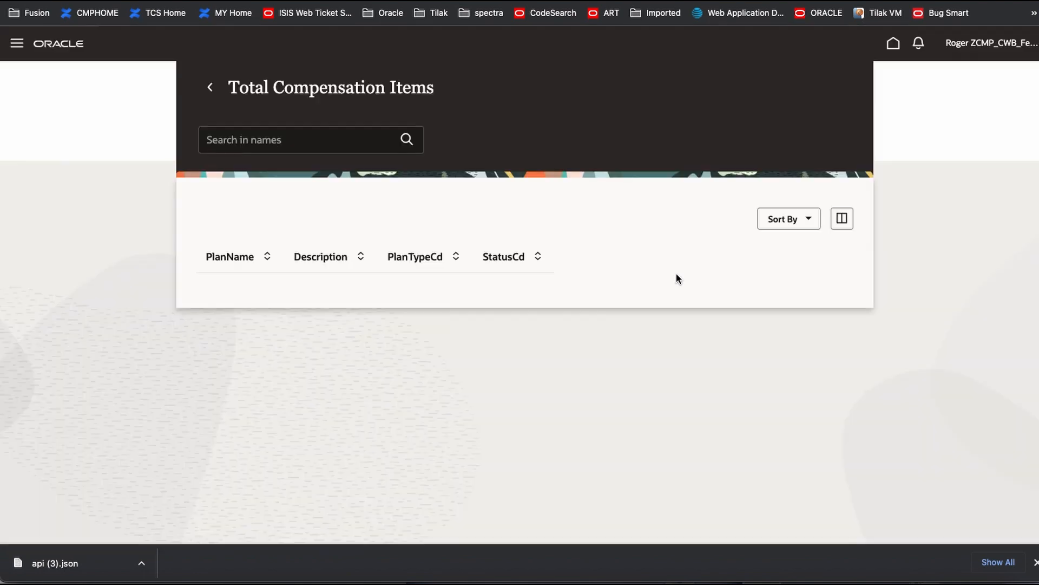
left_click(786, 219)
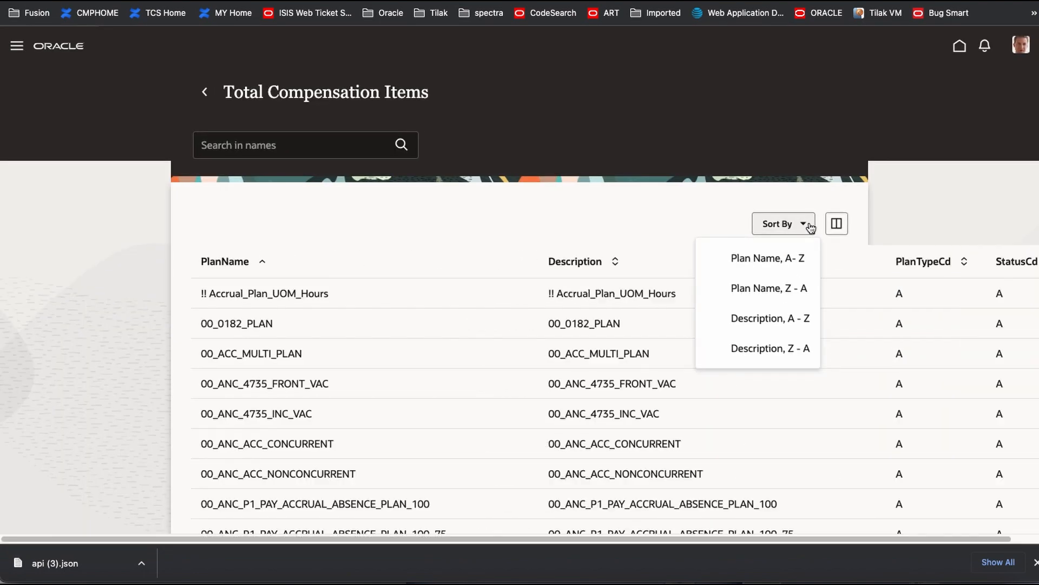
left_click(767, 258)
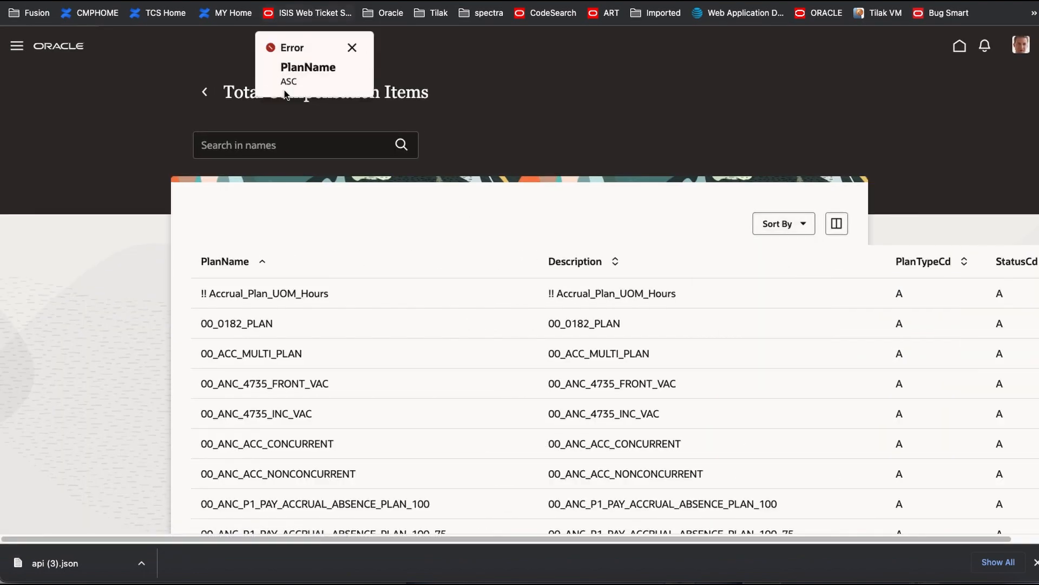
left_click(352, 47)
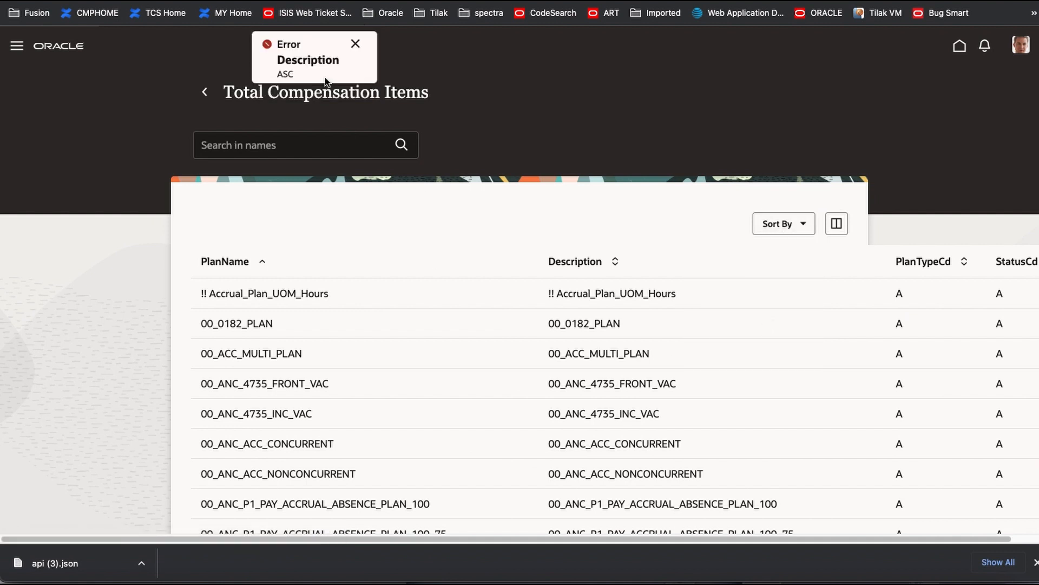
left_click(356, 44)
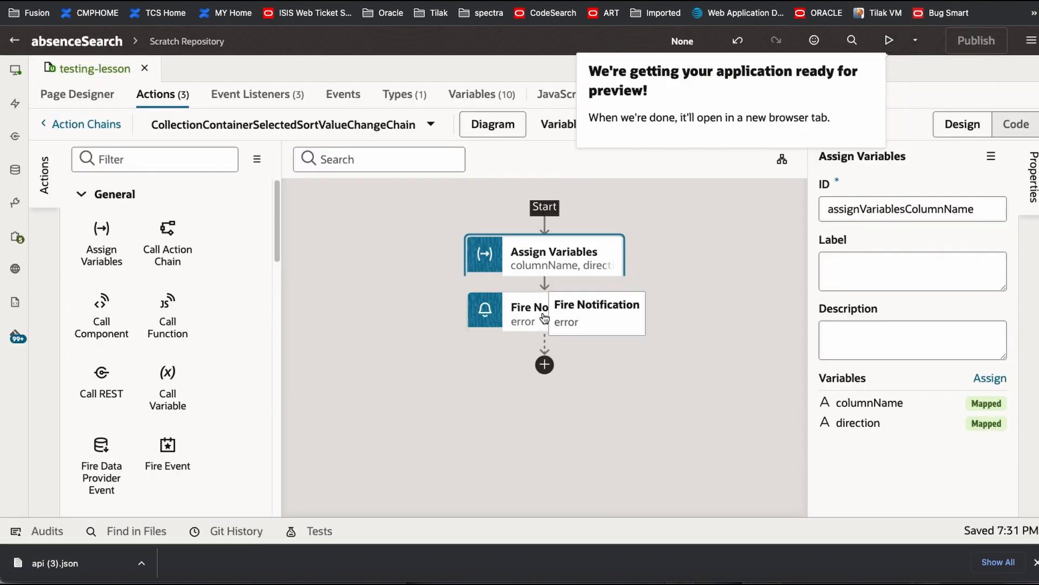
Delete the Fire Notification step, add a second Assign Variables action, and open its mappings.
right_click(544, 312)
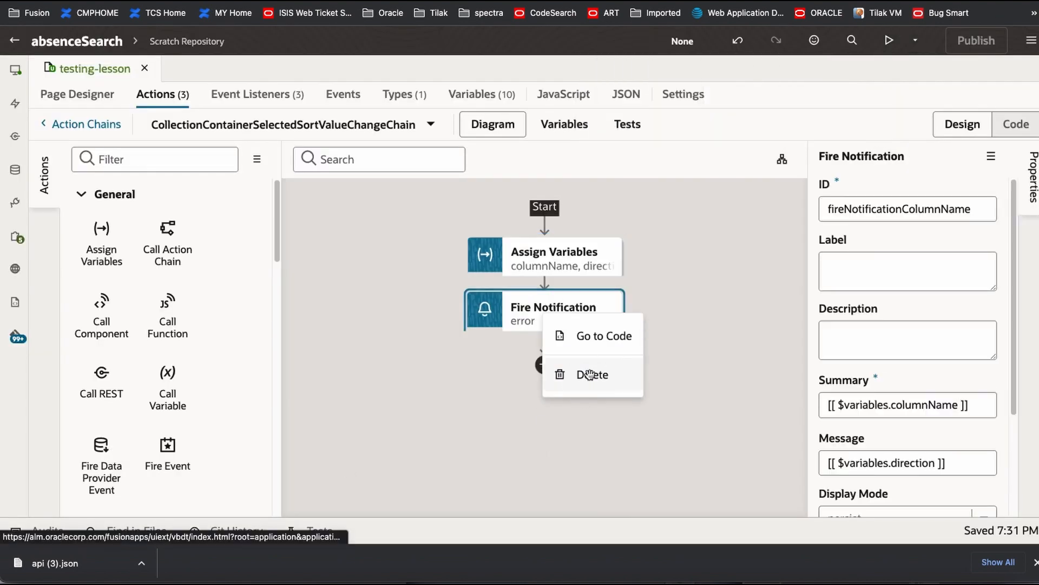
left_click(590, 375)
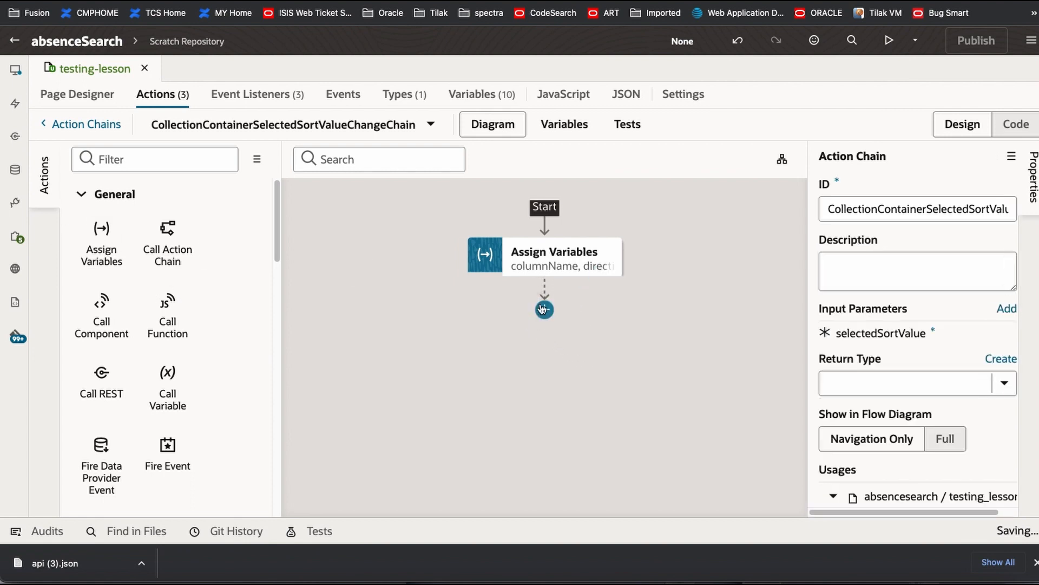
left_click(543, 309)
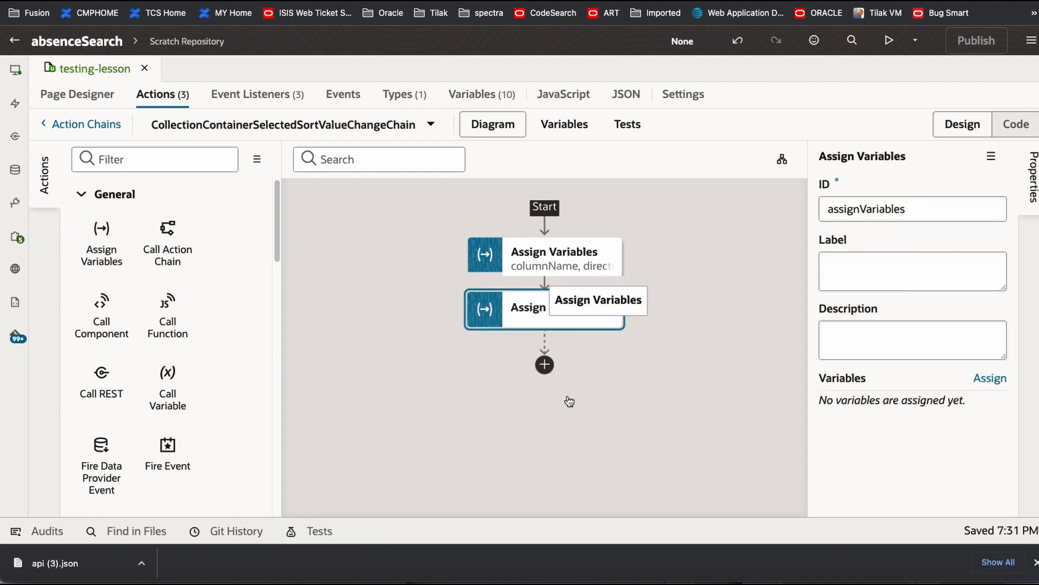
left_click(989, 377)
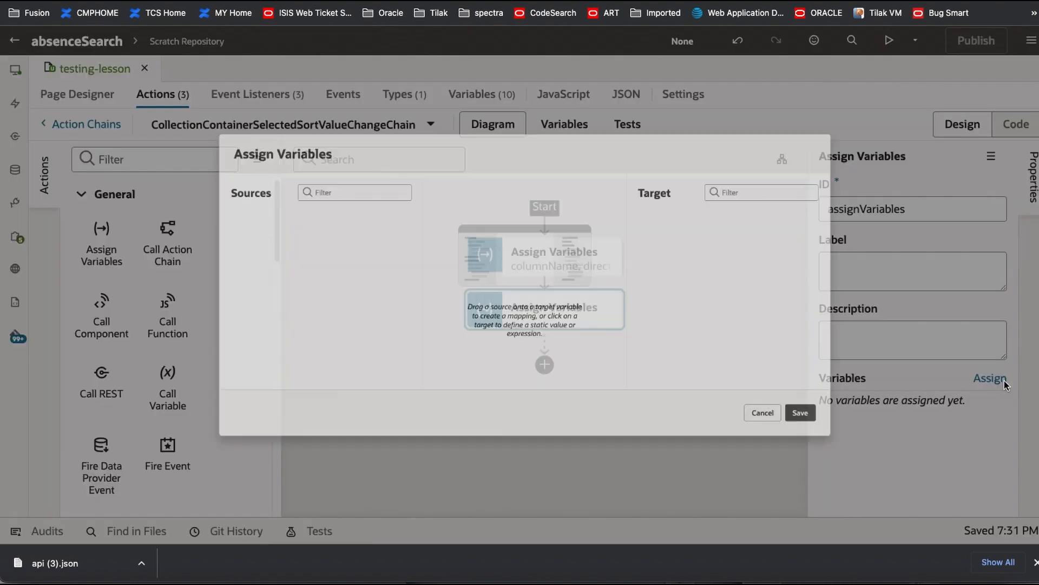
Map tblSortingObject.direction to an expression: == "DSC" ? descending : "ascending", then save.
left_click(989, 377)
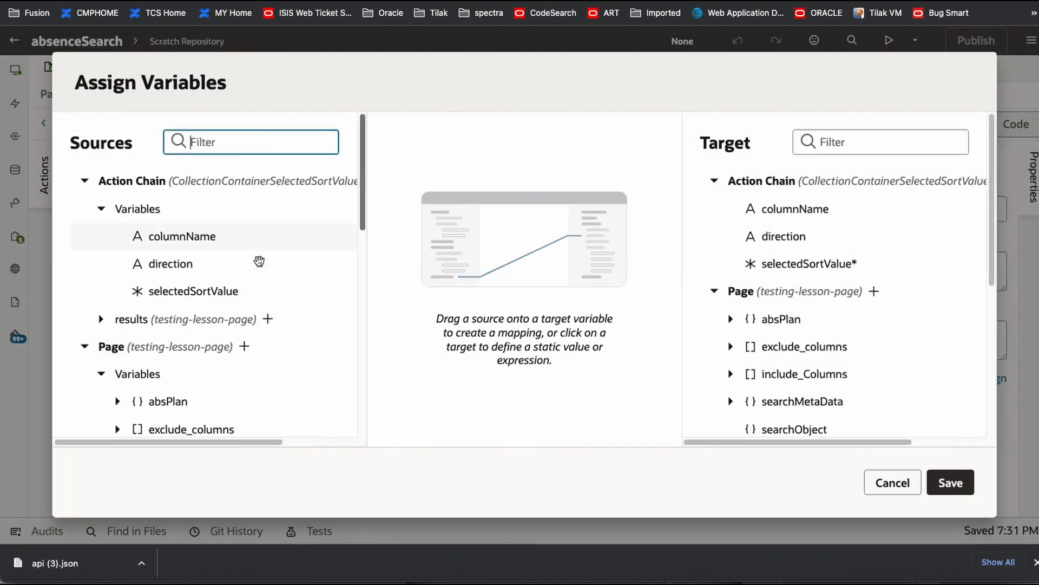
scroll("down", 3)
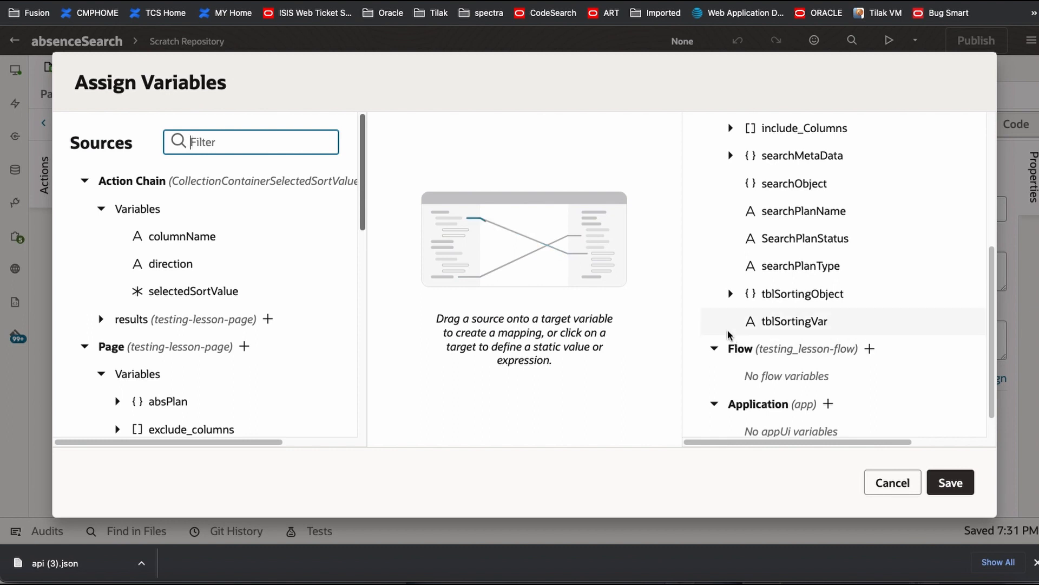
left_click(730, 294)
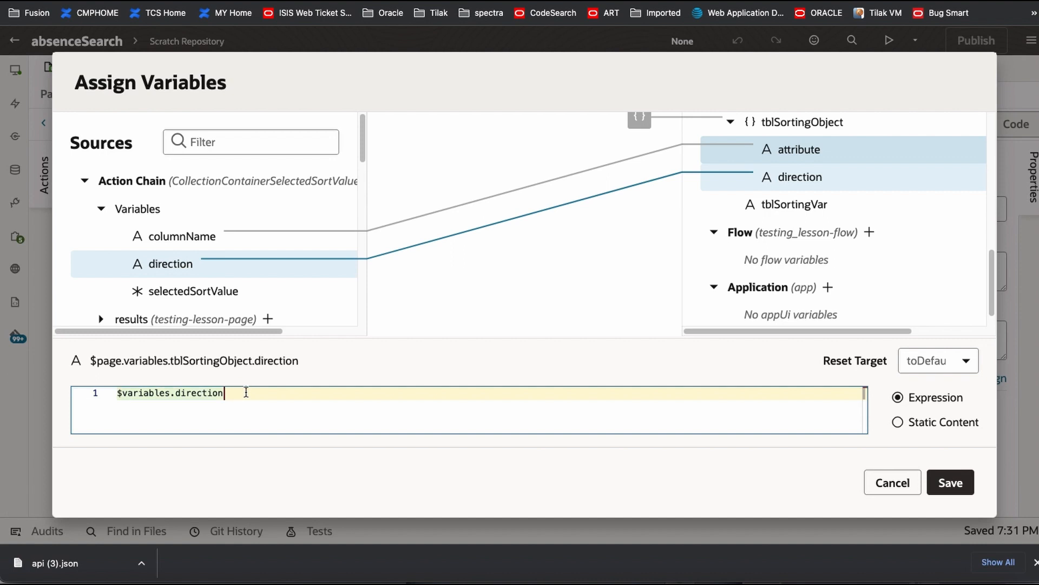
type("==")
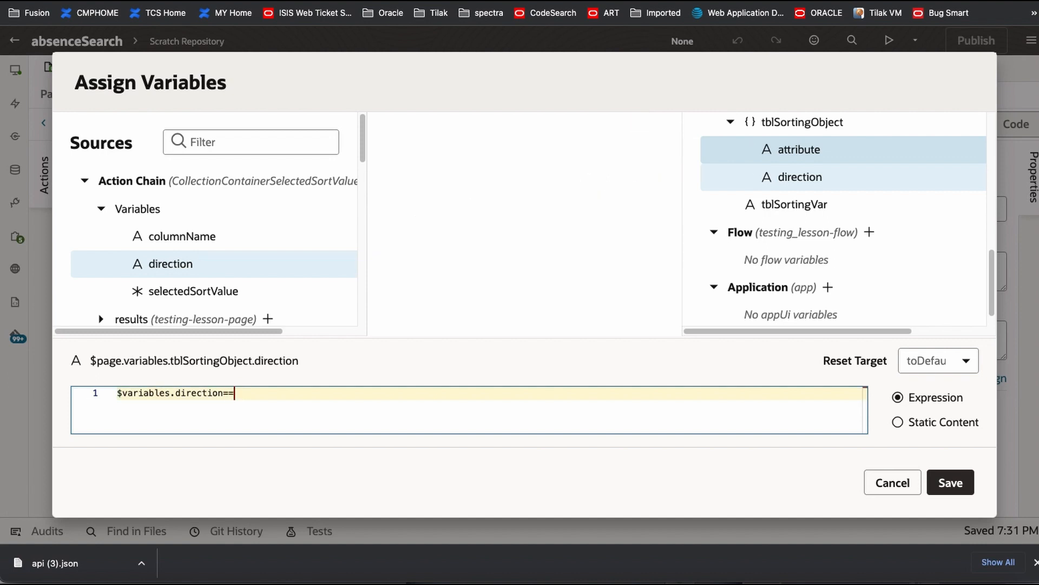
type("\"DS")
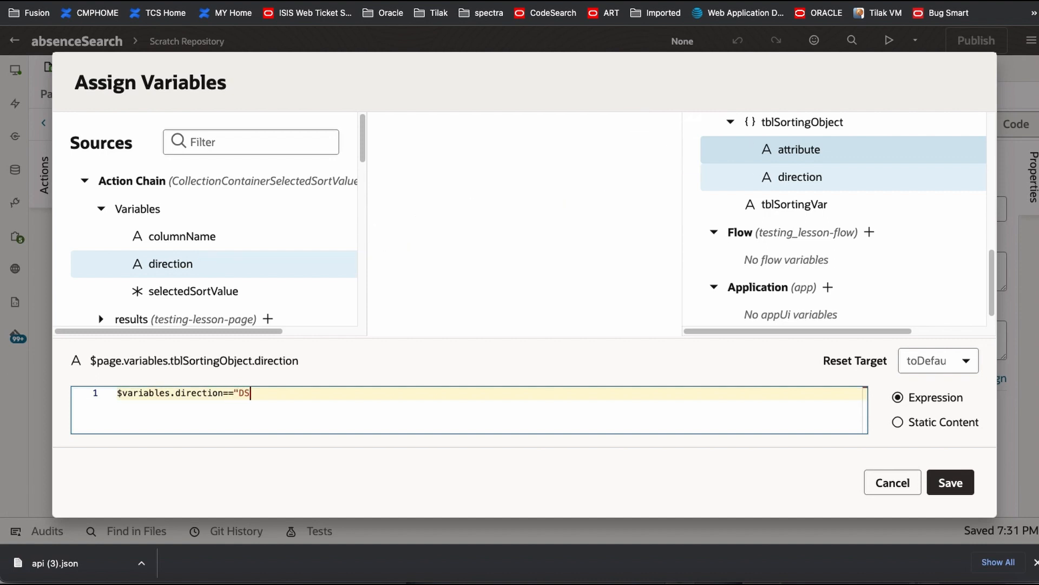
type("C\"?")
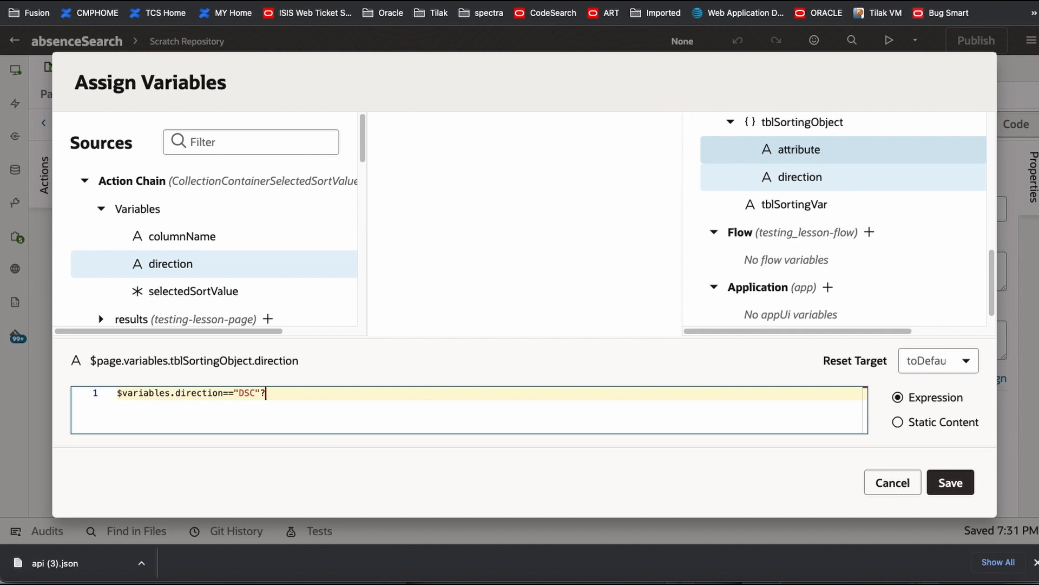
type("descendong")
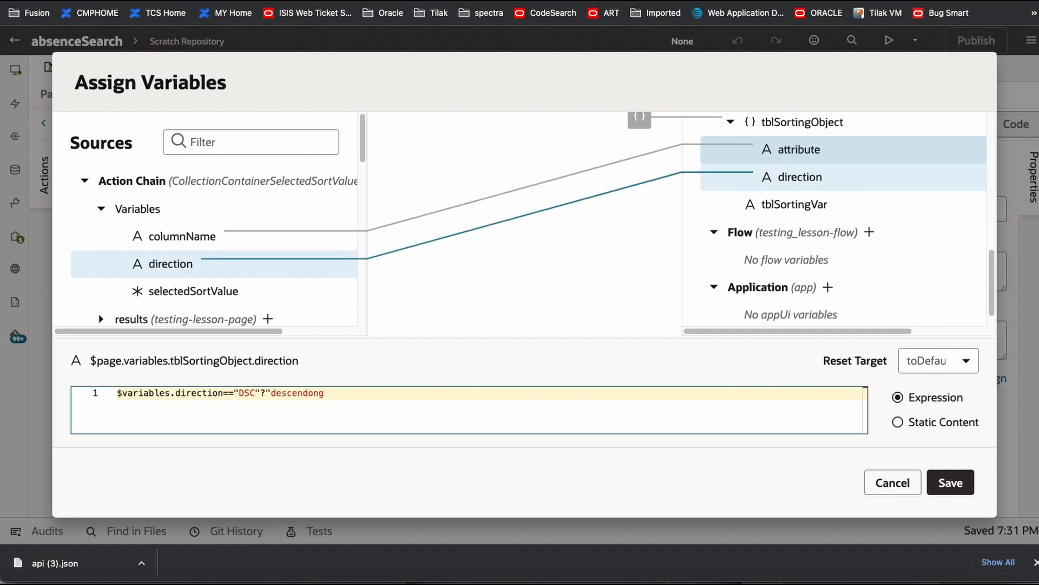
type(":")
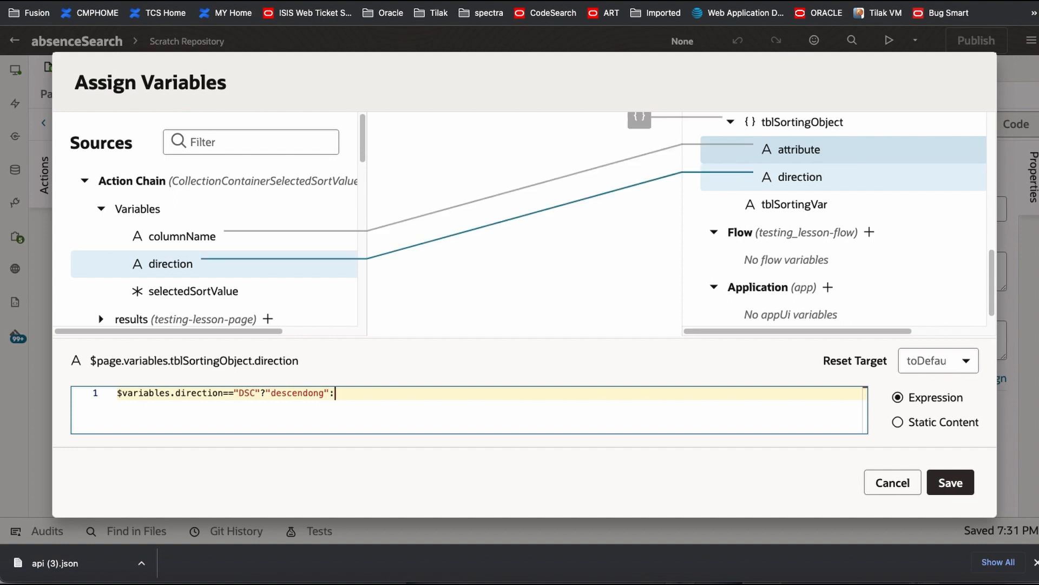
type("\"as")
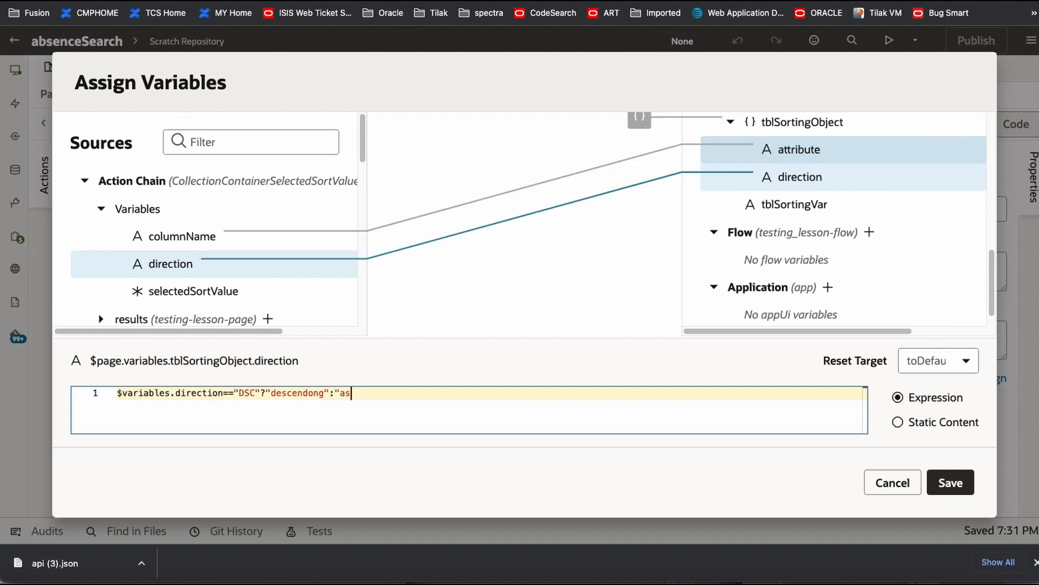
type("cending")
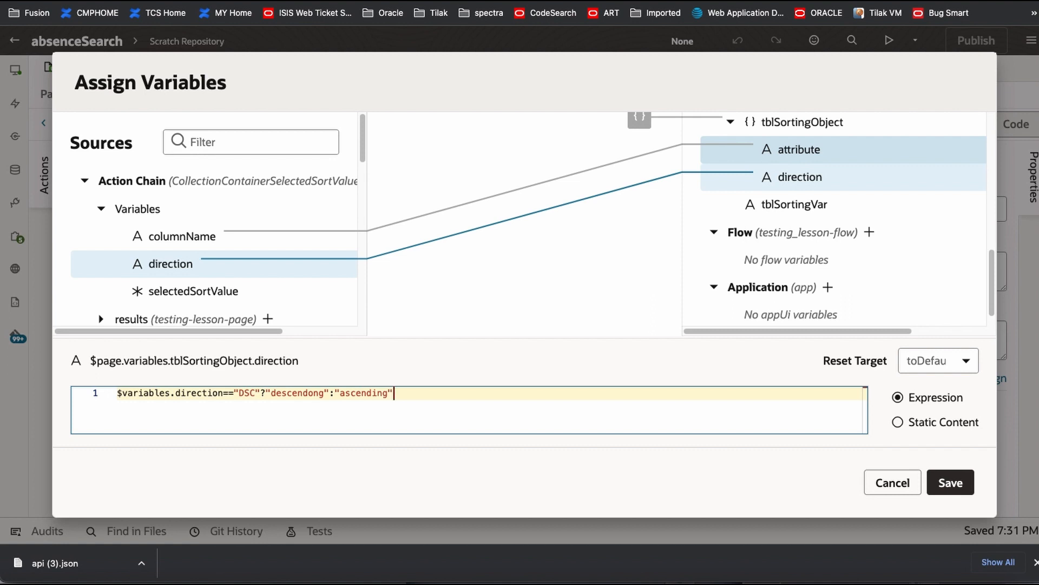
mouse_move(310, 407)
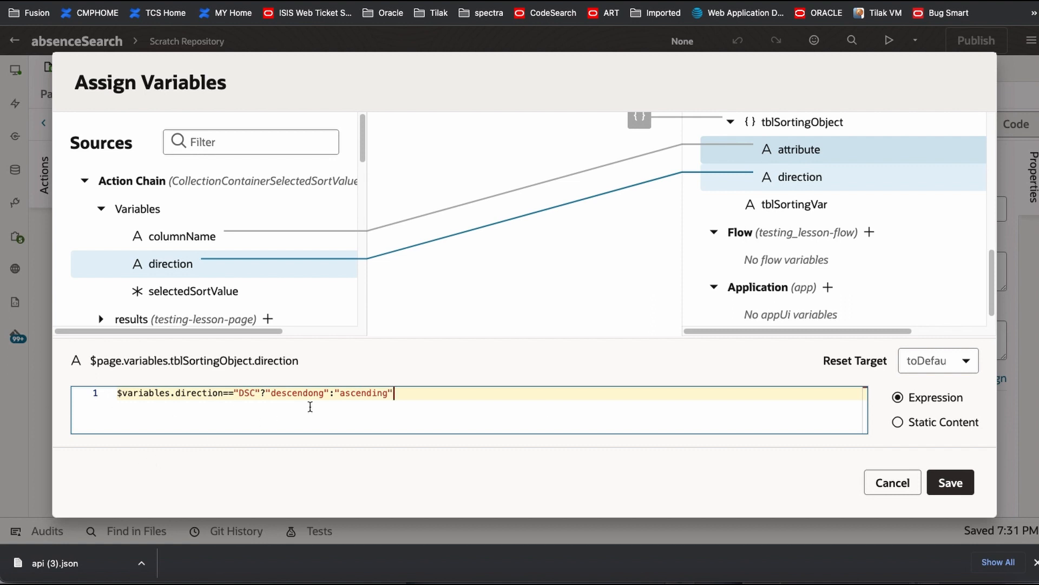
mouse_move(950, 482)
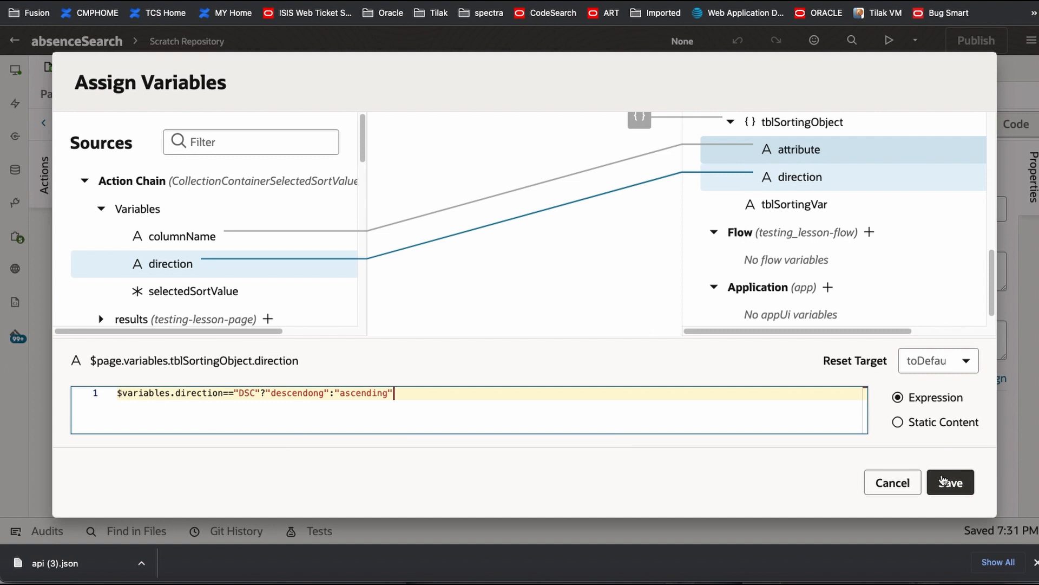
left_click(950, 482)
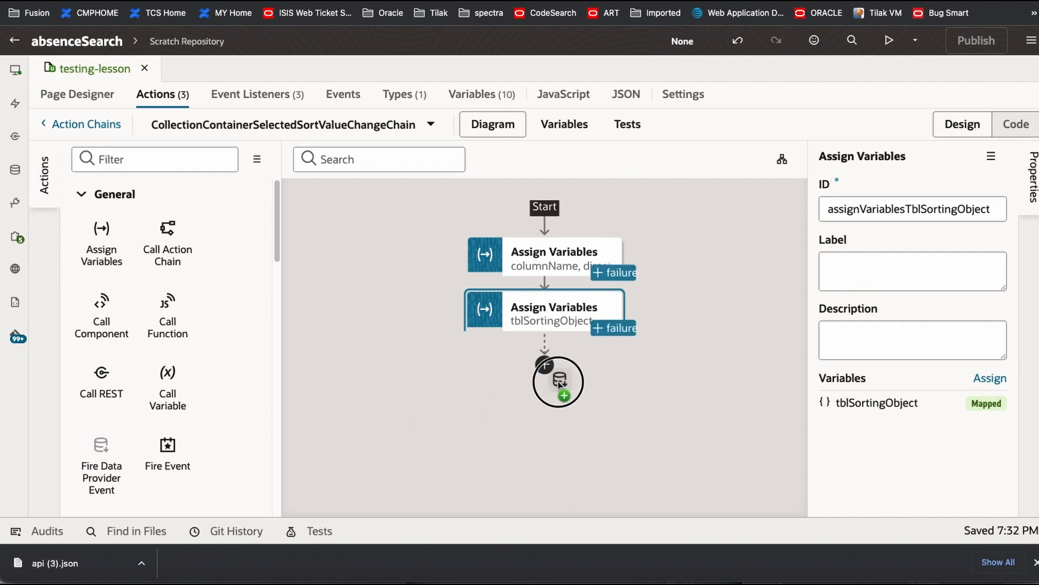
Add a Refresh Fire Data Provider Event targeting $page.variables.absPlan and launch the preview.
left_click(559, 382)
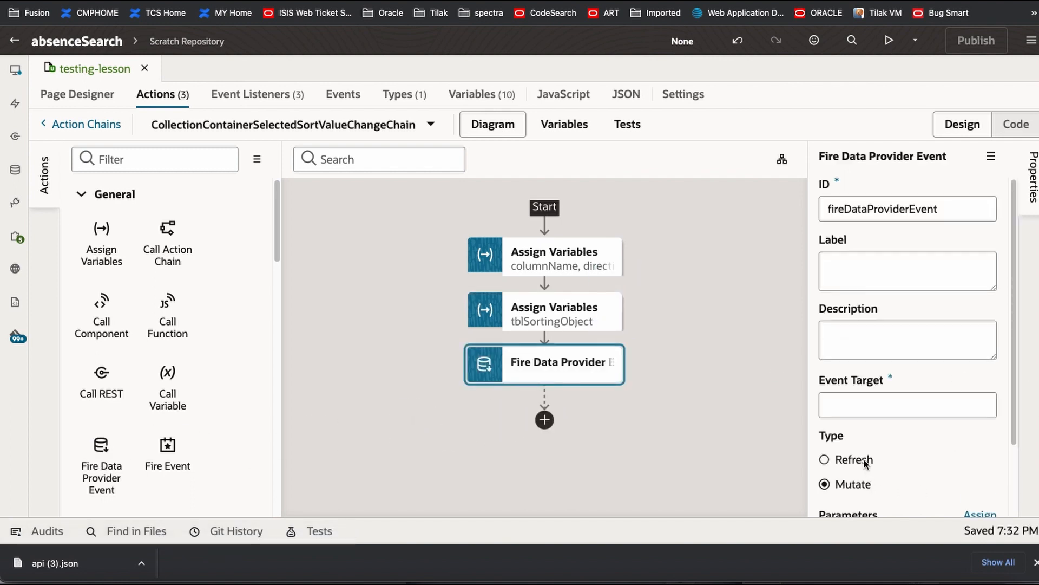
left_click(824, 459)
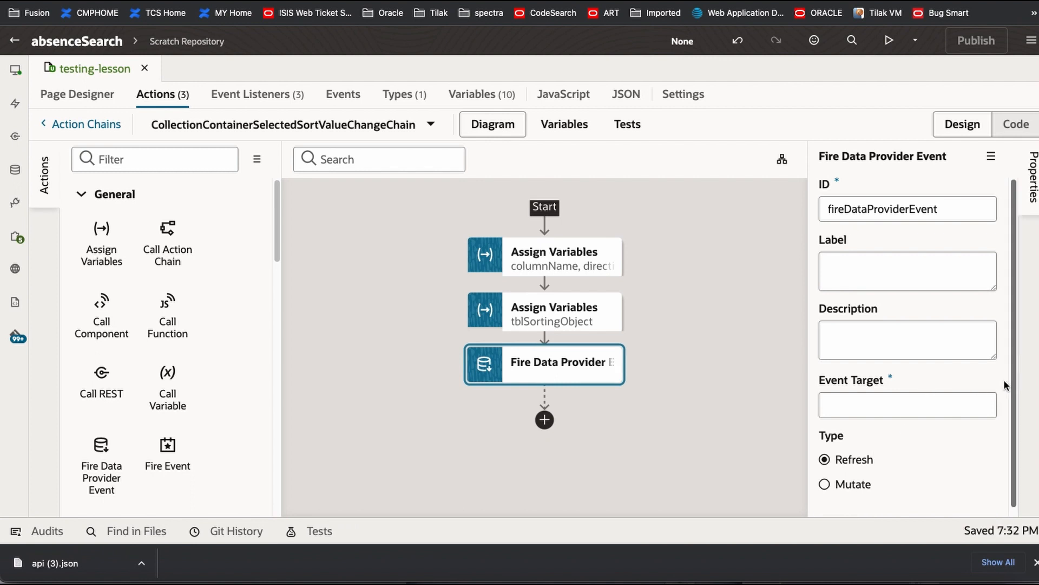
left_click(987, 380)
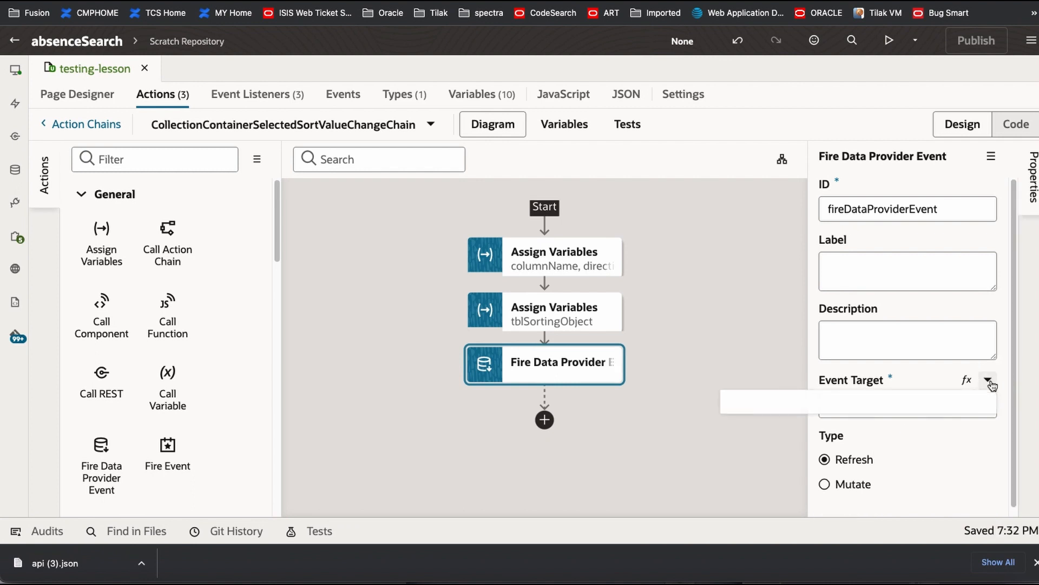
left_click(987, 380)
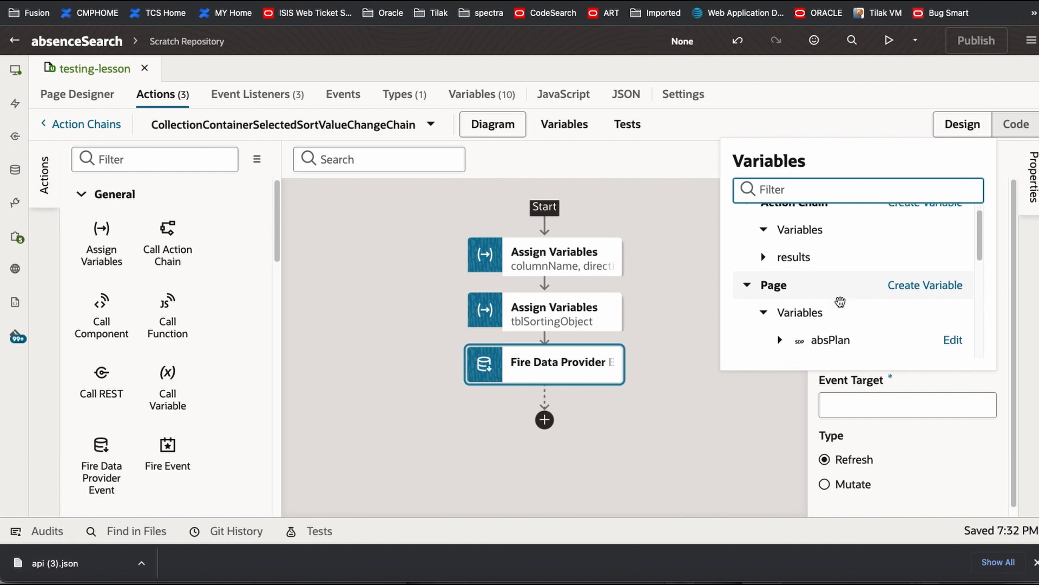
left_click(829, 339)
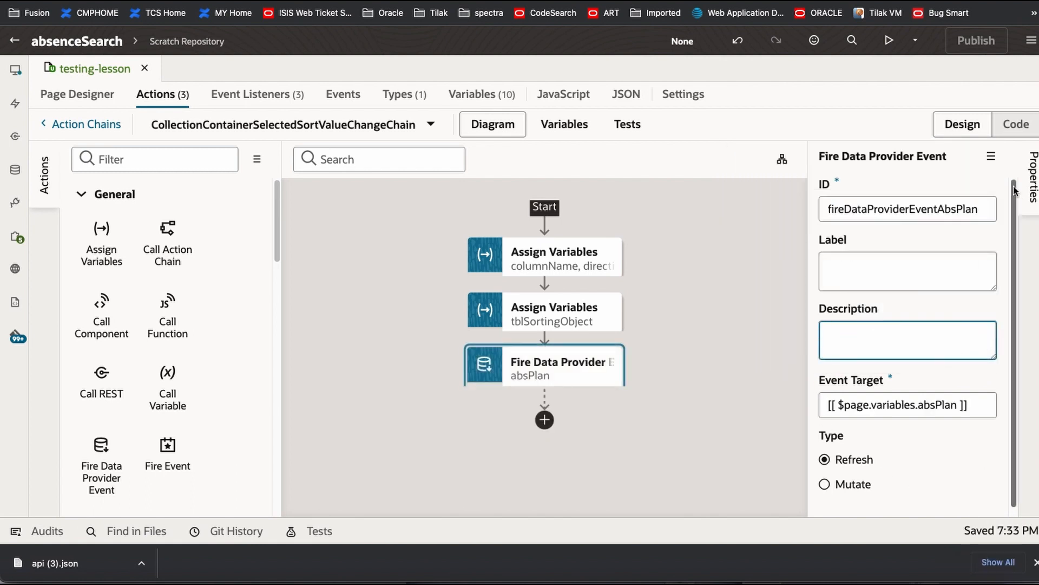
left_click(888, 41)
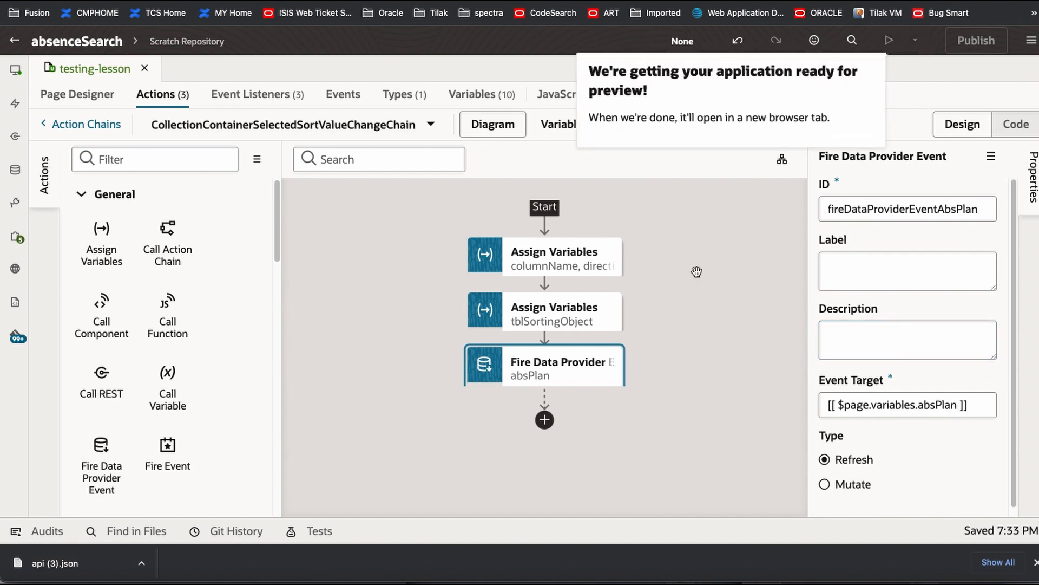
In the preview, sort by Plan Name Z-A, Description A-Z, then Description Z-A, checking the table order.
left_click(888, 40)
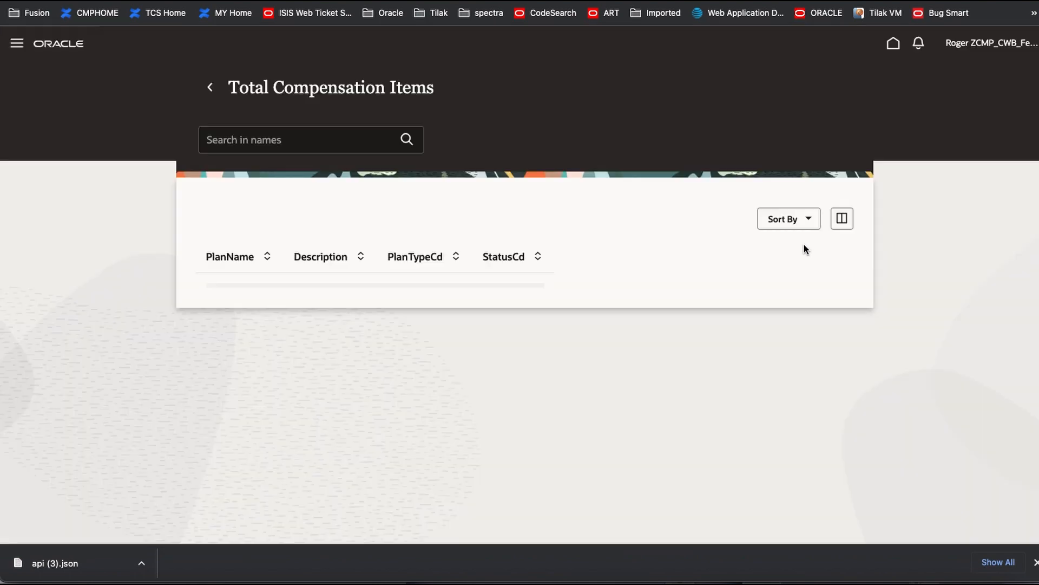
left_click(788, 219)
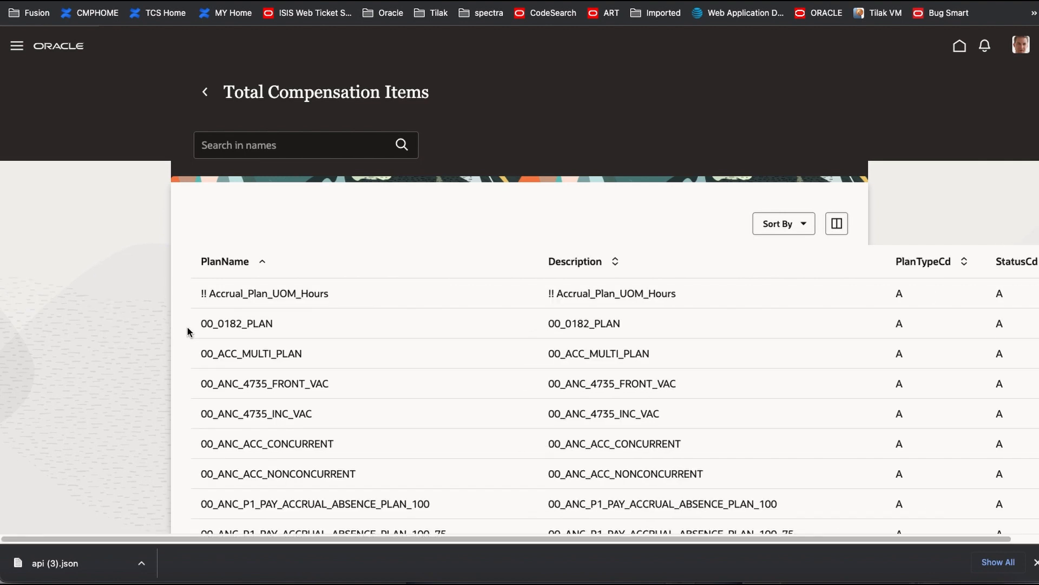
left_click(782, 223)
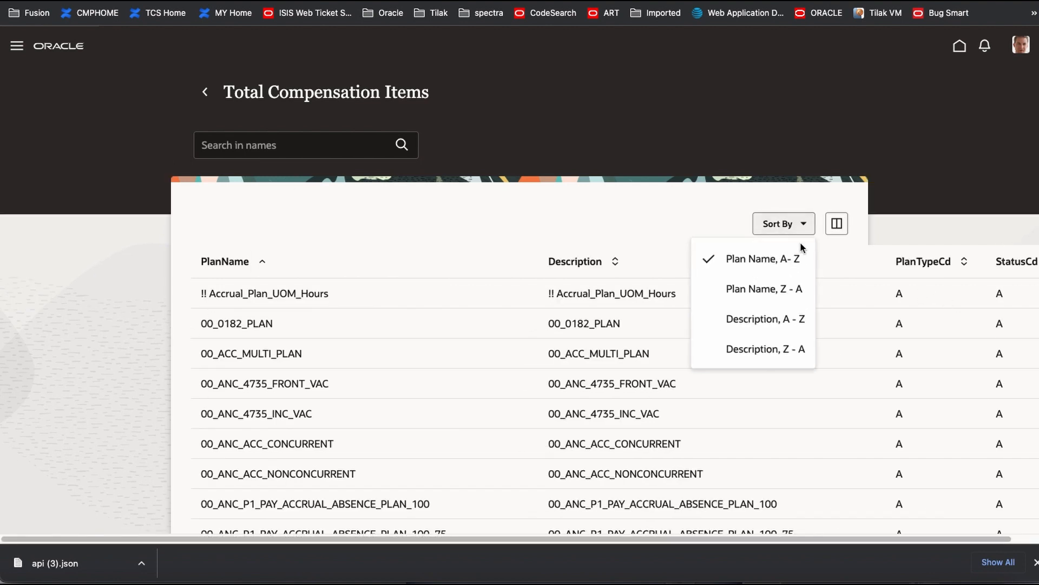
left_click(764, 288)
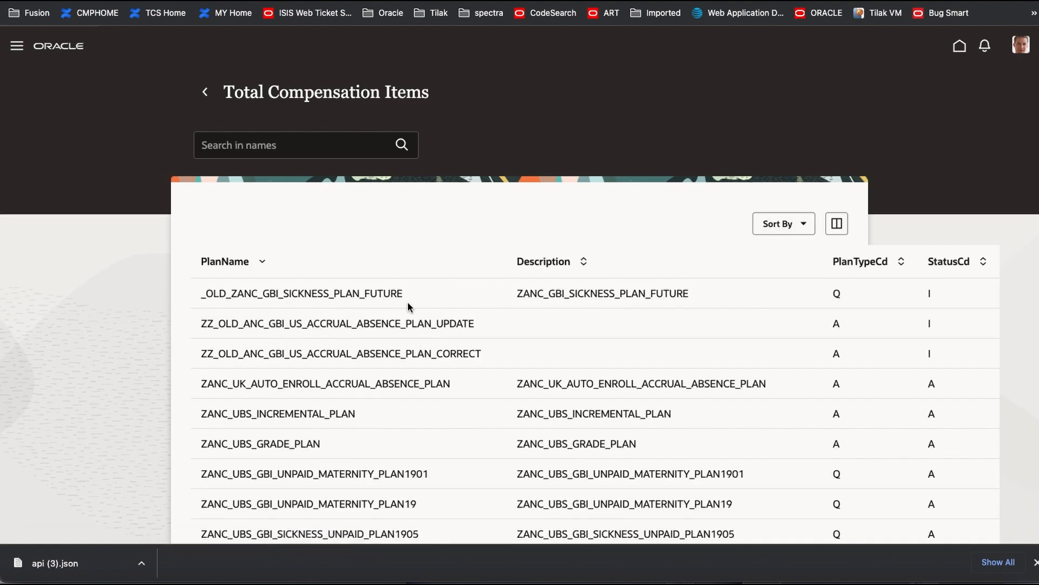
left_click(782, 224)
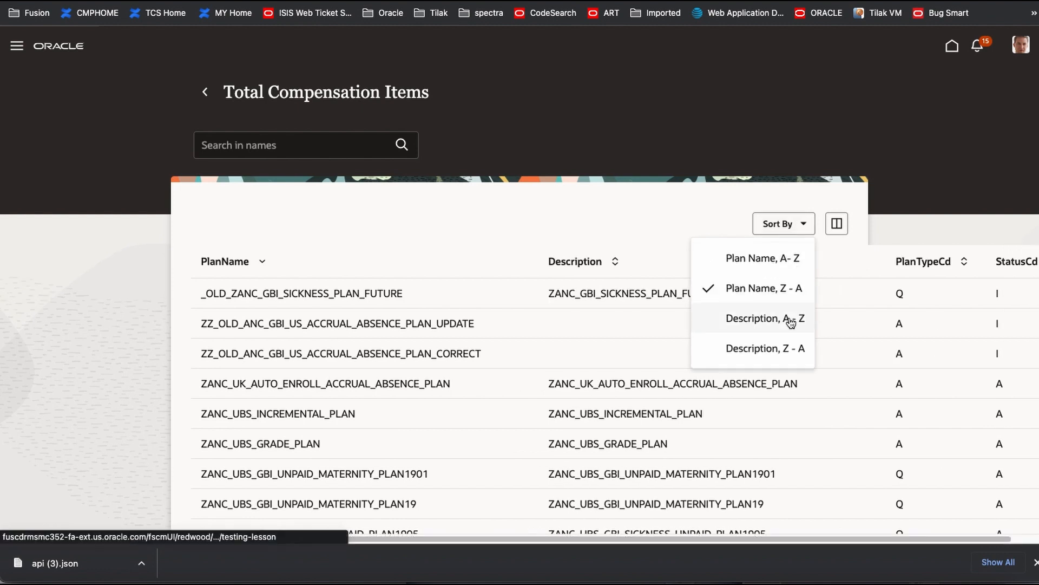
left_click(752, 318)
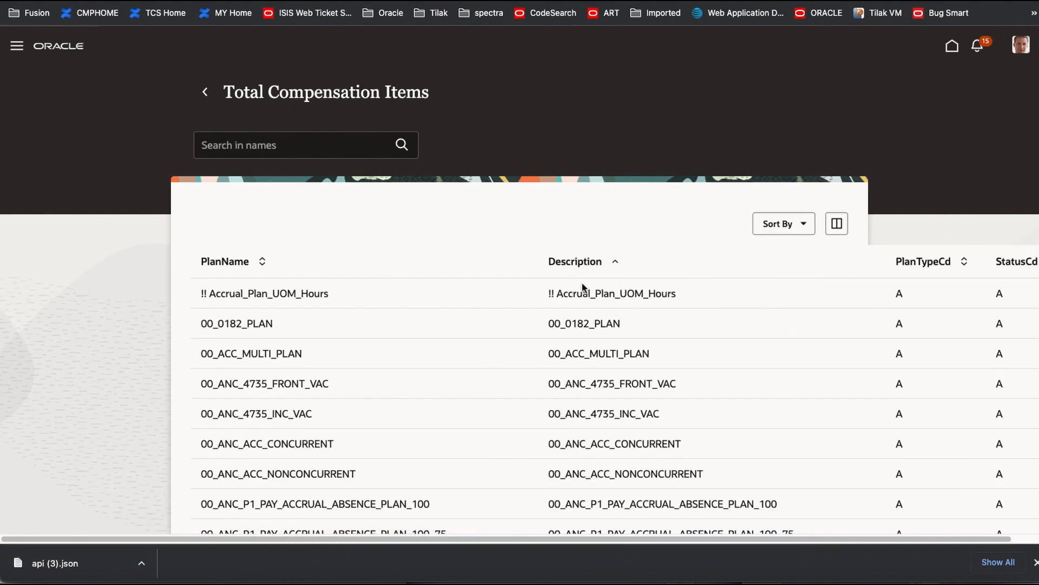
left_click(783, 223)
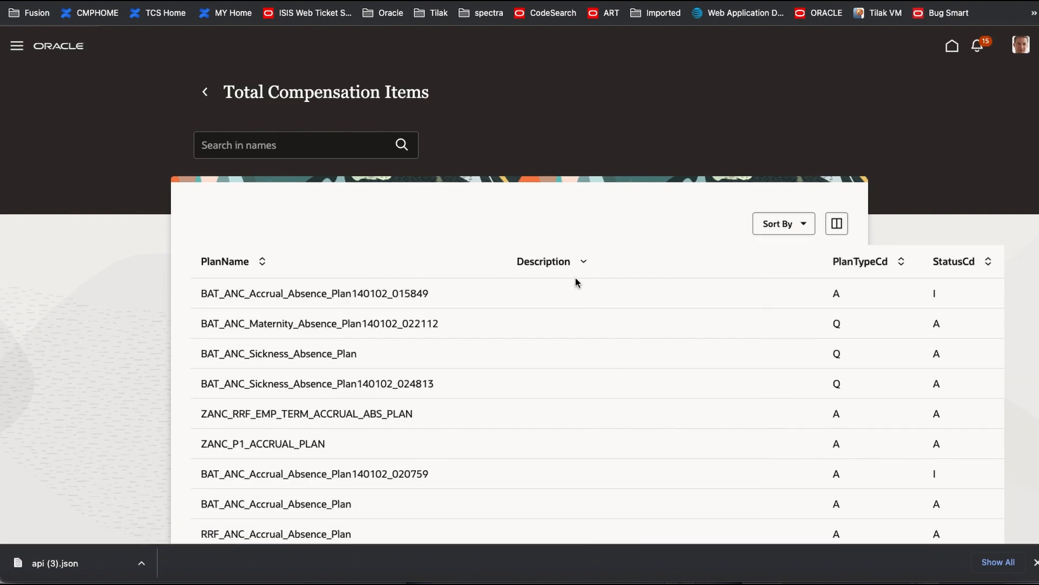
scroll("down", 3)
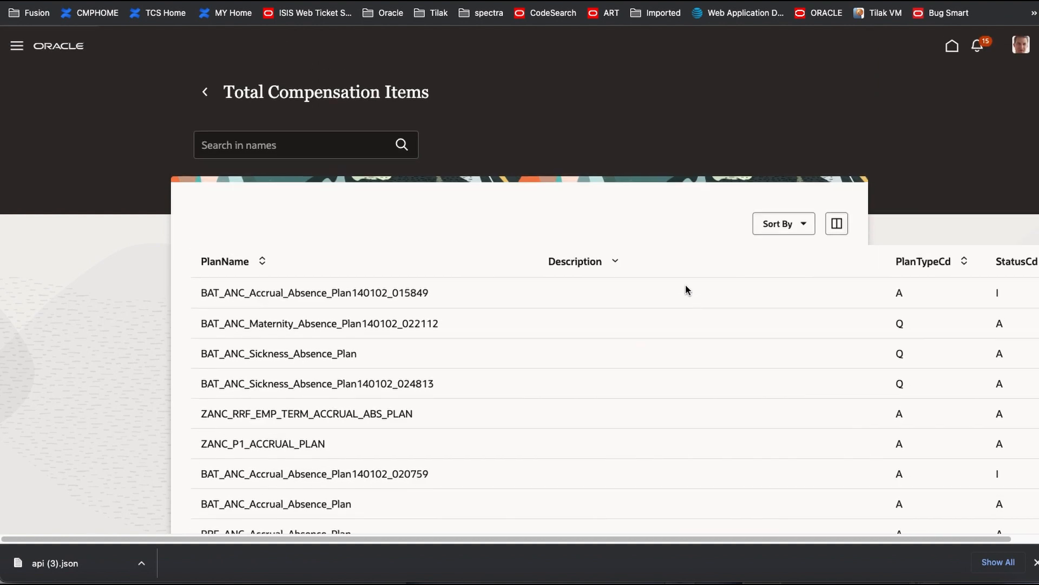
mouse_move(689, 300)
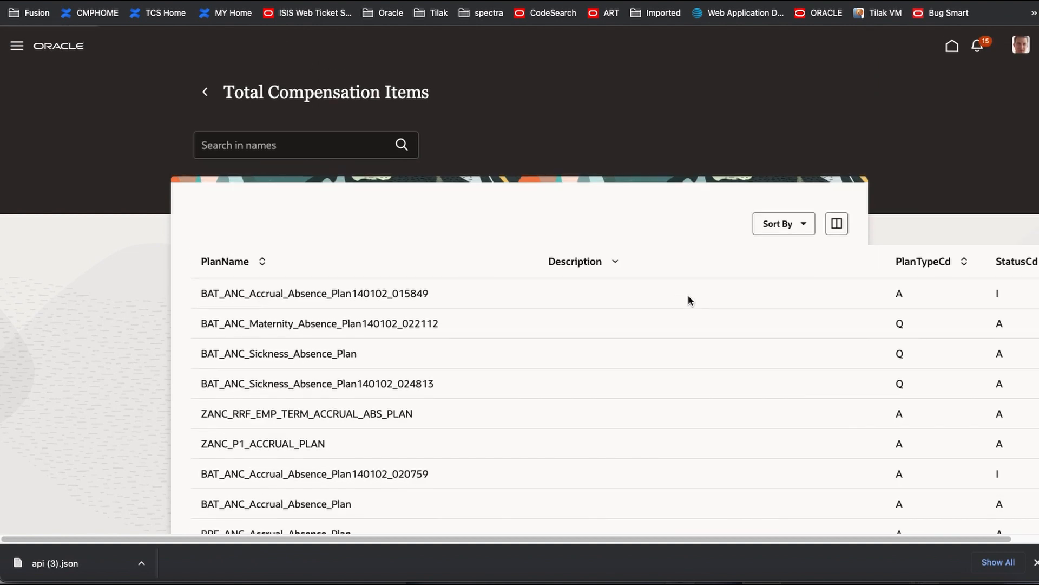
mouse_move(574, 283)
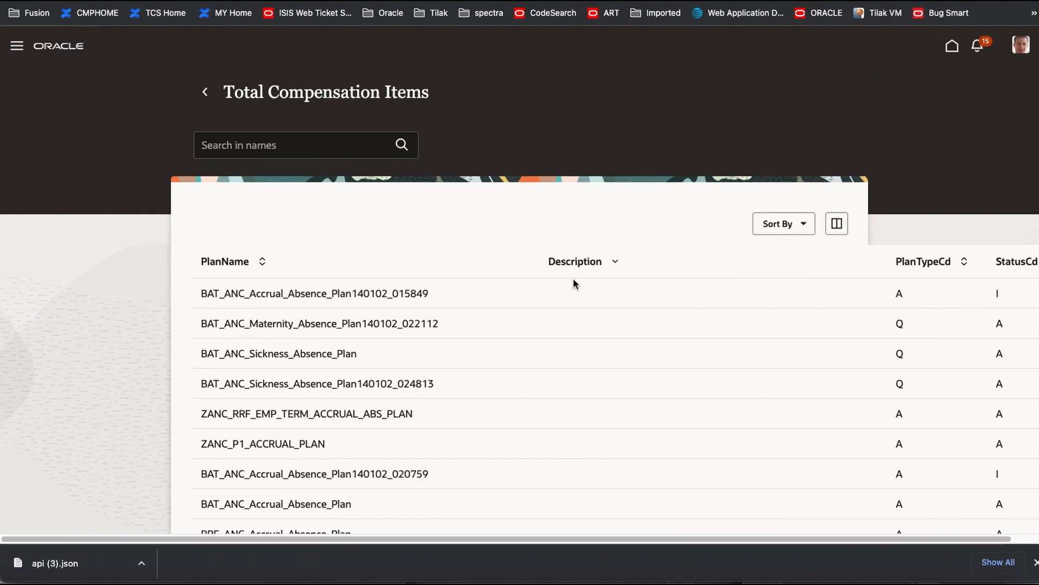
mouse_move(584, 243)
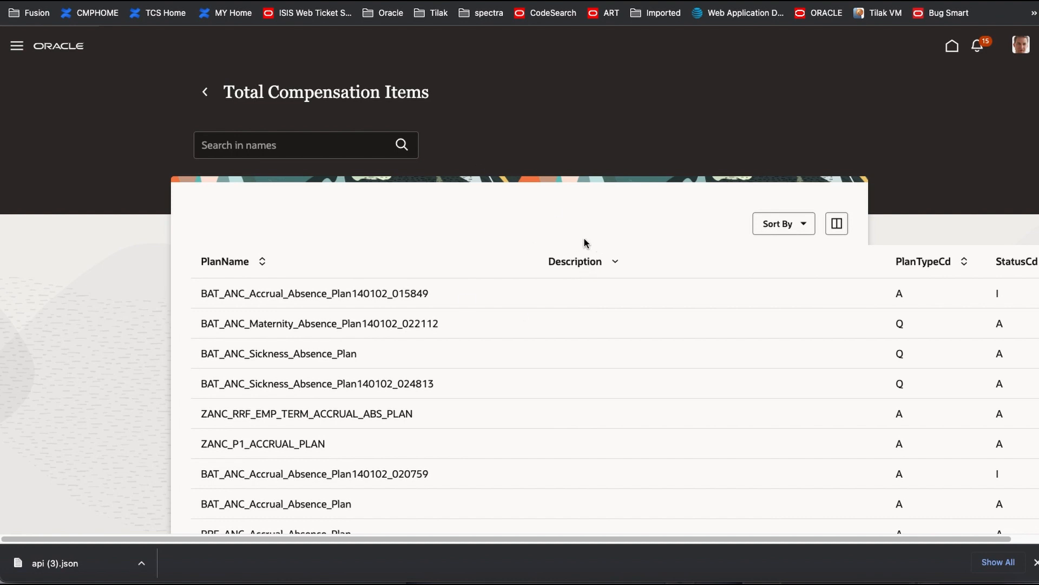
mouse_move(564, 290)
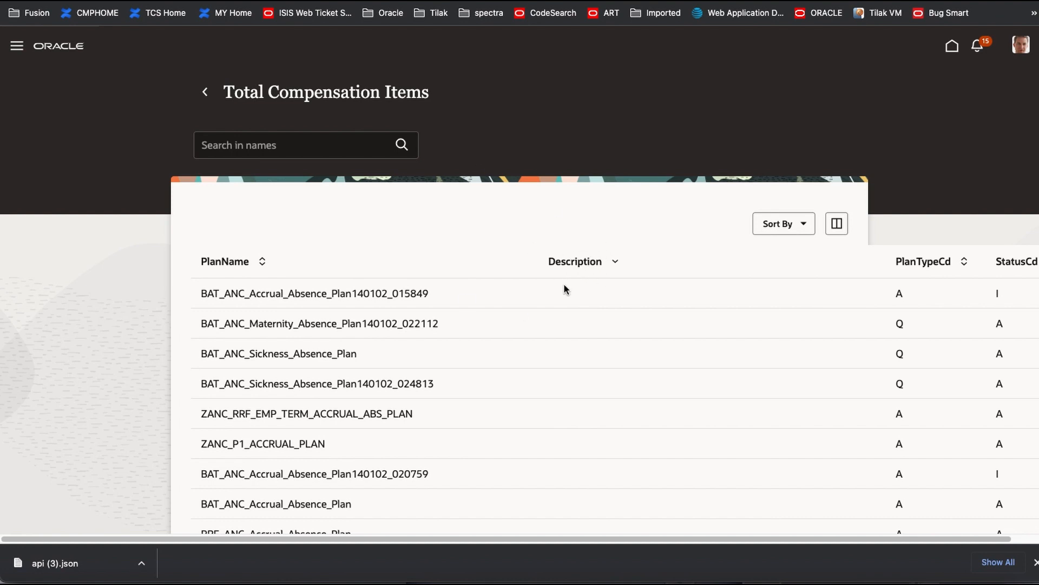
mouse_move(809, 279)
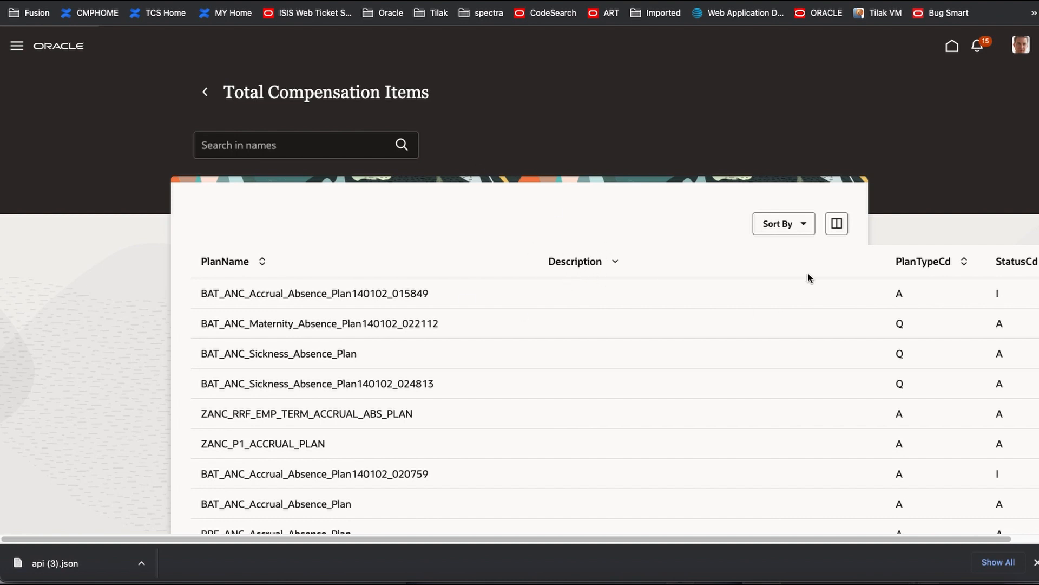
mouse_move(733, 348)
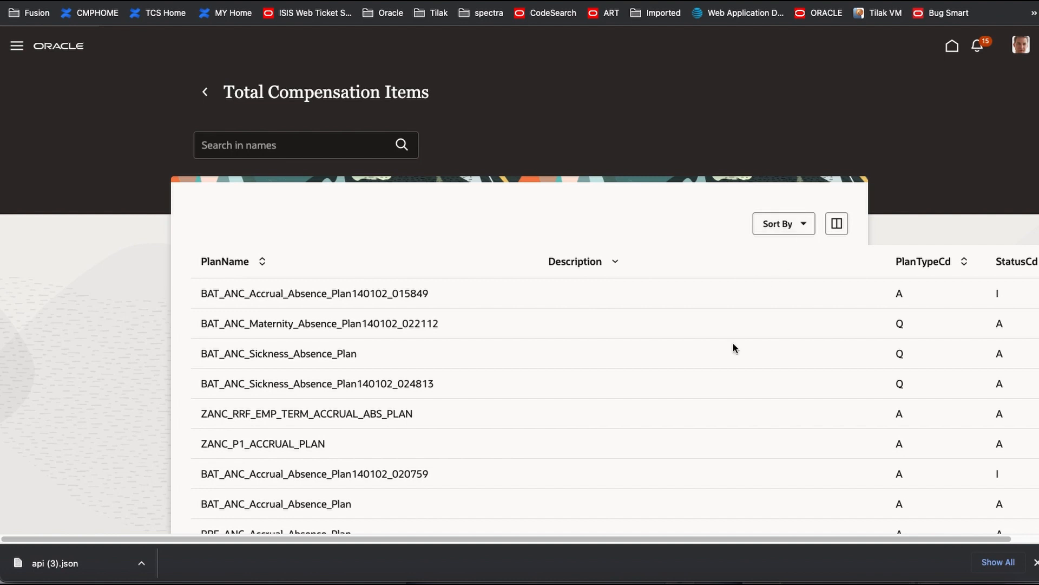